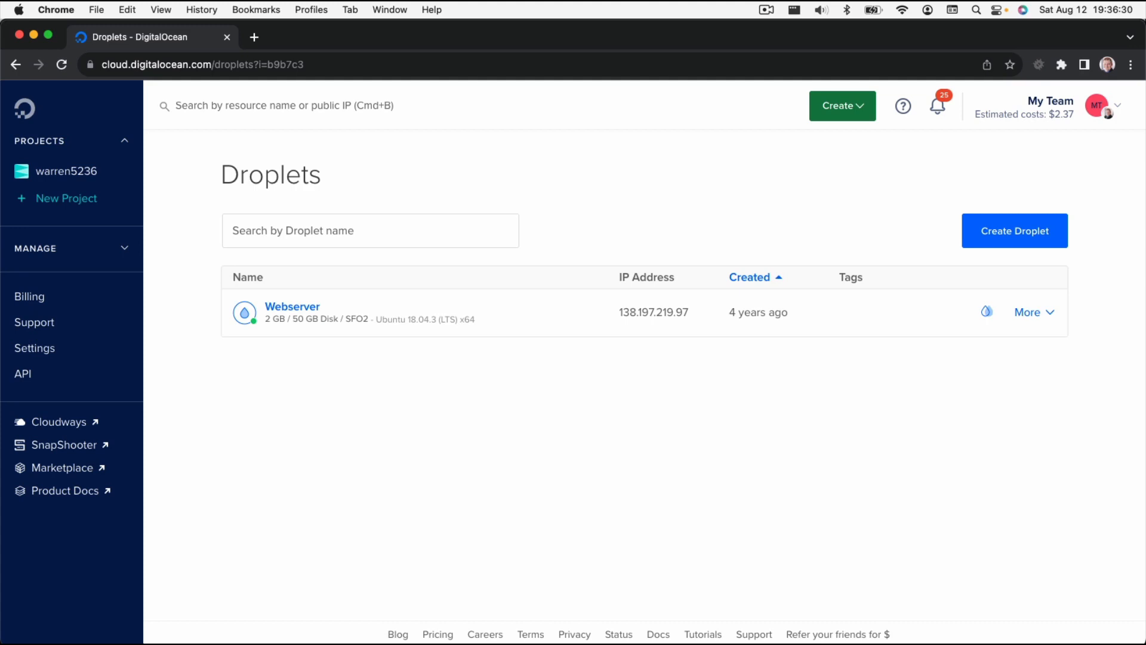
- Start a new droplet with the New York region and reach the Ubuntu 22.04 image section
click(1013, 230)
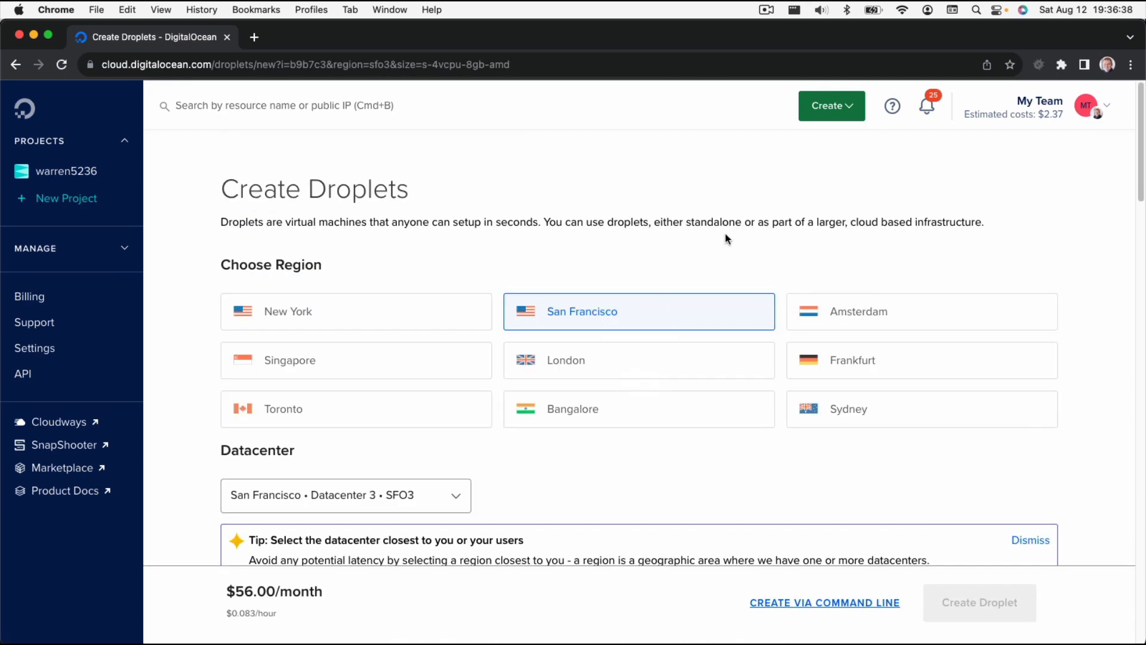
mouse_move(756, 181)
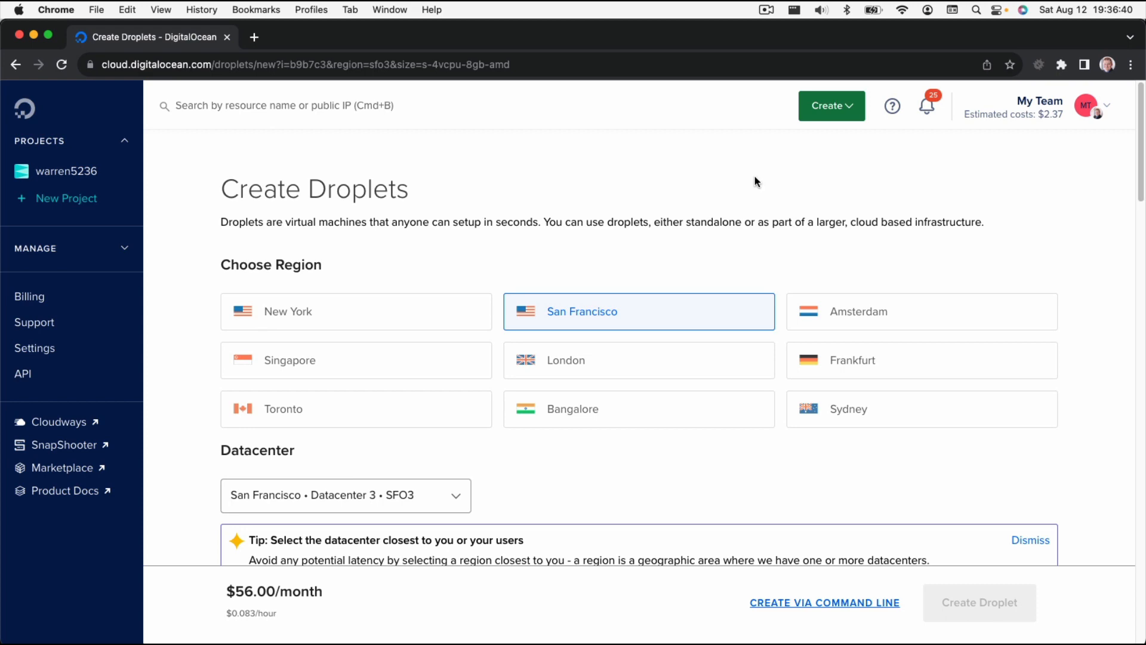
click(356, 310)
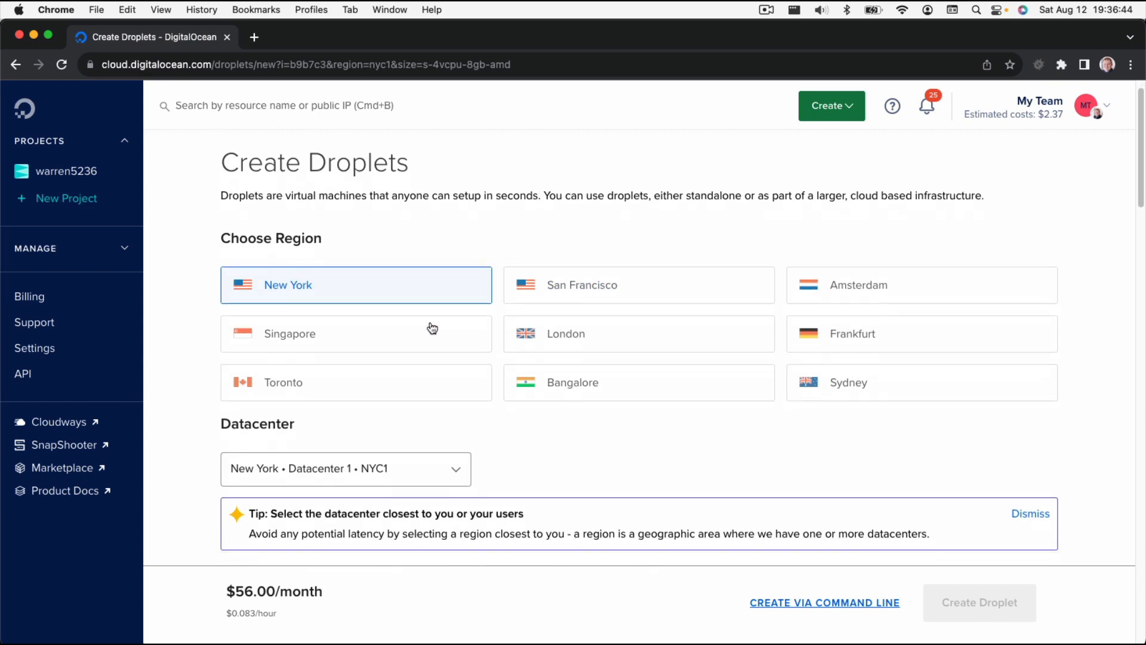
scroll(down, 3)
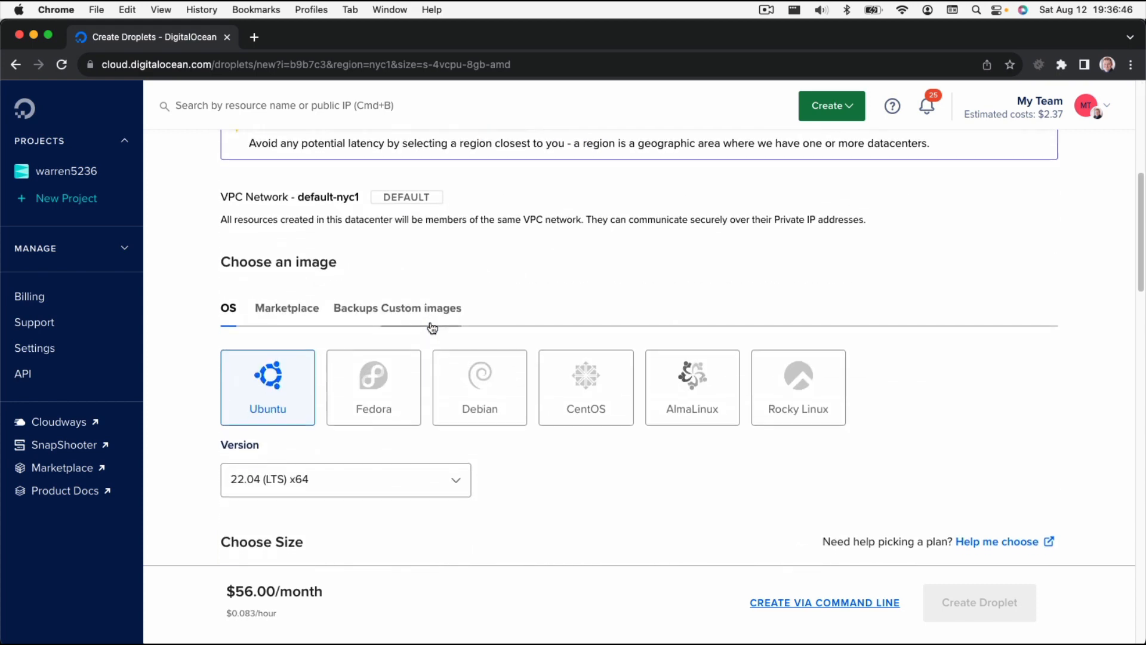
scroll(down, 3)
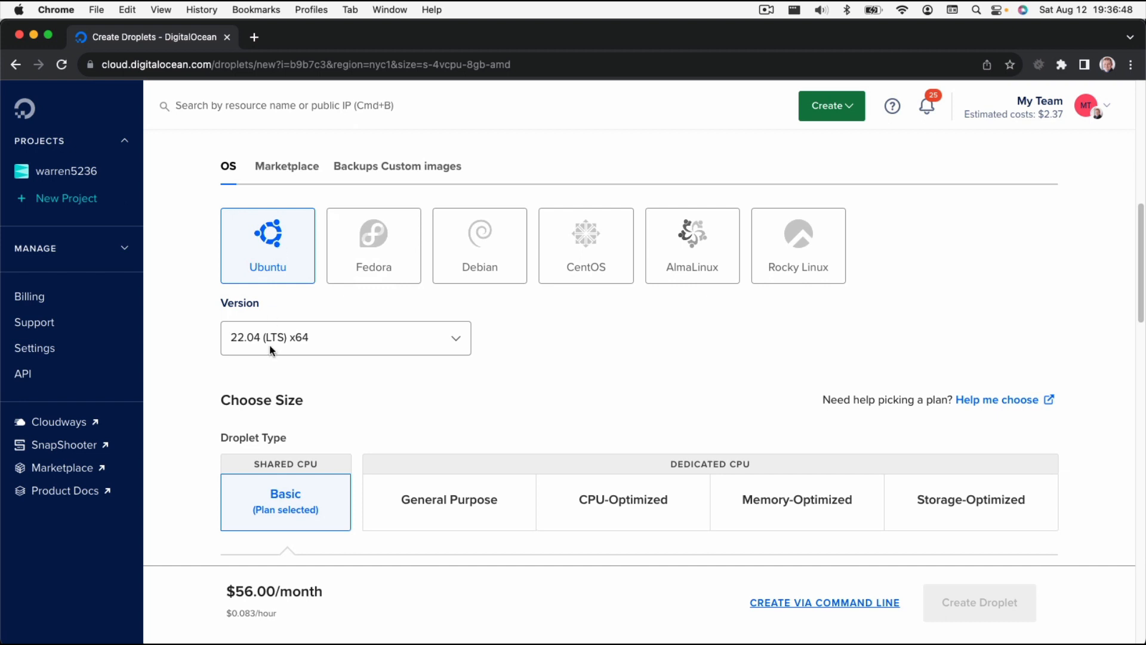
click(344, 336)
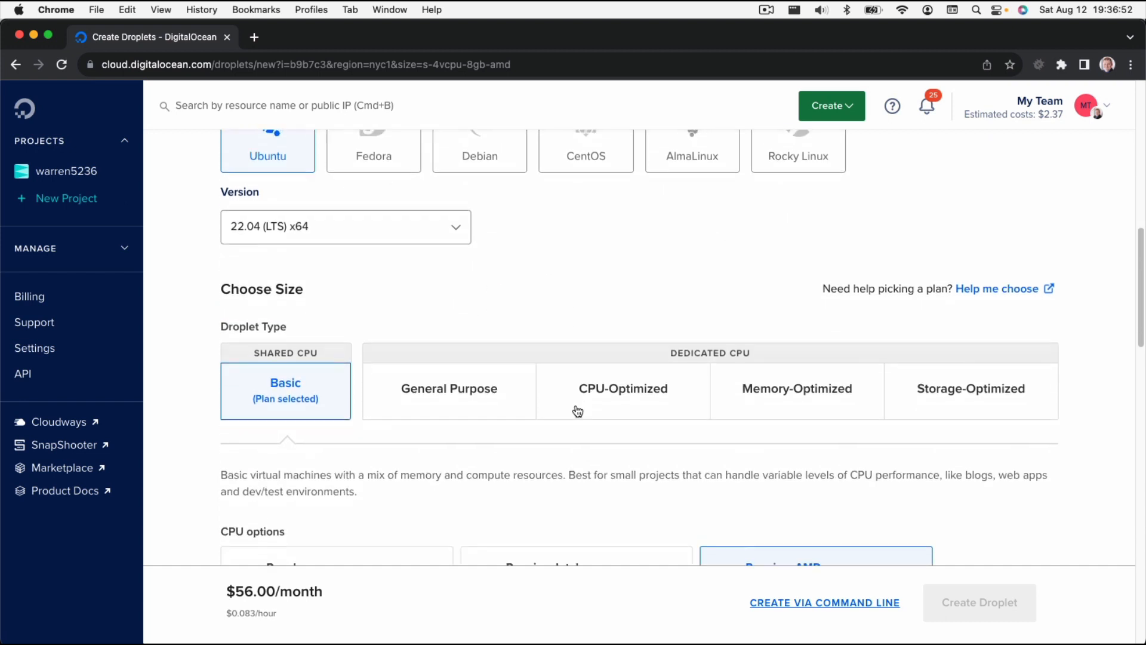
scroll(down, 3)
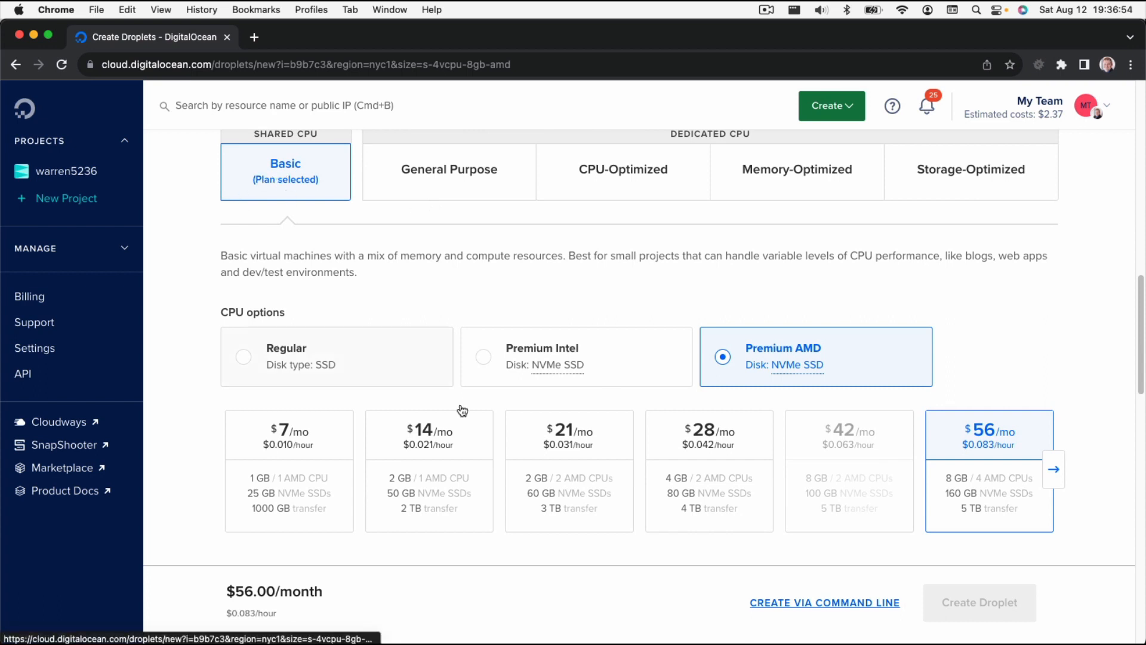
scroll(down, 3)
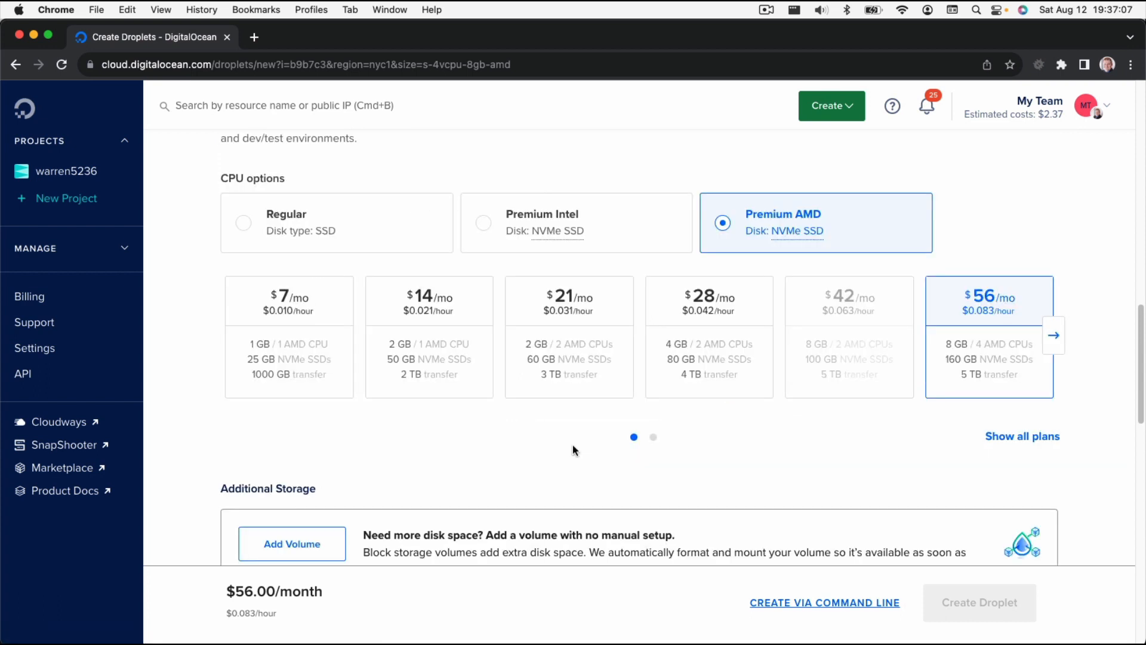
mouse_move(821, 457)
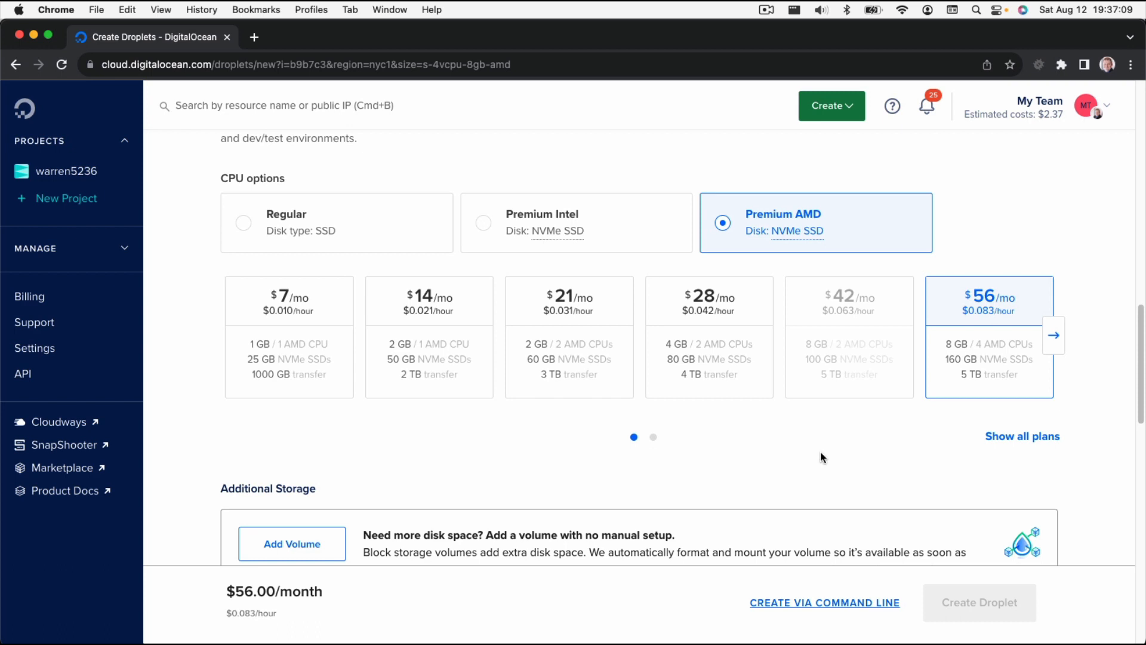
mouse_move(701, 346)
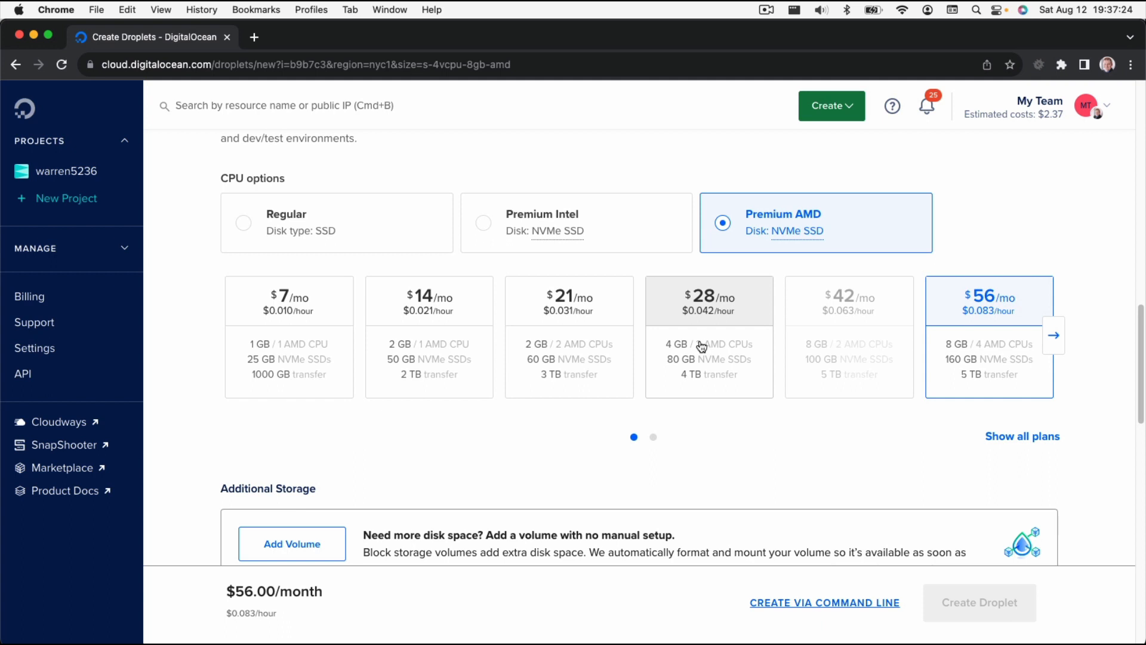
mouse_move(1027, 320)
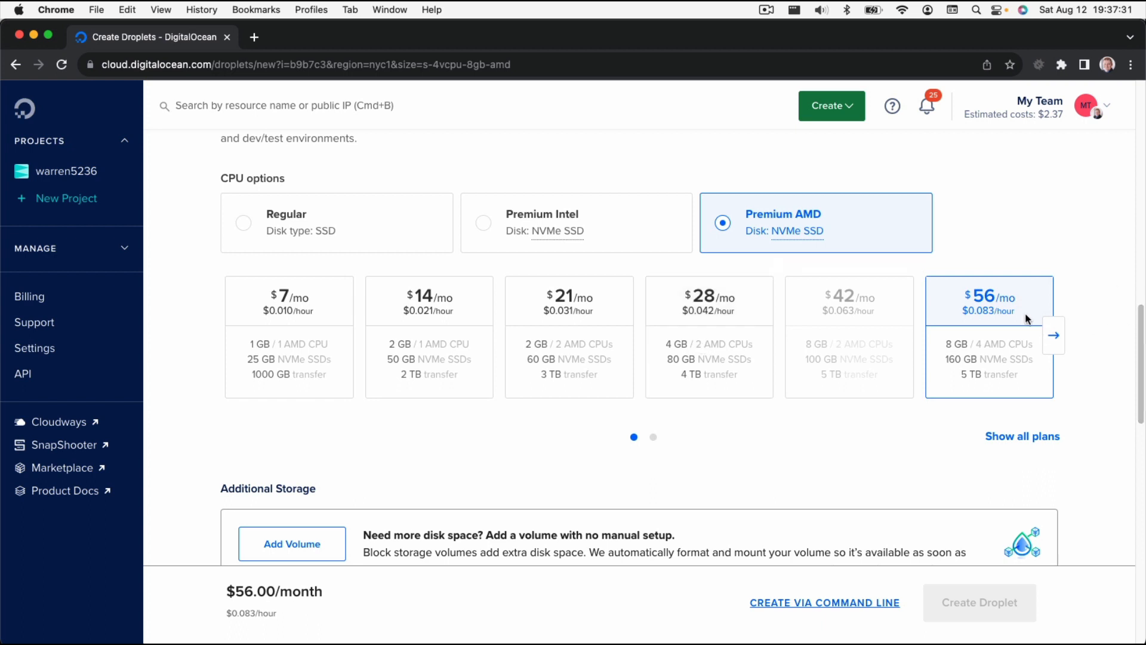
mouse_move(963, 301)
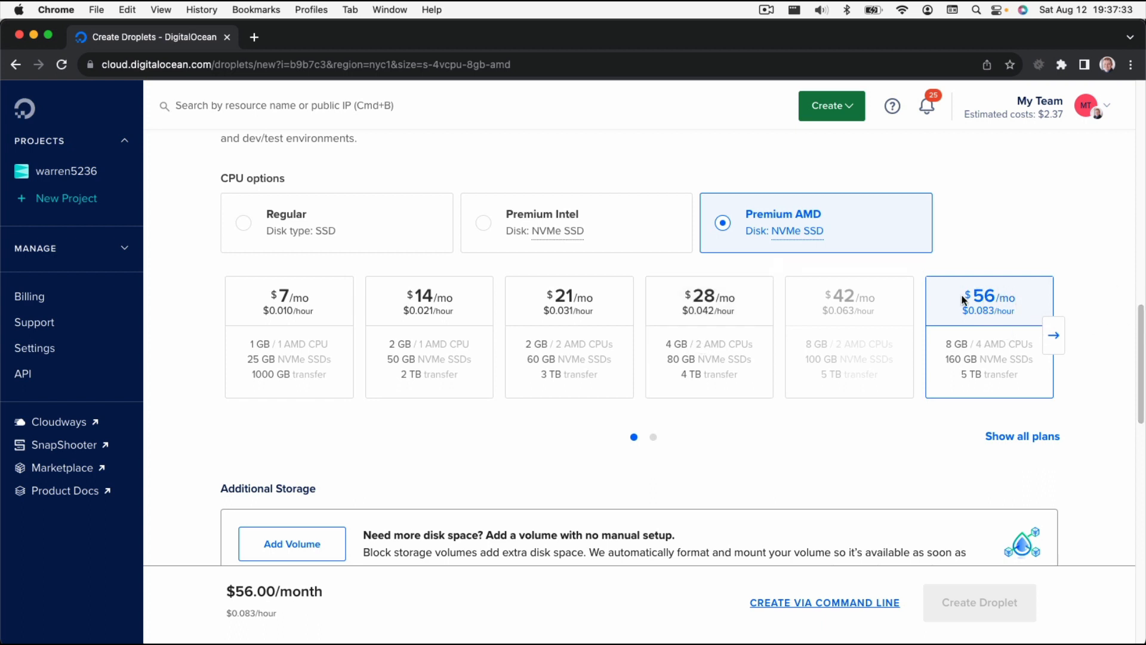
mouse_move(987, 330)
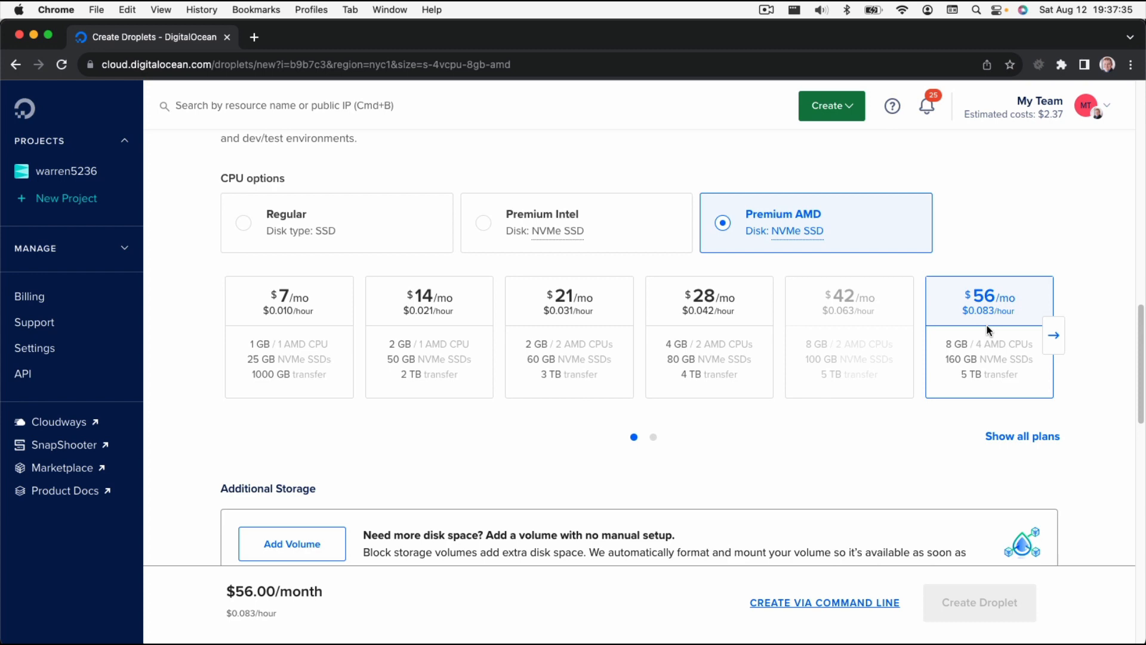
mouse_move(829, 453)
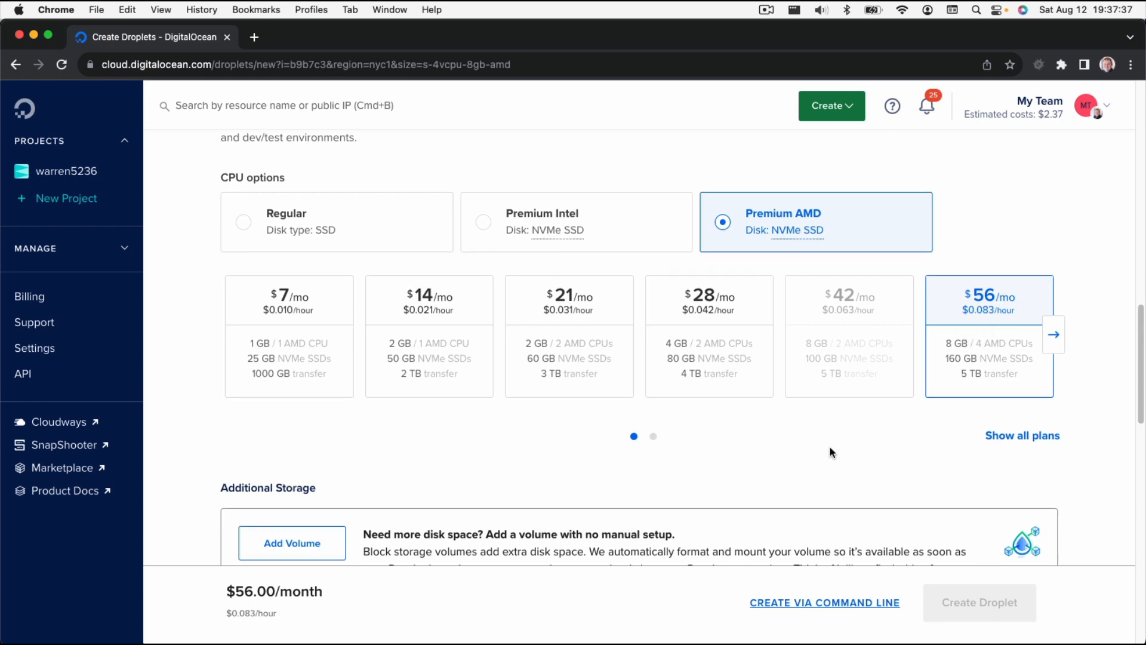
- Attach the MacBook Air 2020 SSH key and create droplet ubuntu-s-4vcpu-8gb-amd-nyc1-01
scroll(down, 3)
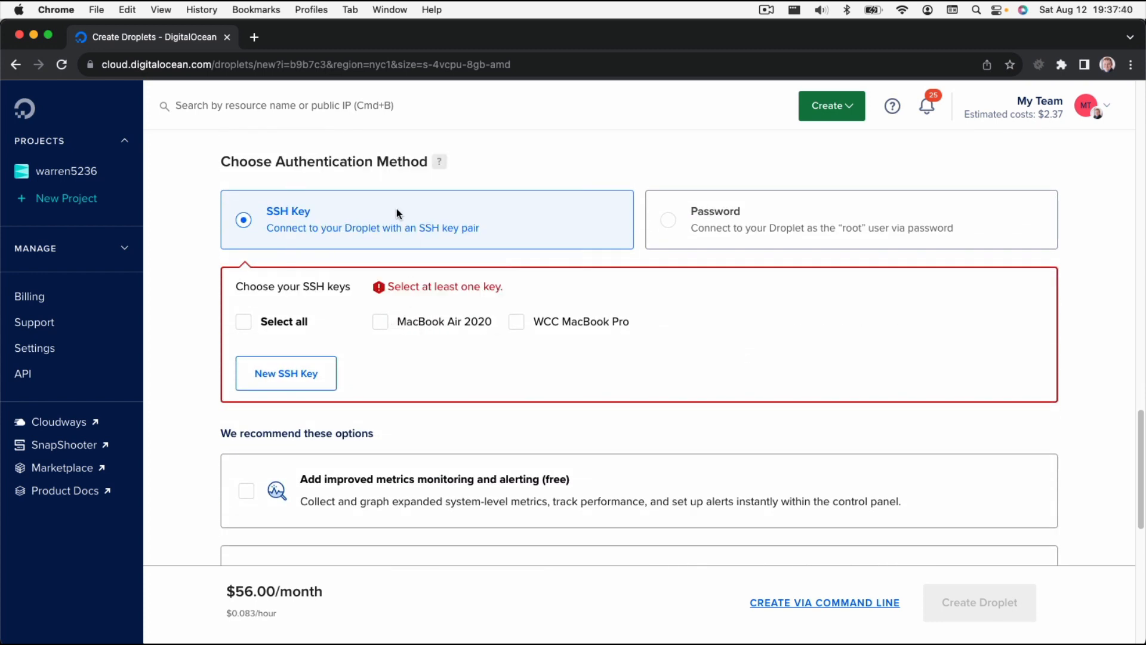
mouse_move(431, 321)
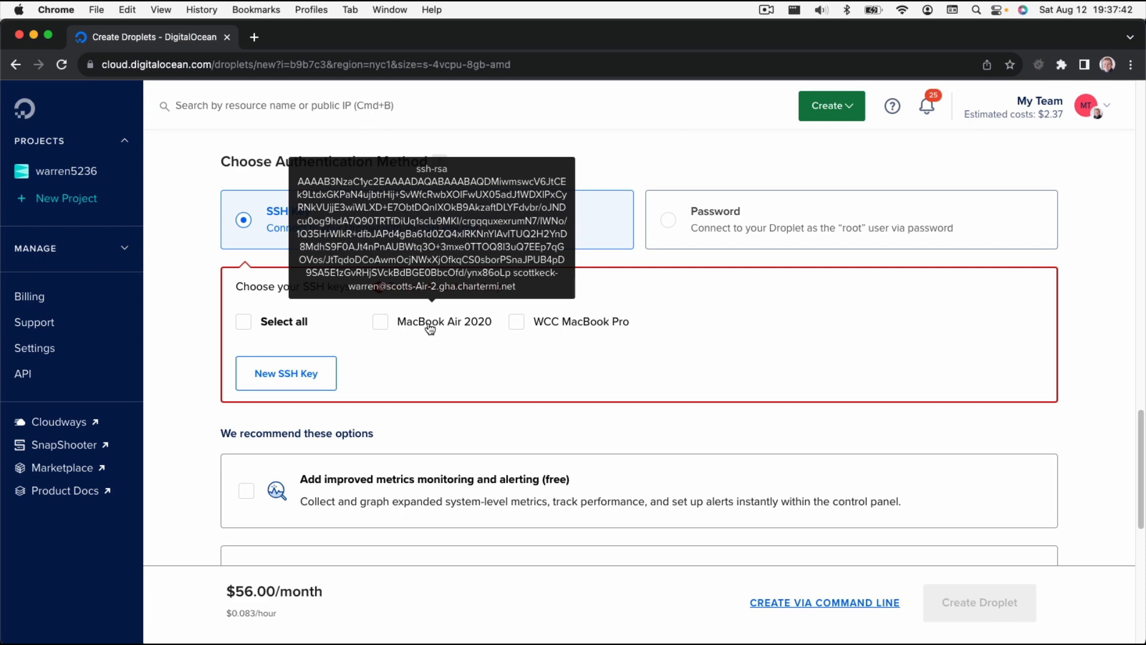
click(380, 321)
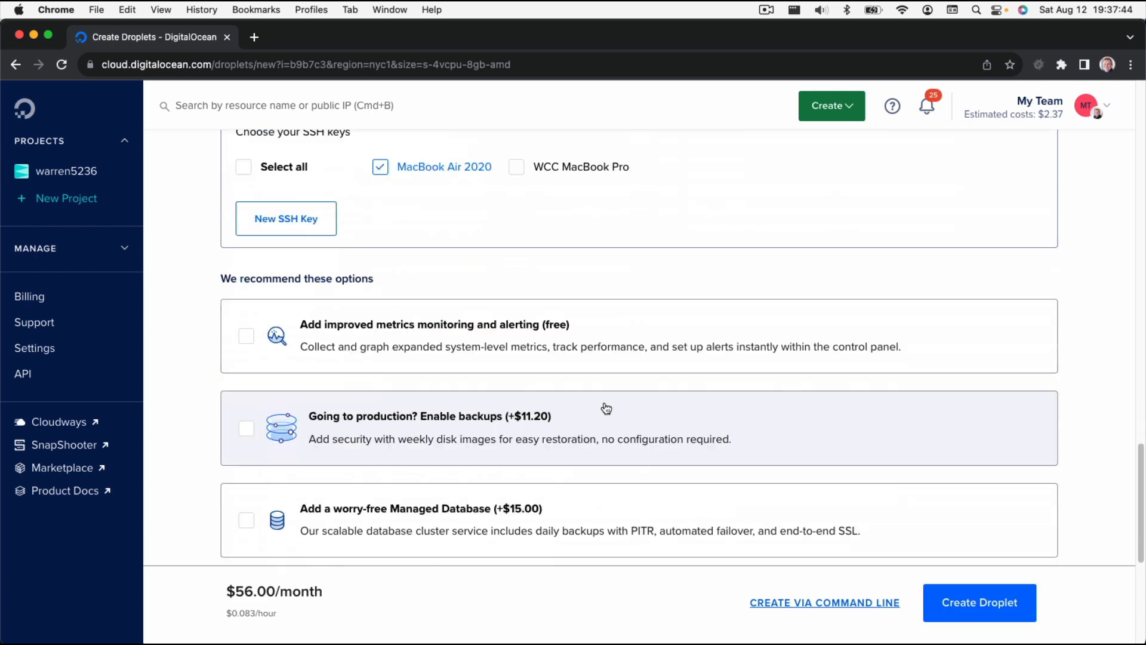
scroll(down, 3)
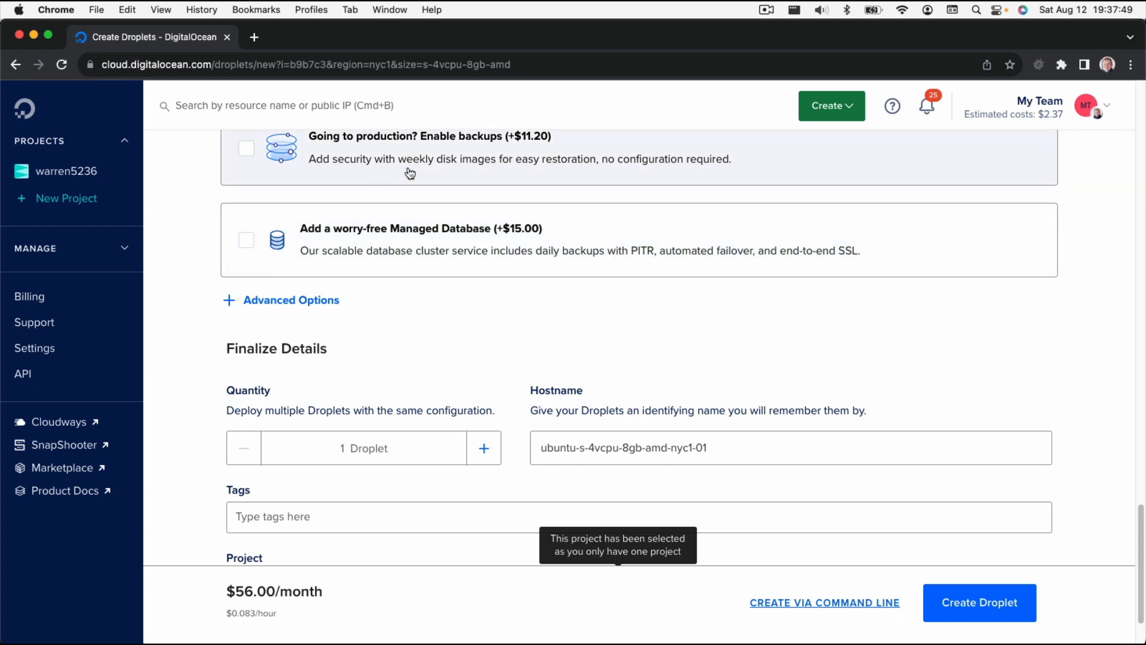
scroll(down, 3)
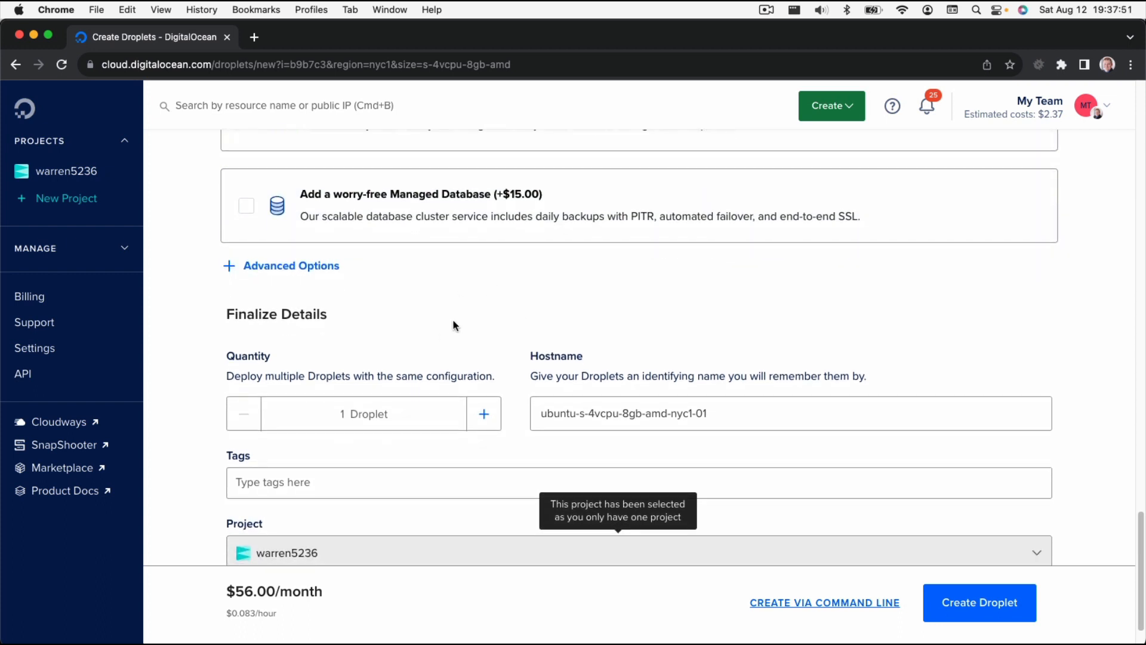
scroll(down, 3)
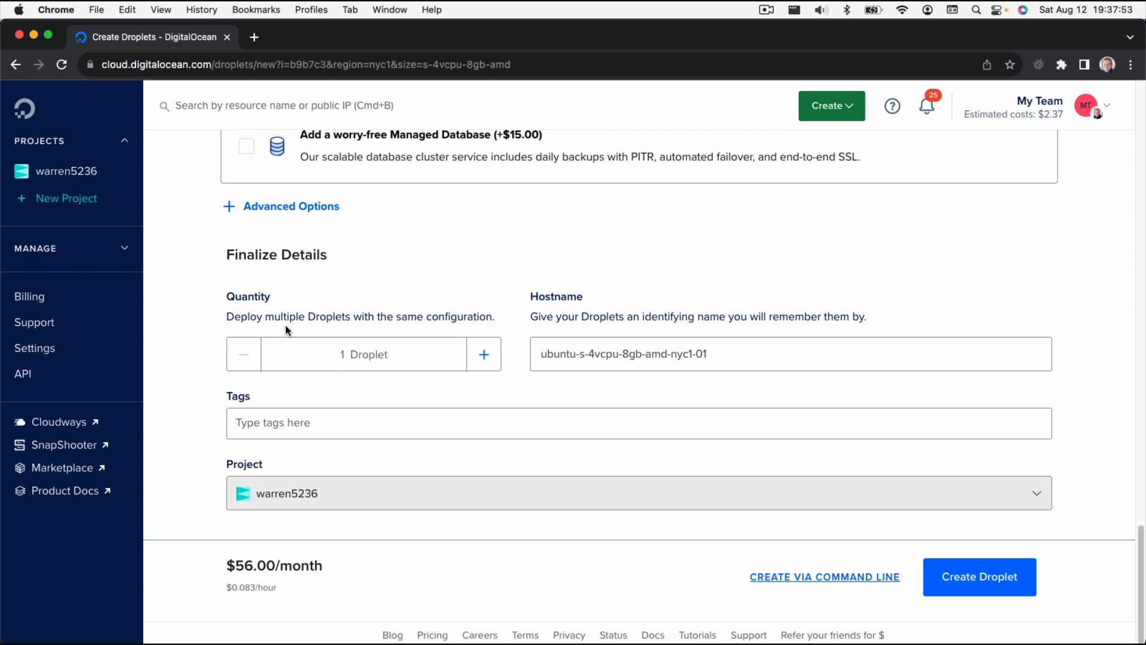
click(979, 577)
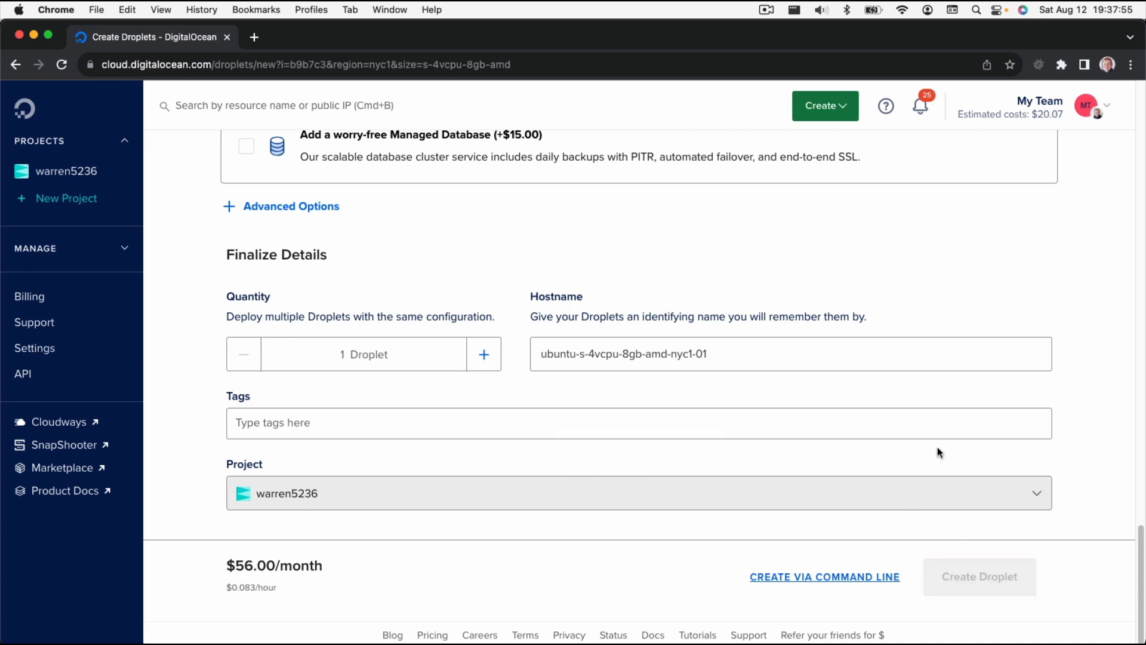
click(978, 575)
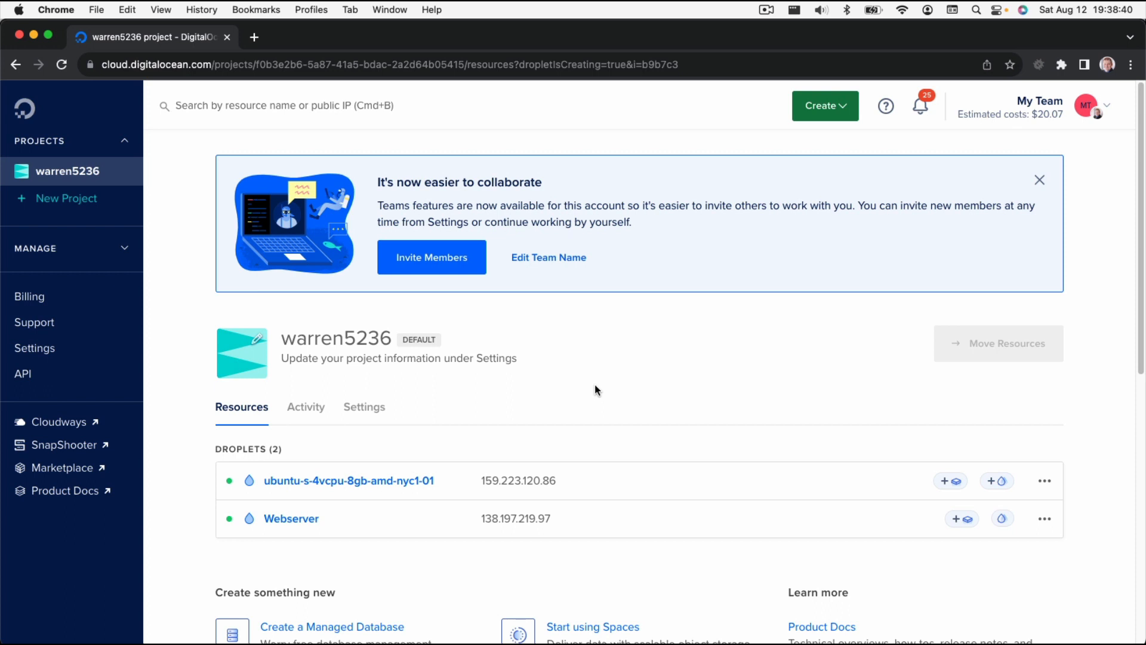
mouse_move(578, 482)
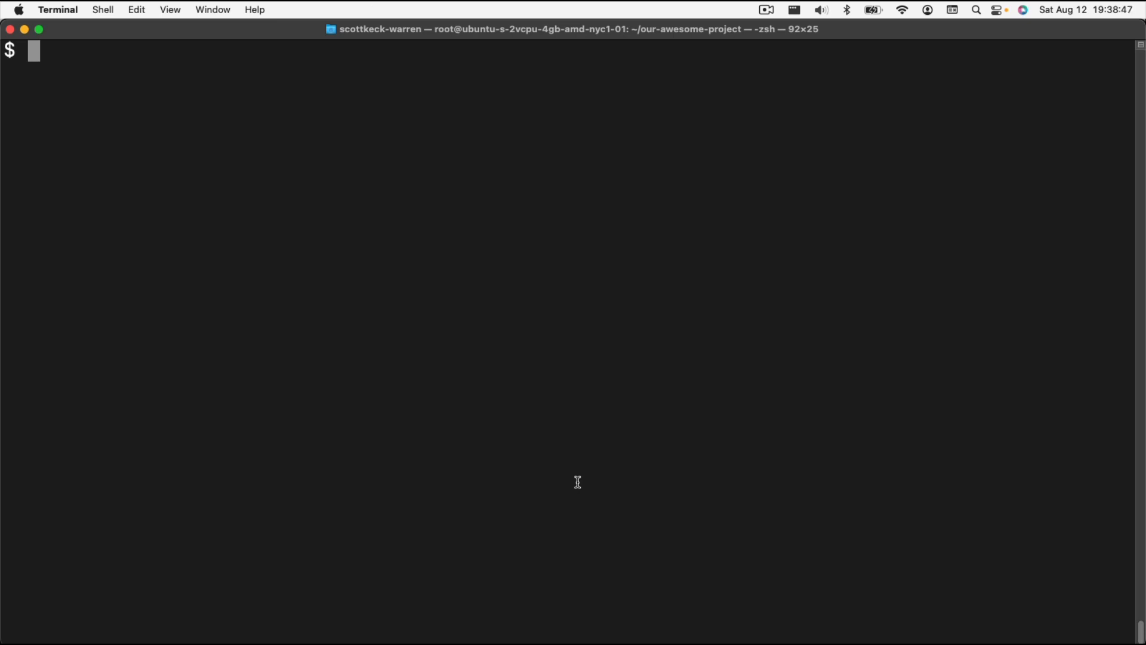
text(ssh root@159.223.120.86)
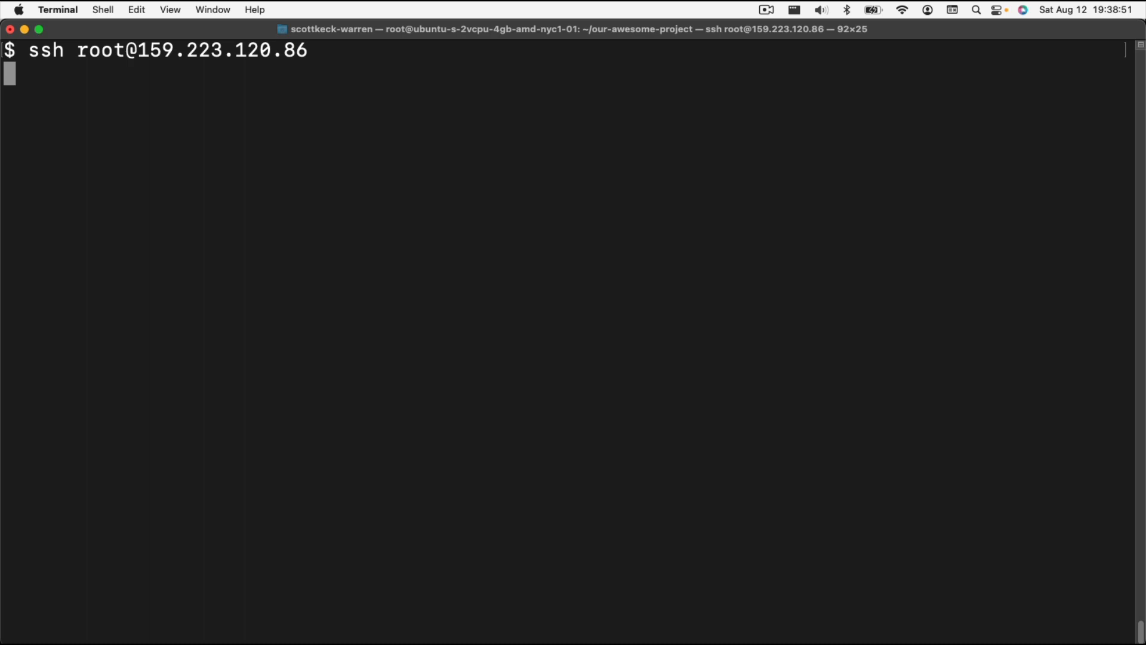
key(Return)
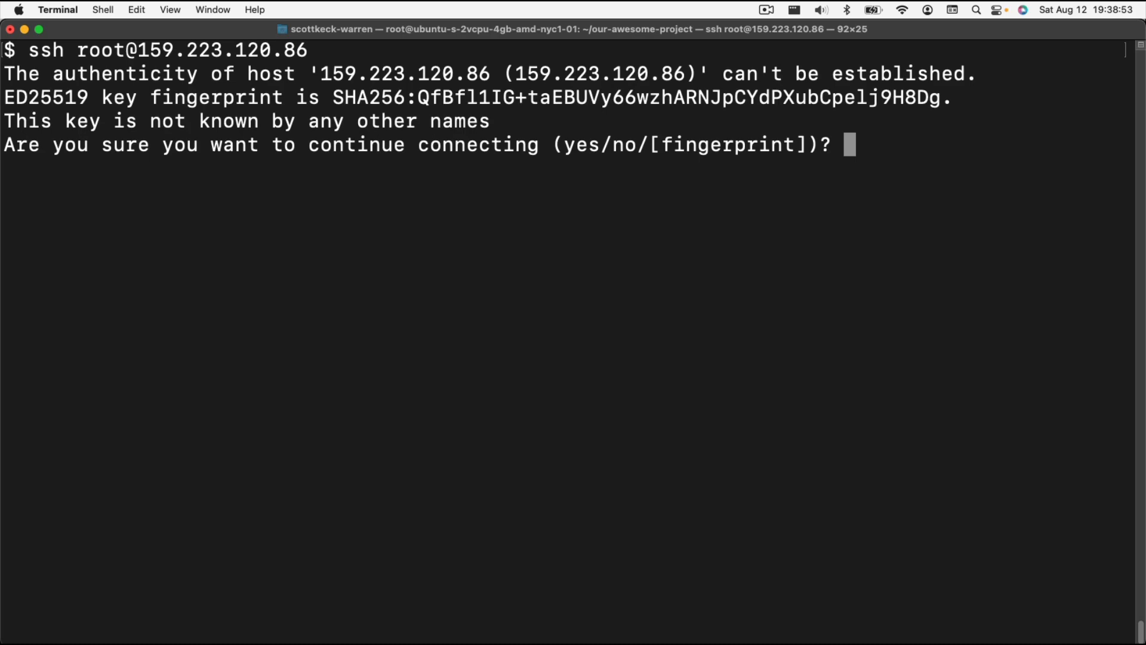
text(yes)
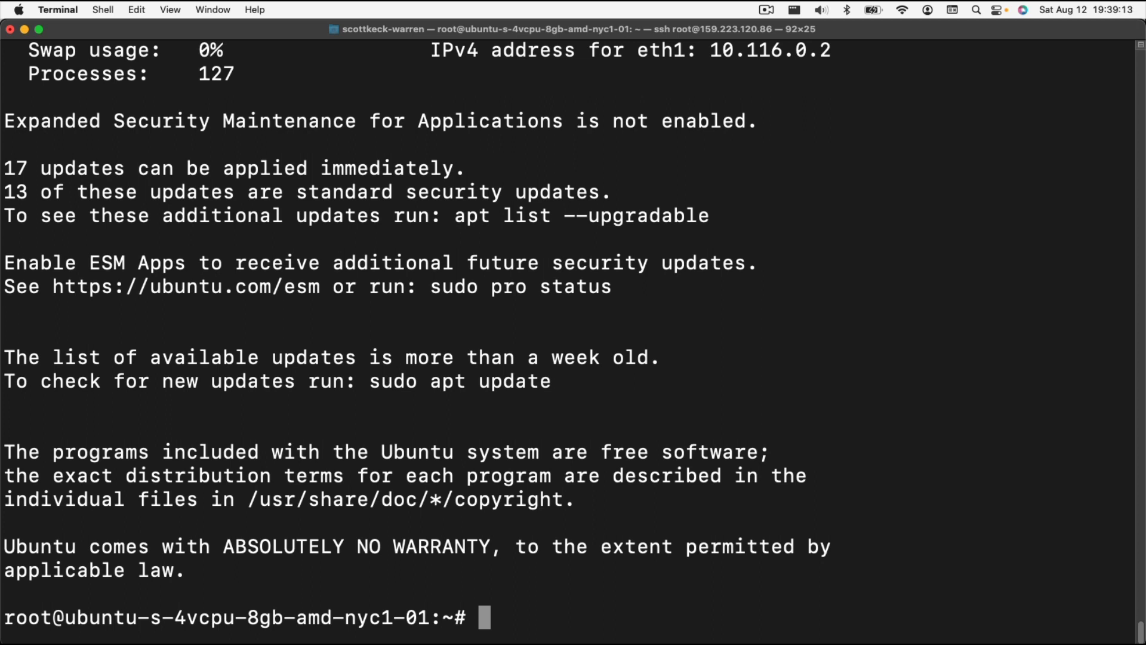
- Set ufw's default outgoing policy to allow and begin the default deny-incoming command
text(ufw d)
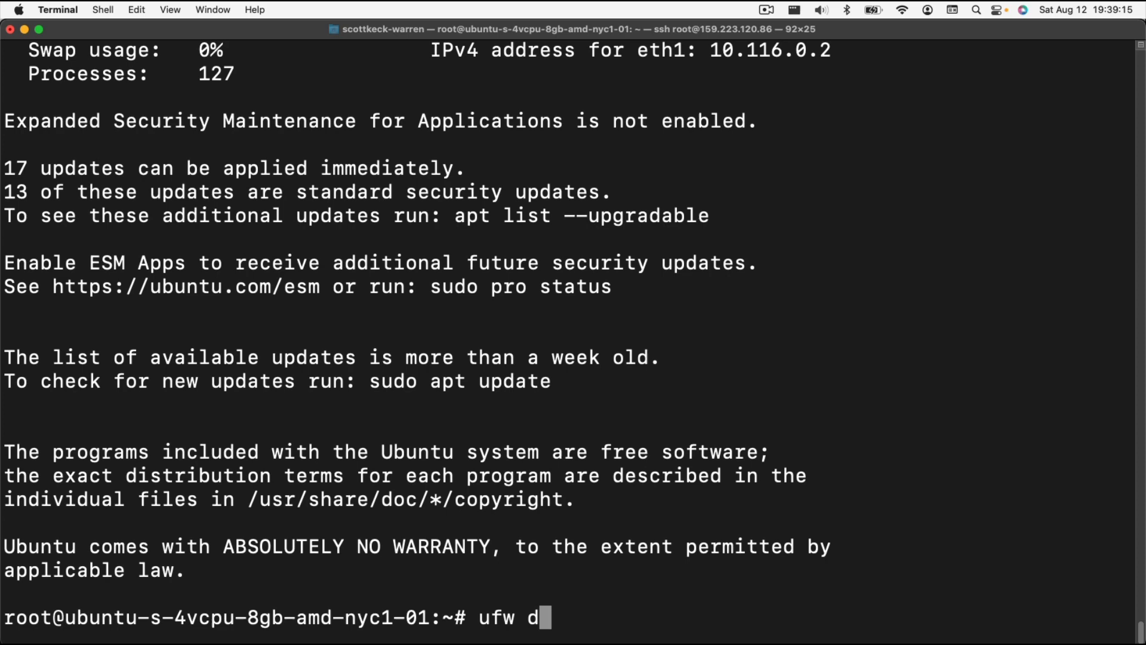
text(efault allow ou)
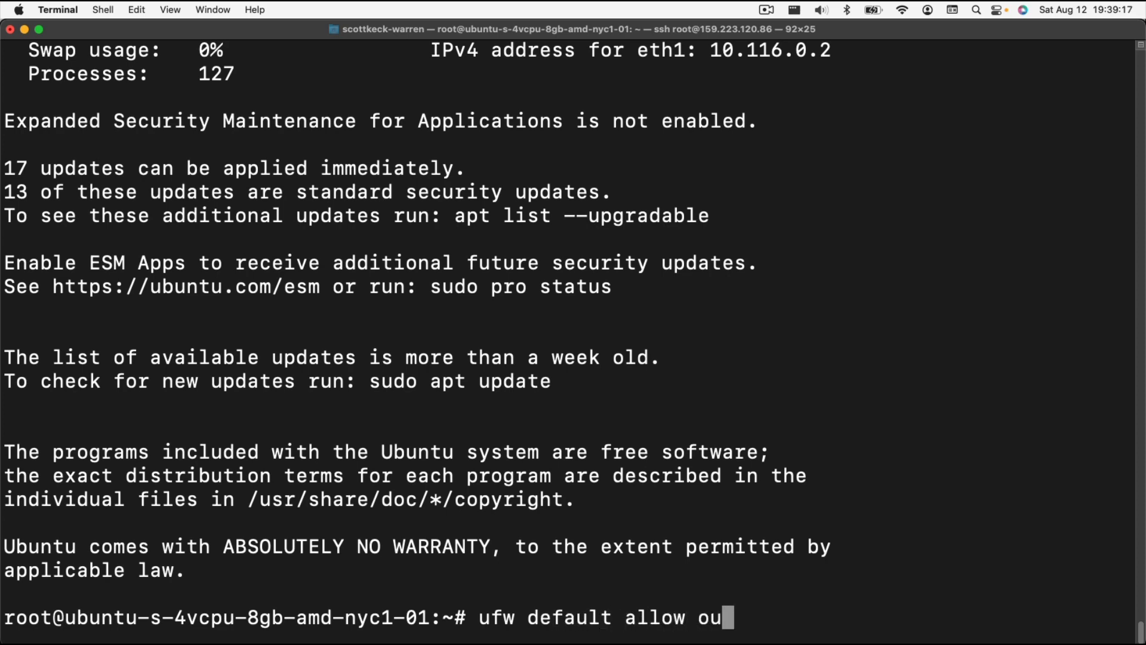
text(tgoin)
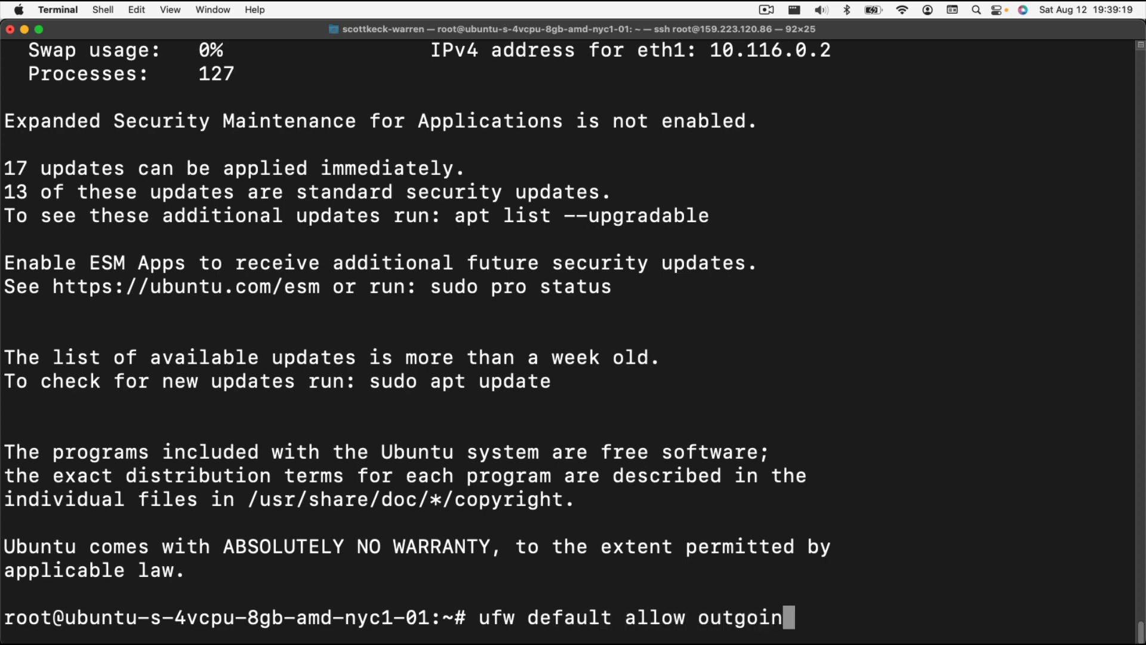
key(Return)
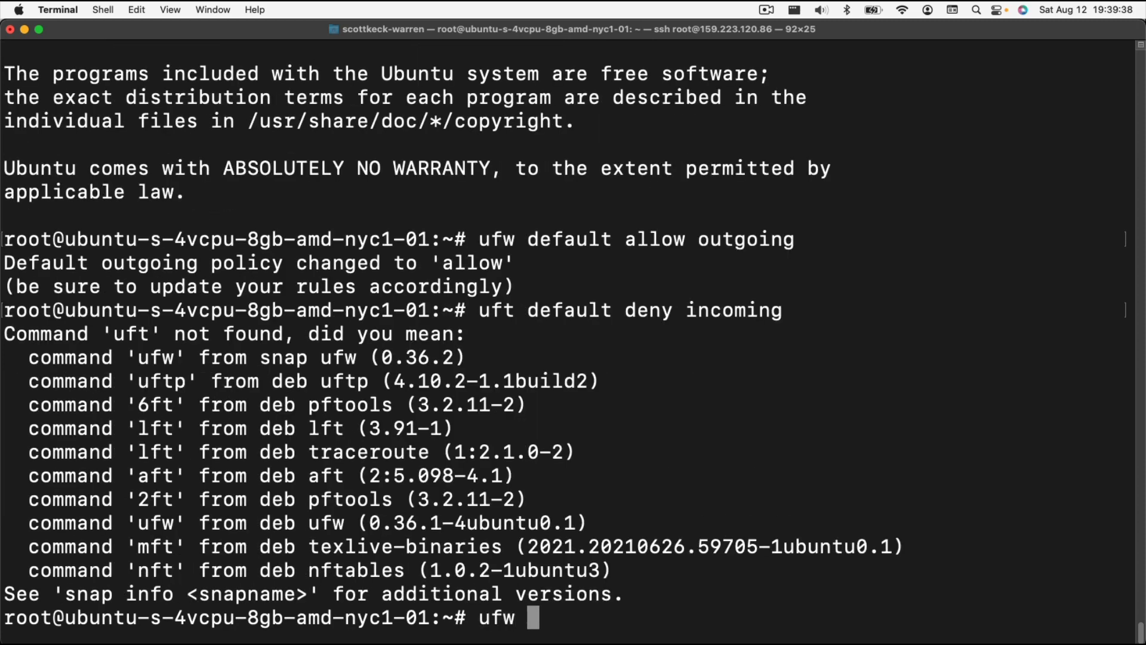
text(default deny)
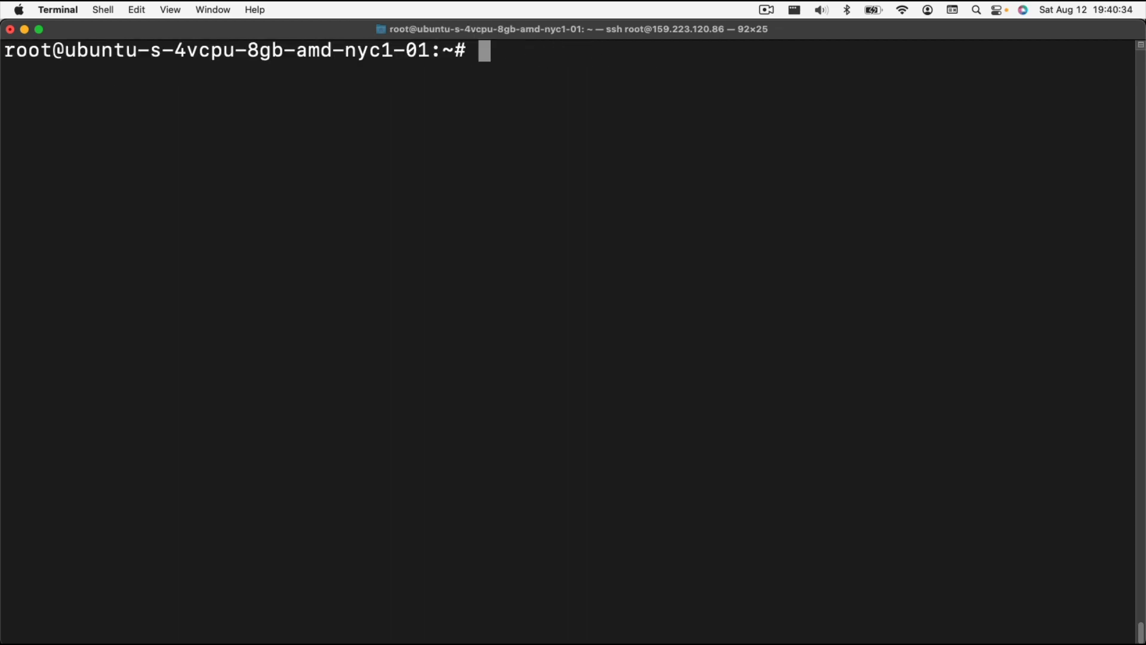
- Allow SSH and HTTP through ufw, then enable the firewall answering y to the warning
text(ufw allow ssh)
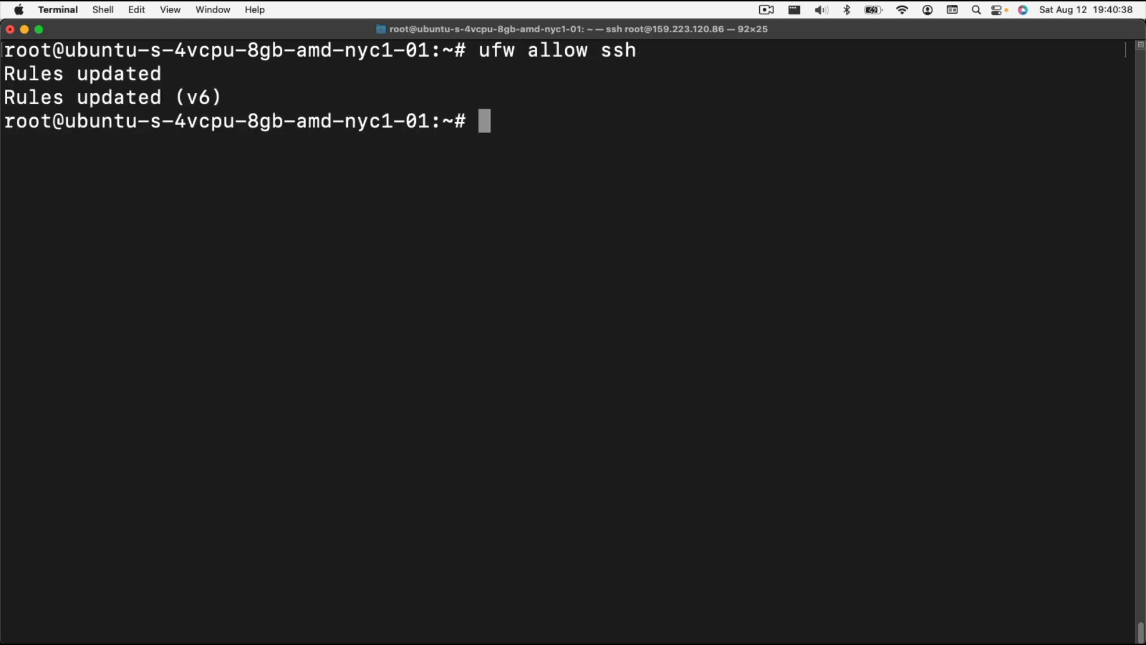
text(ufw allow http)
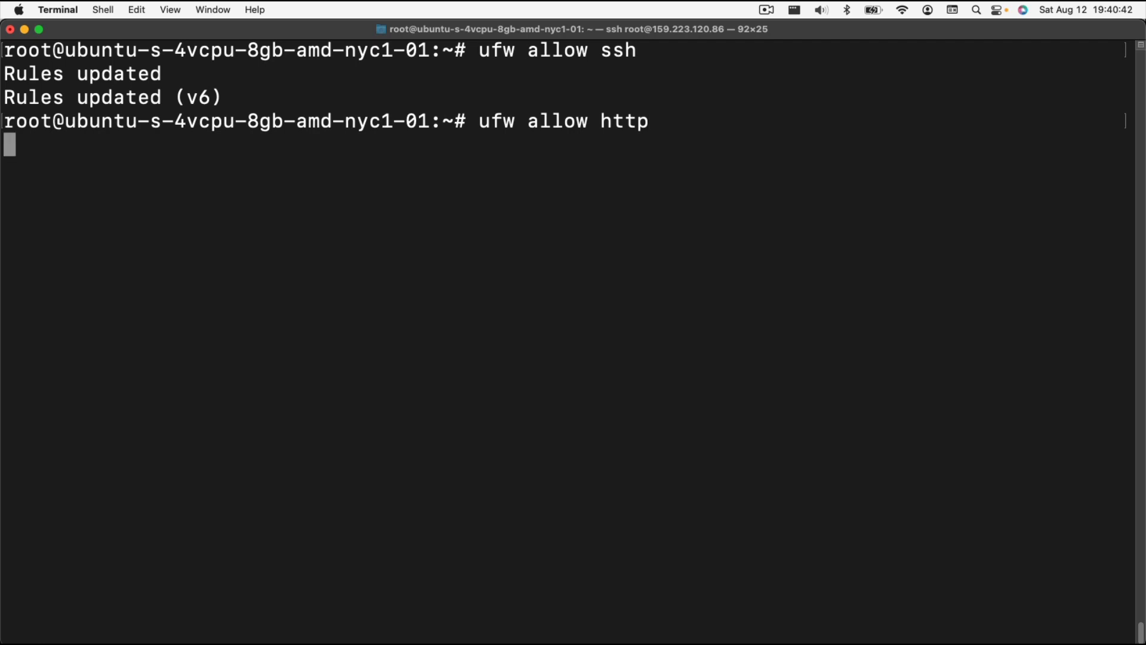
key(Return)
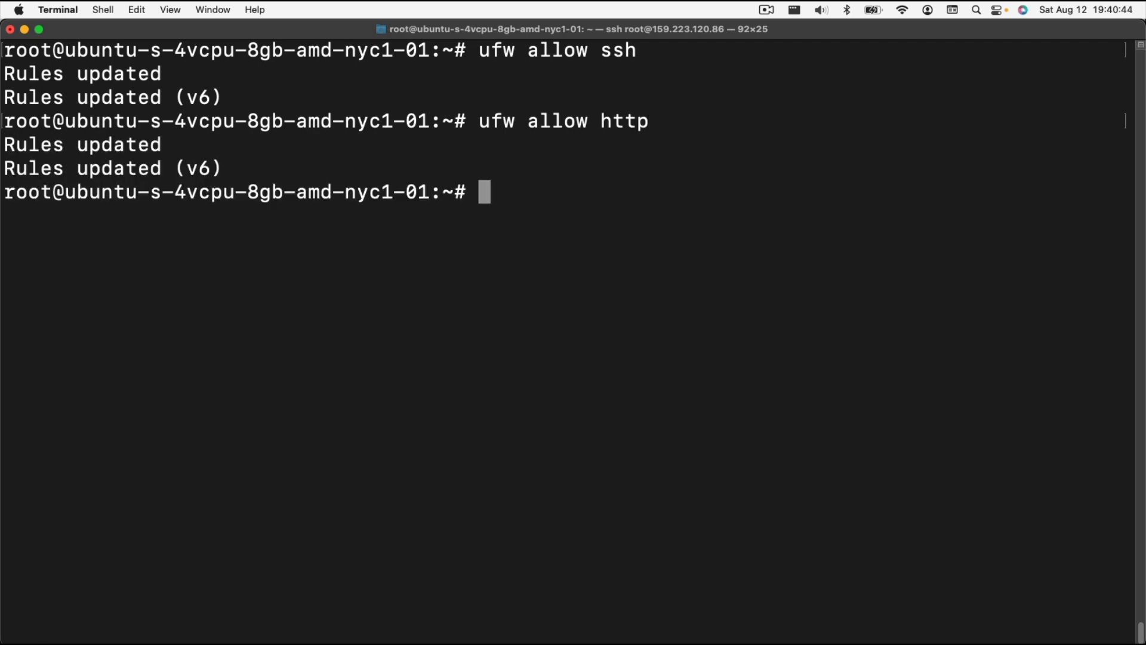
text(ufw enable)
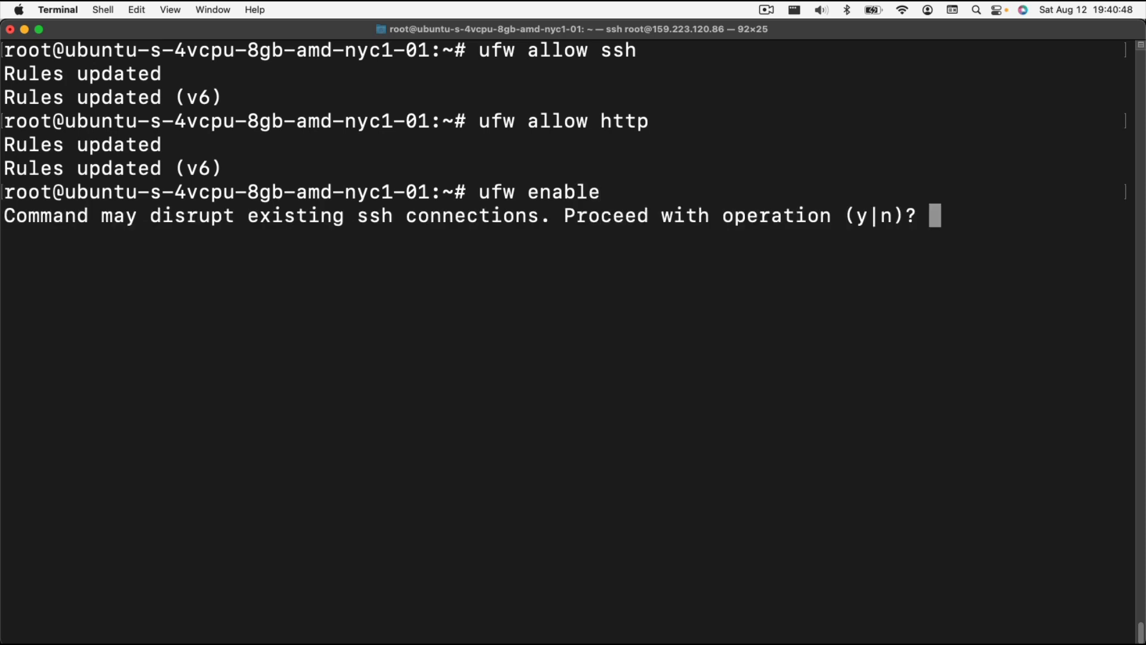
text(y)
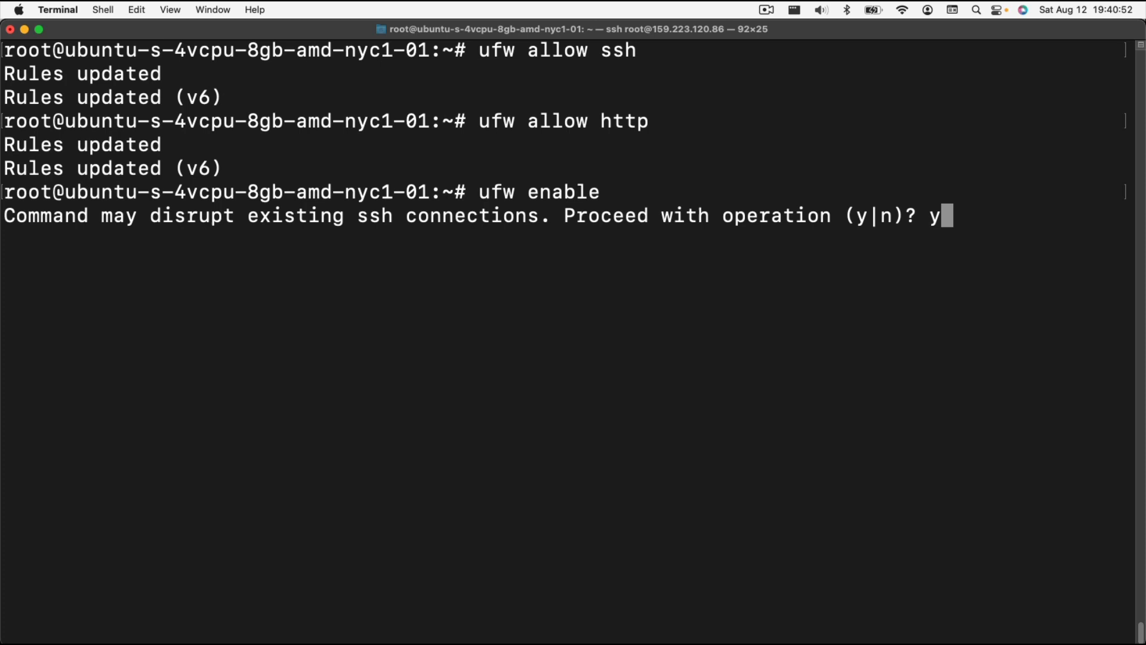
key(Return)
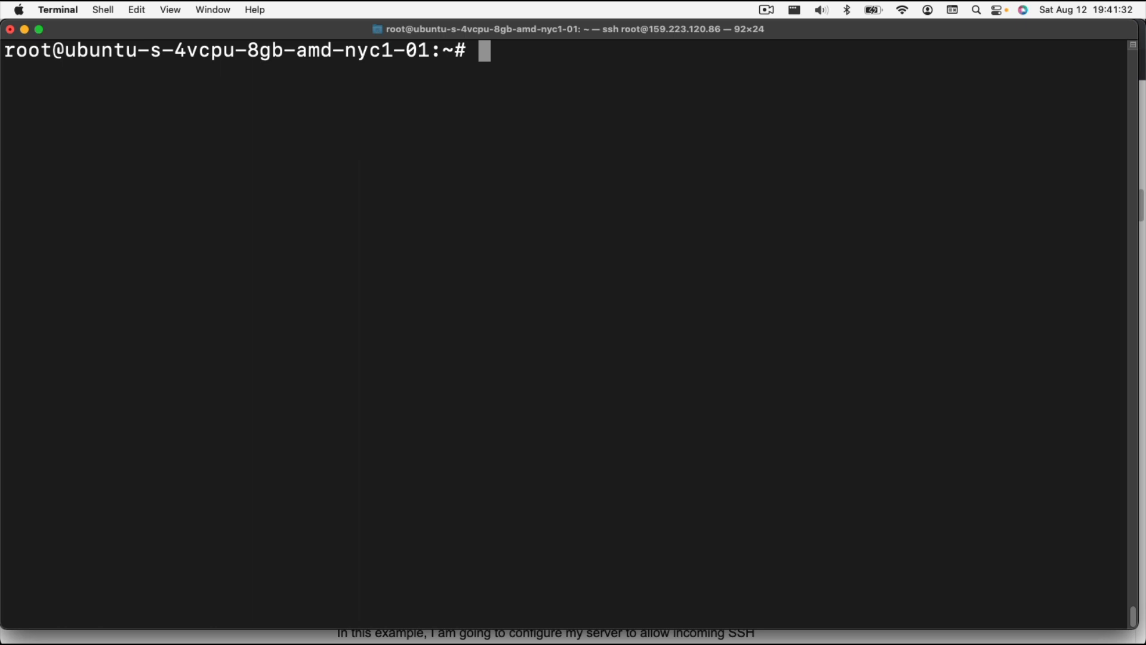
- Run apt install -y docker.io docker-compose on the droplet
text(apt inst)
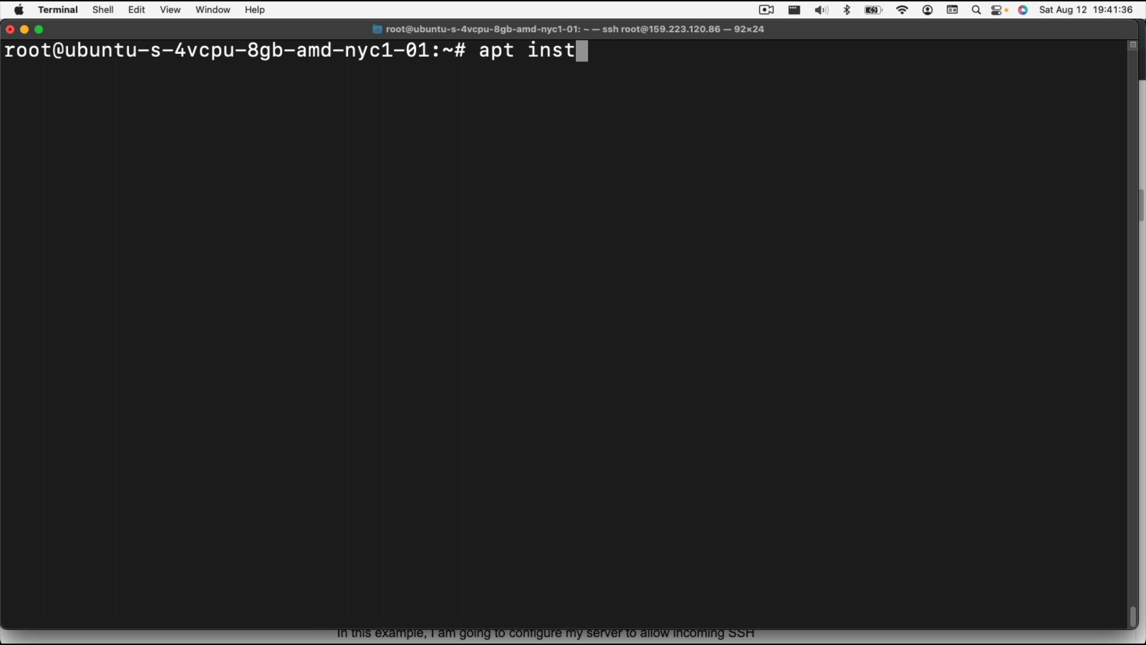
text(all -y)
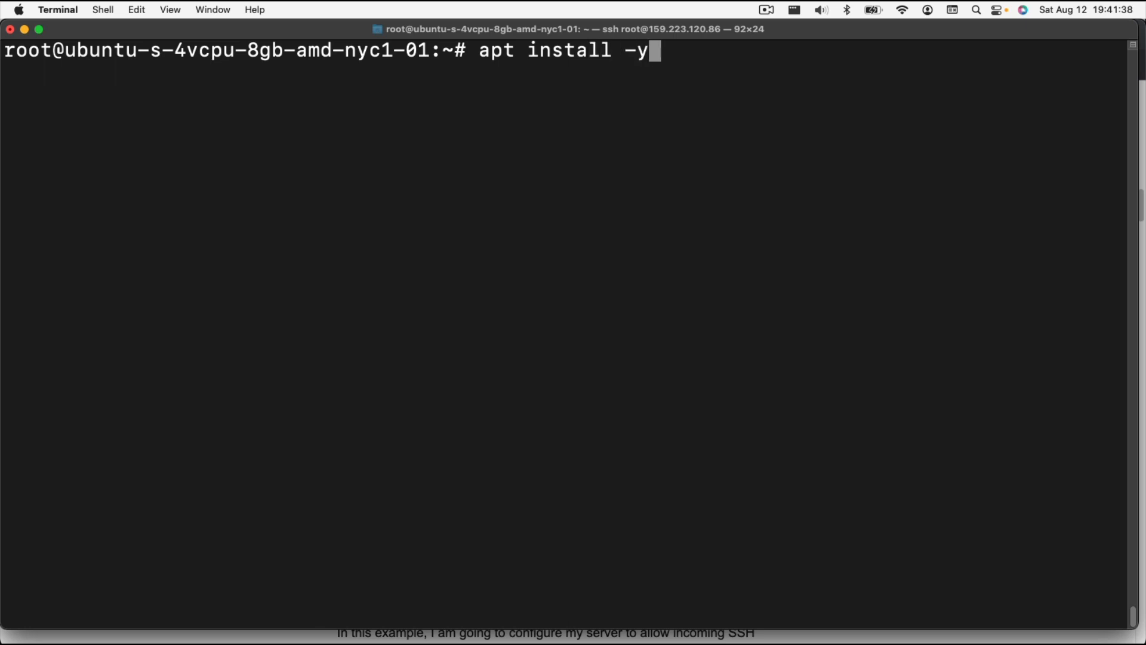
text(dok)
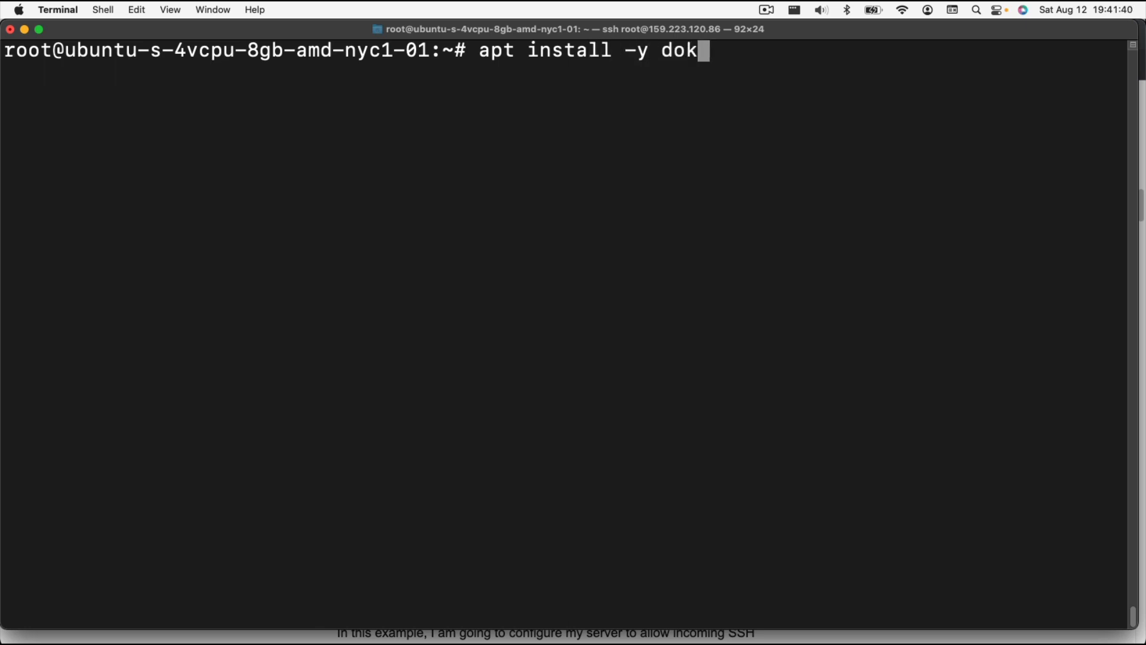
text(er.io doc)
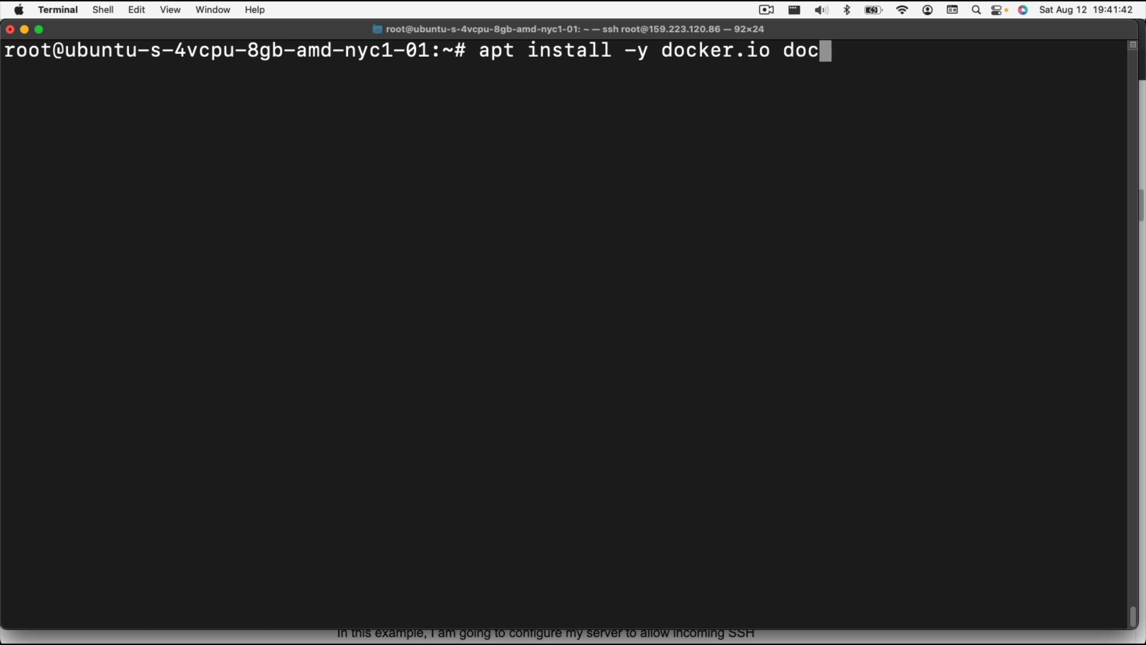
text(ker-compose)
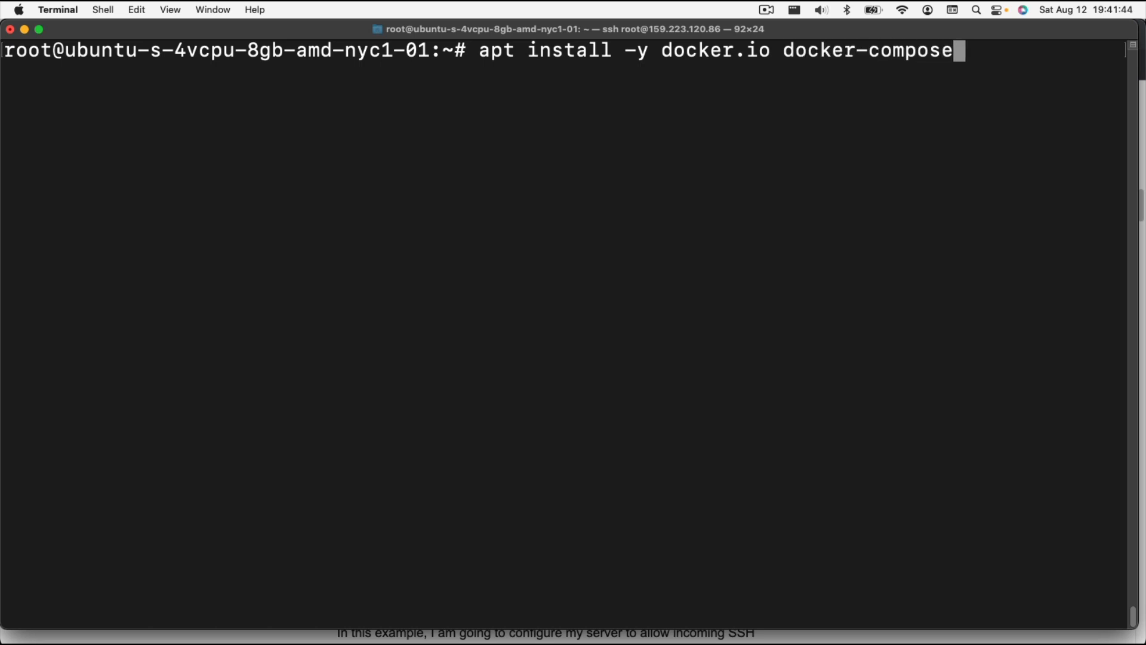
key(Return)
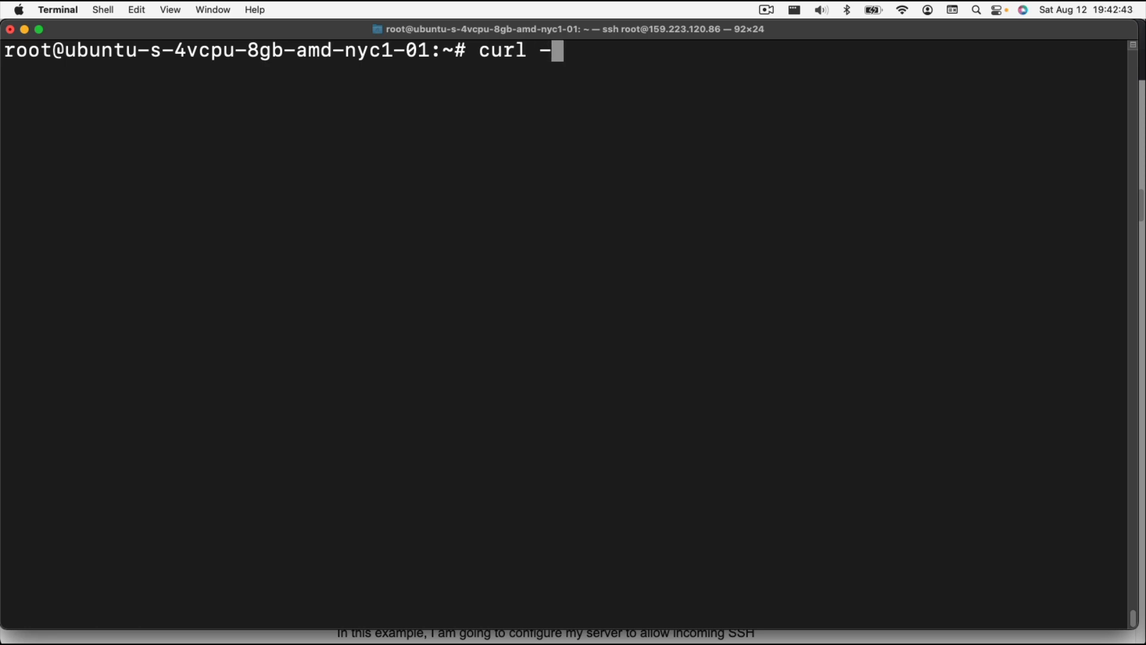
- Run the laravel.build installer for our-awesome-project with MySQL piped to bash
text(s "https://la)
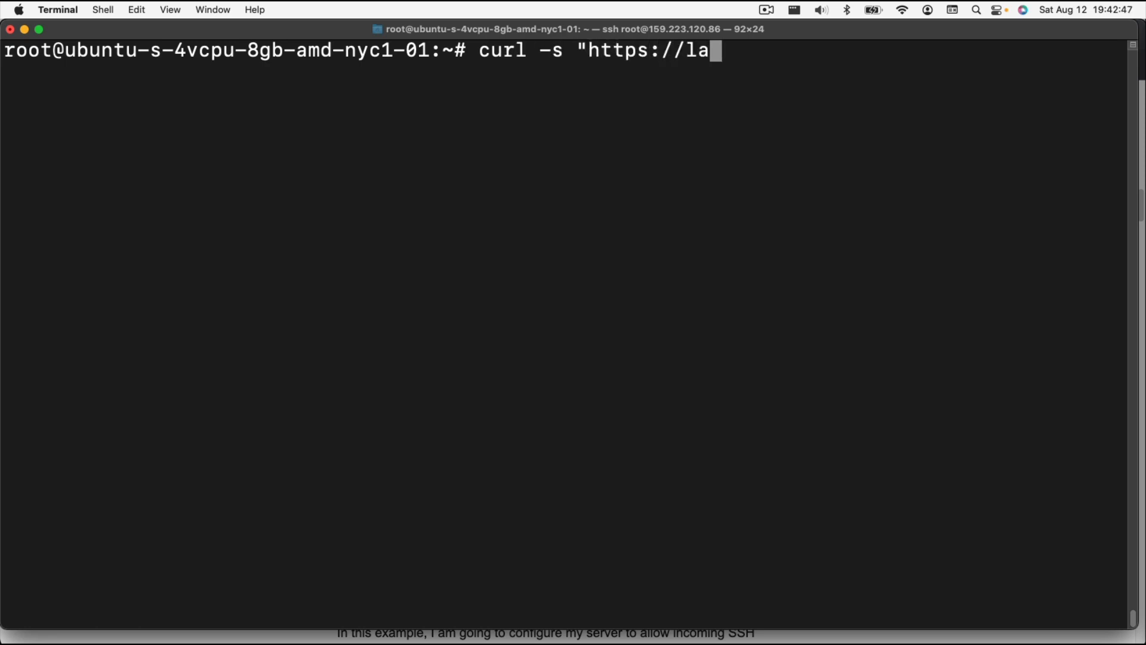
text(ravel.build/)
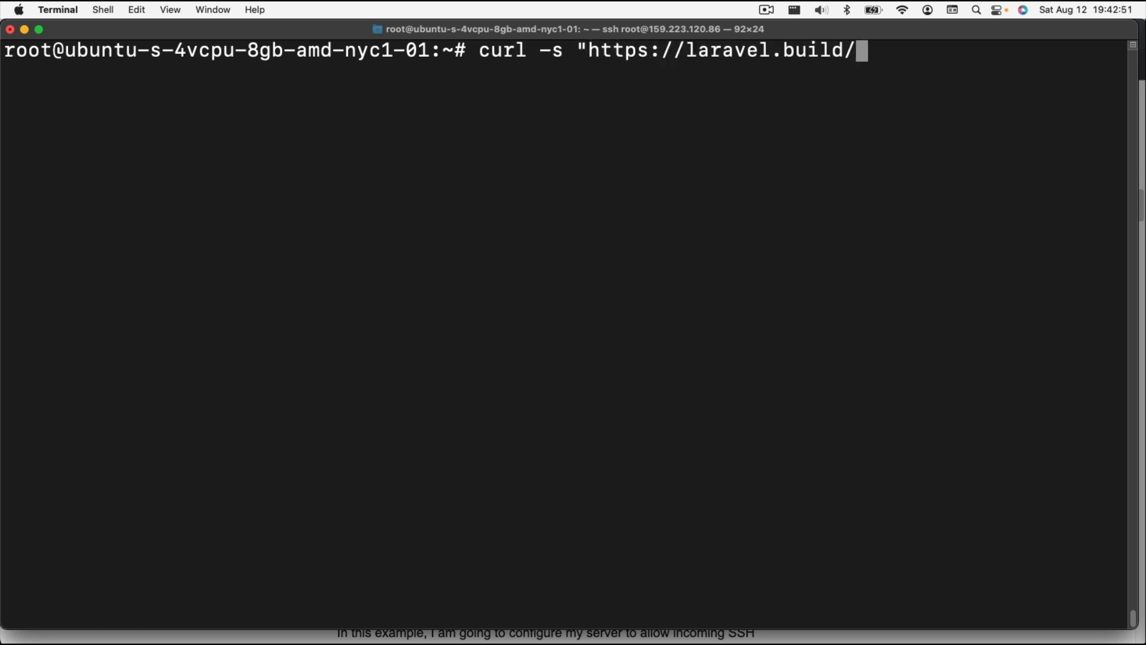
text(our-awe)
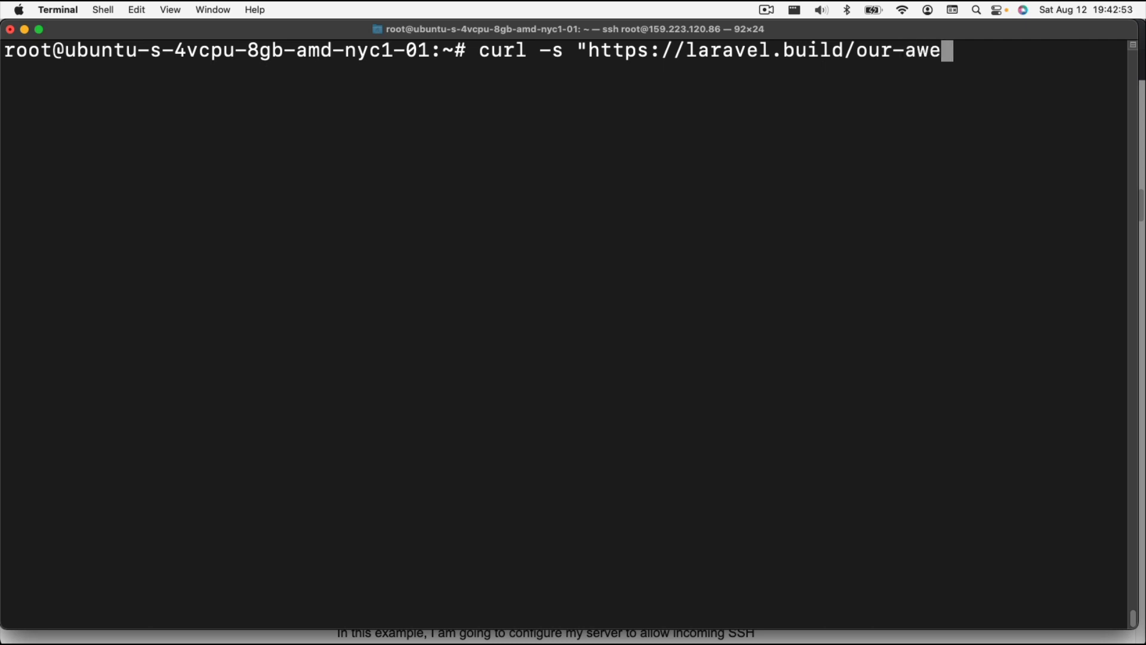
text(some-project?with)
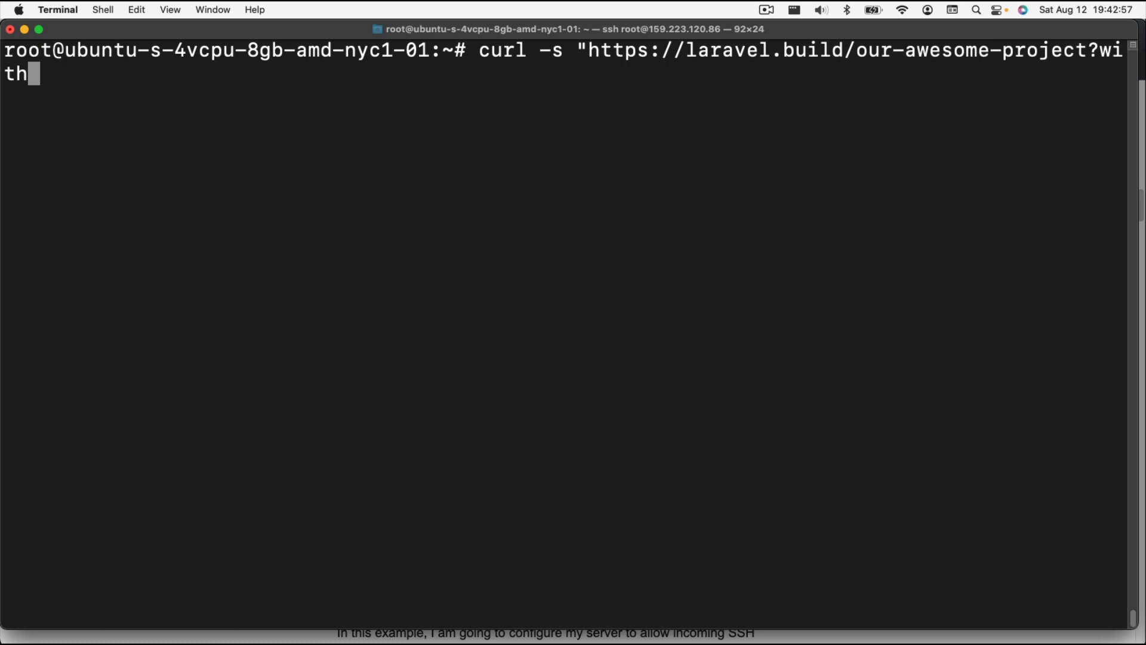
text(=mysql")
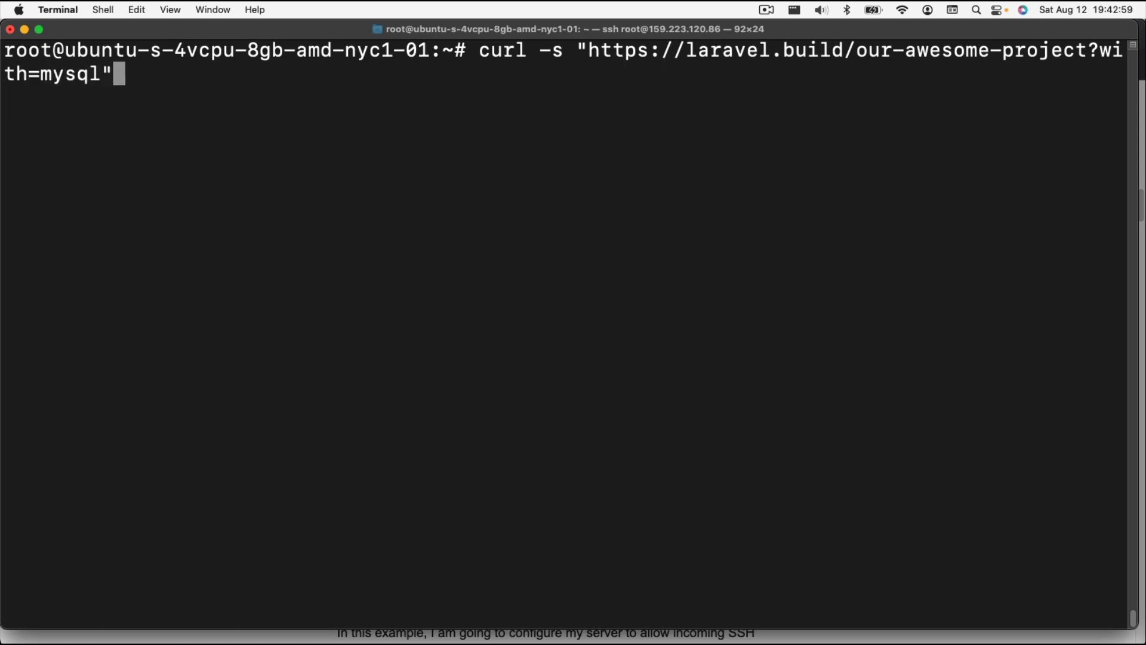
text(| bash)
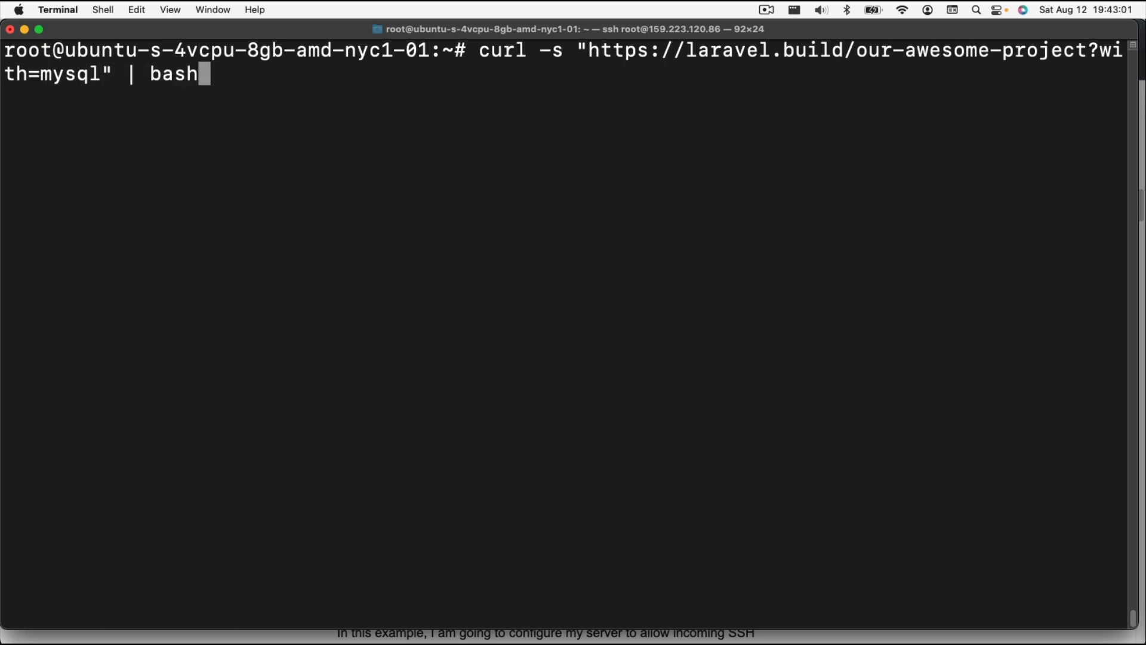
key(Return)
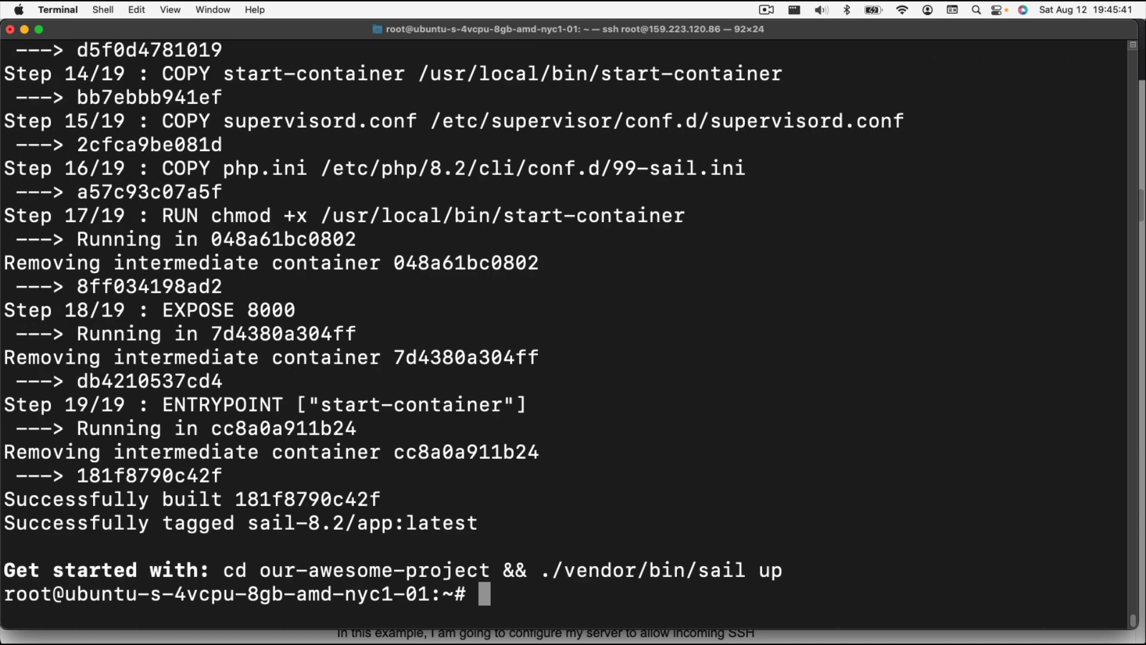
mouse_move(875, 295)
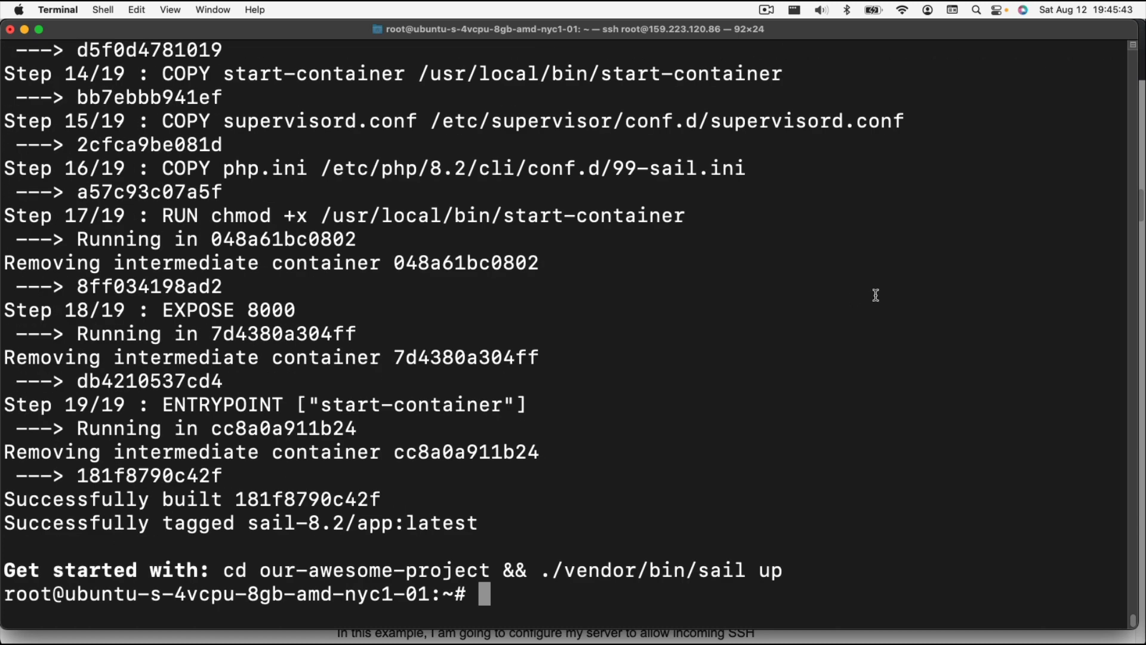
- Move the shell into the our-awesome-project folder
text(cd our-w)
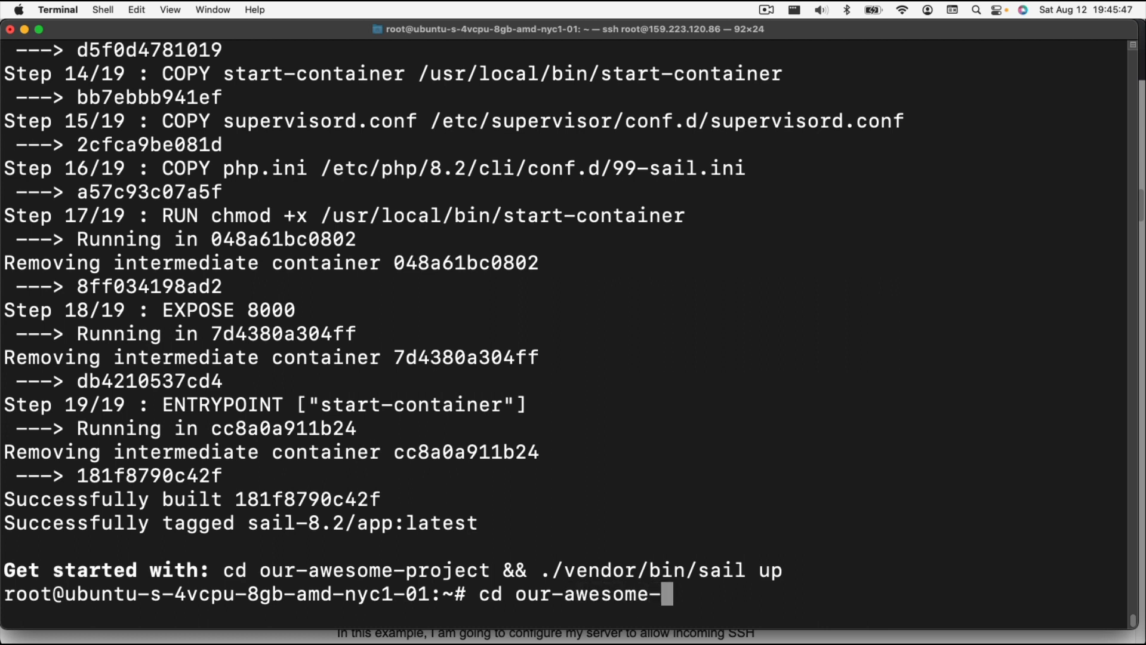
key(Return)
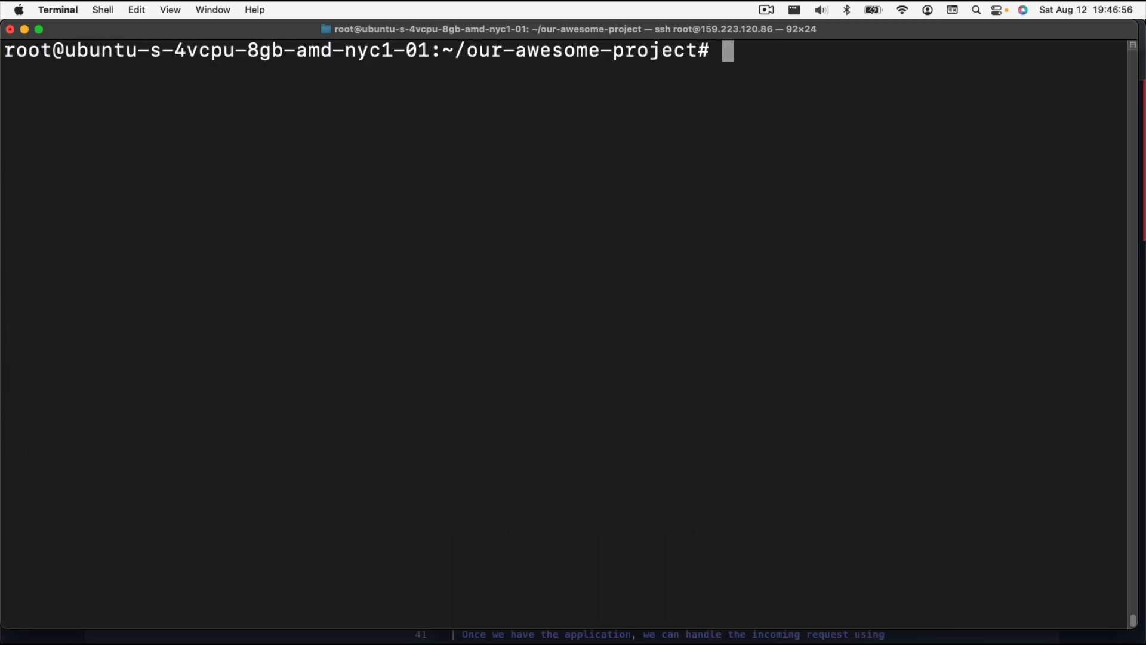
- Apply chmod 777 -R . to the project and start ./vendor/bin/sail up
text(c)
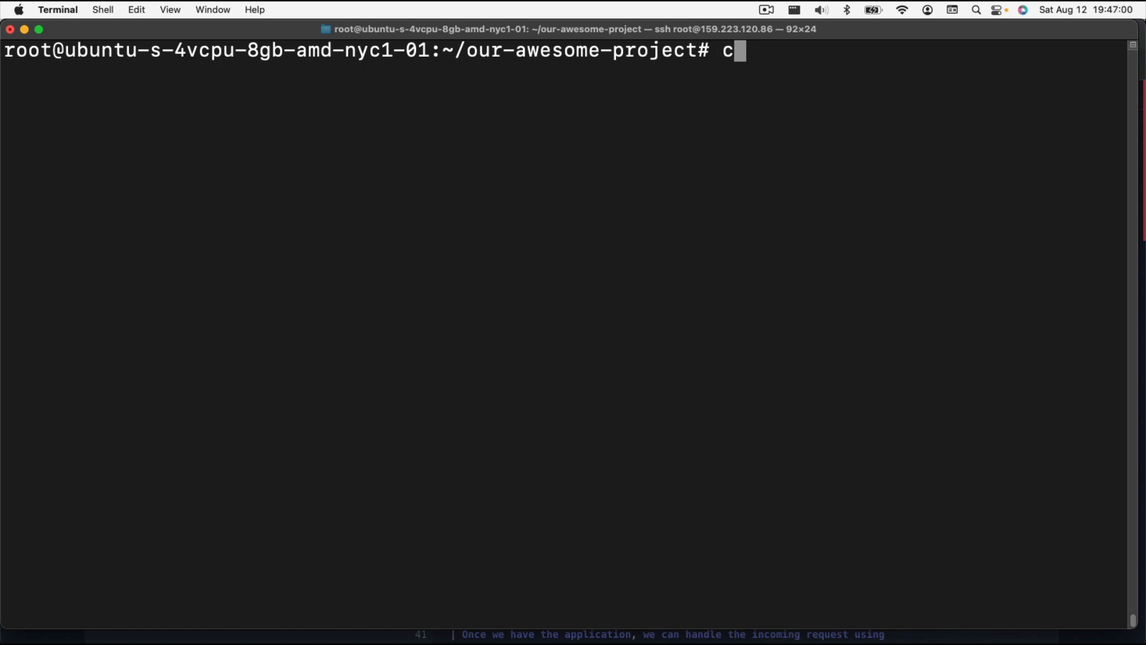
text(hmod -)
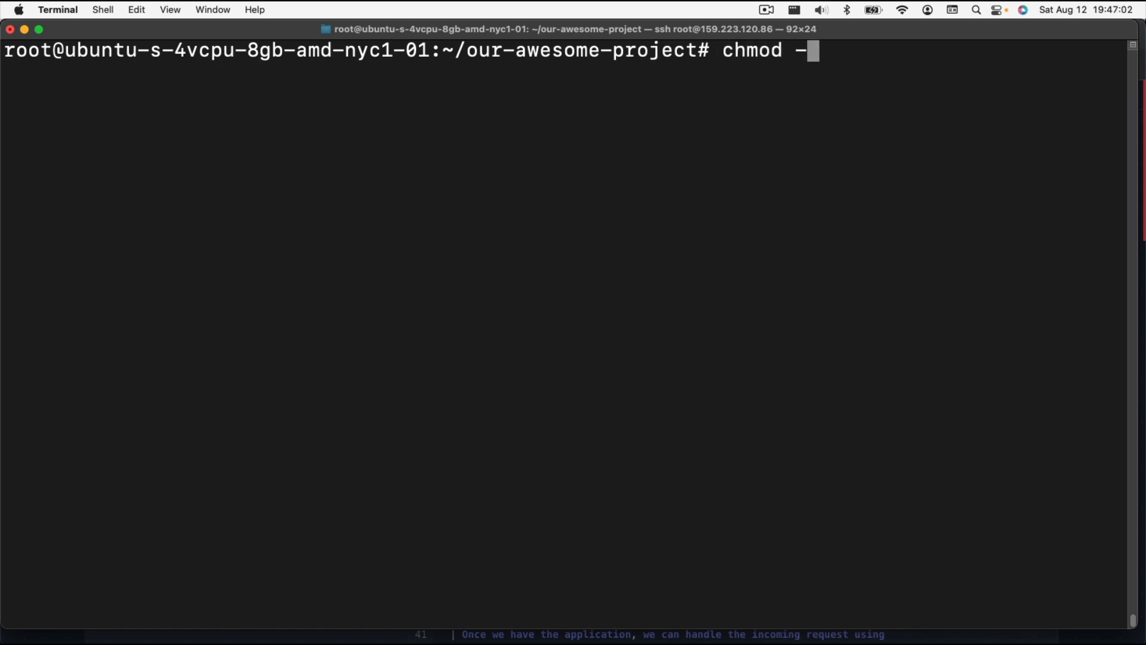
text(777)
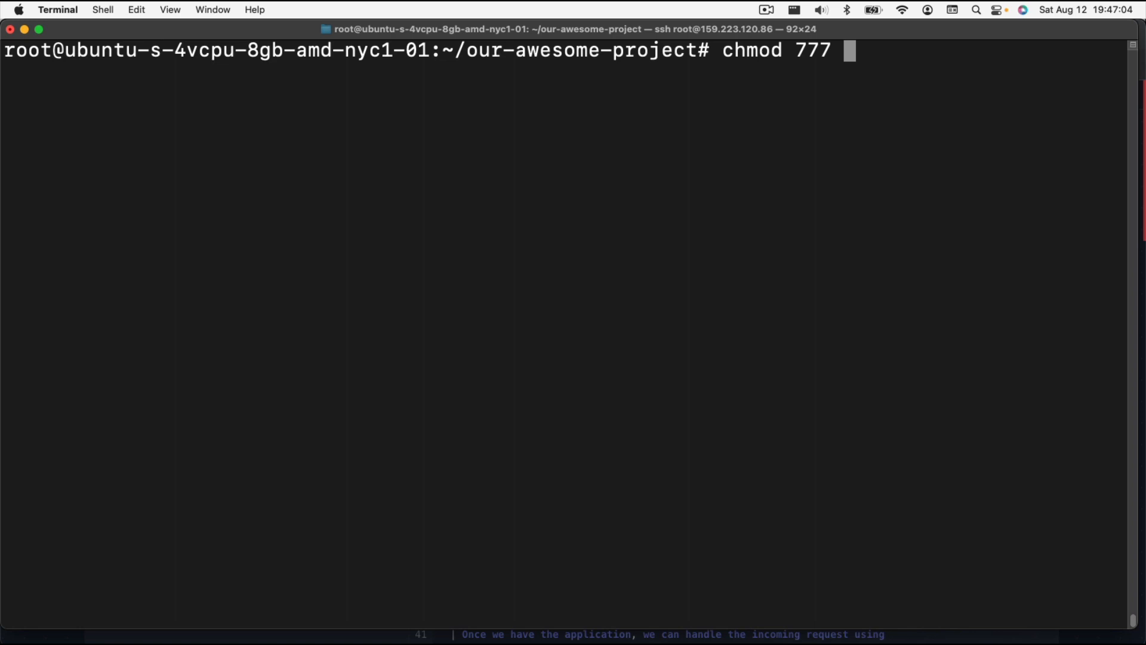
text(-R .)
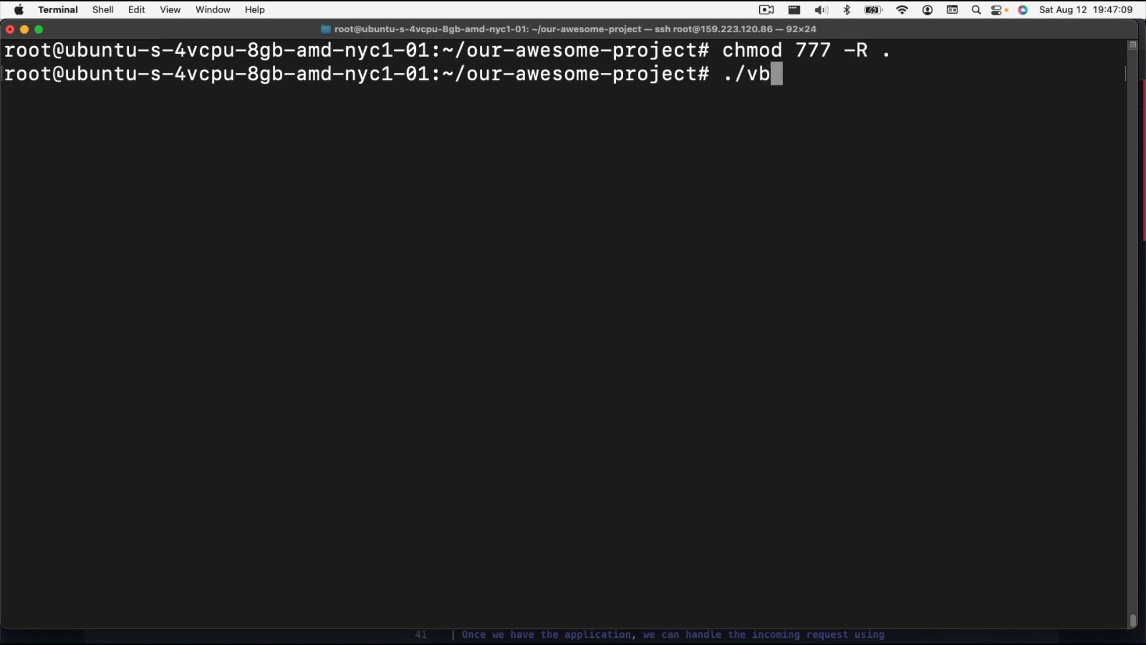
text(endor/bin/sail up)
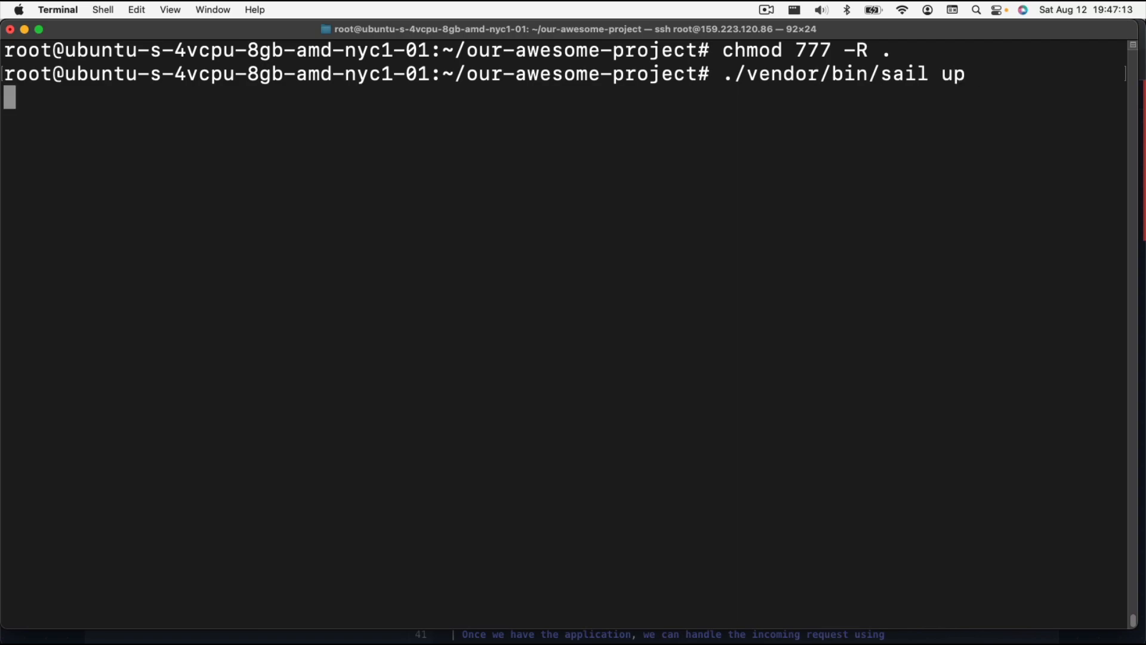
key(Return)
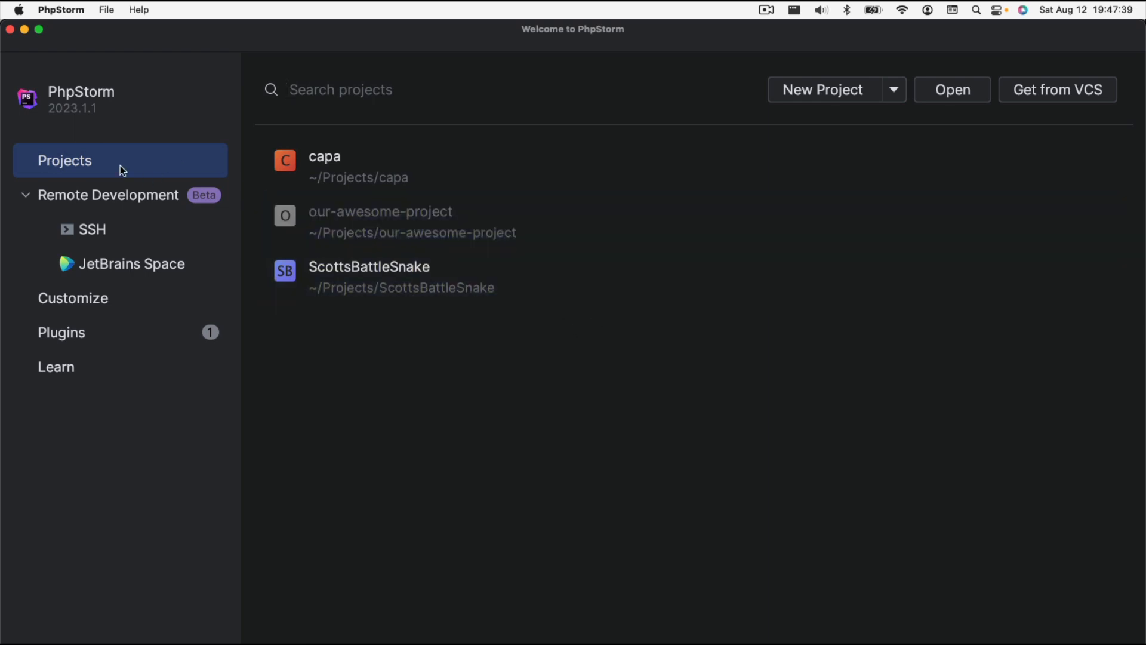
mouse_move(86, 191)
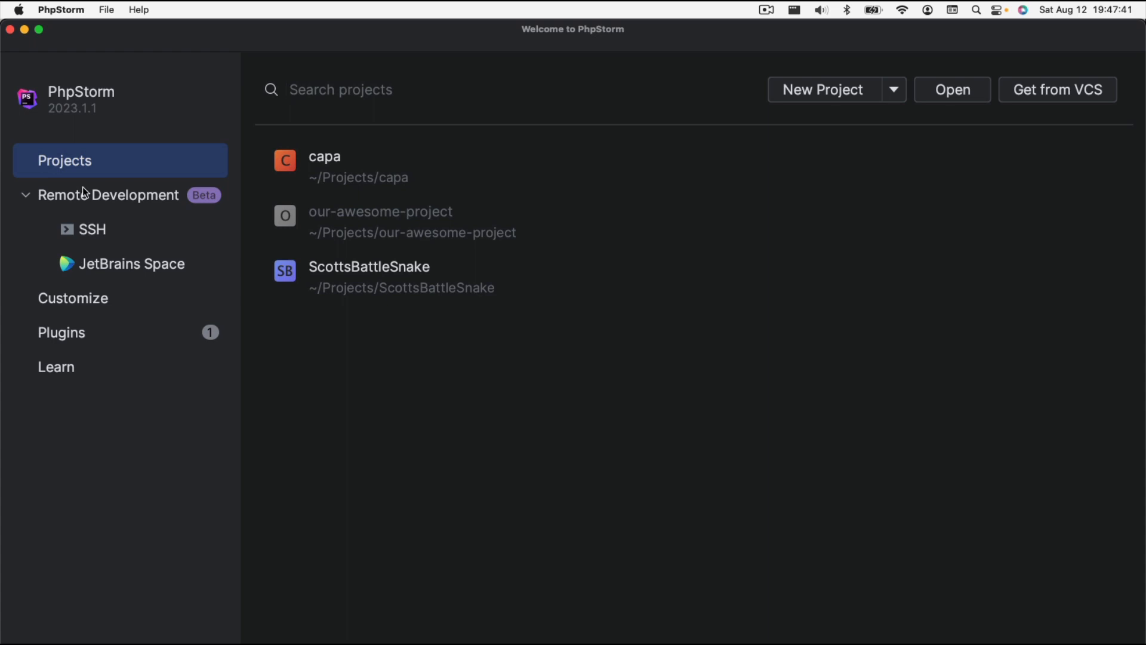
- Begin a new Remote Development SSH project to host 159.223.120.86
click(91, 230)
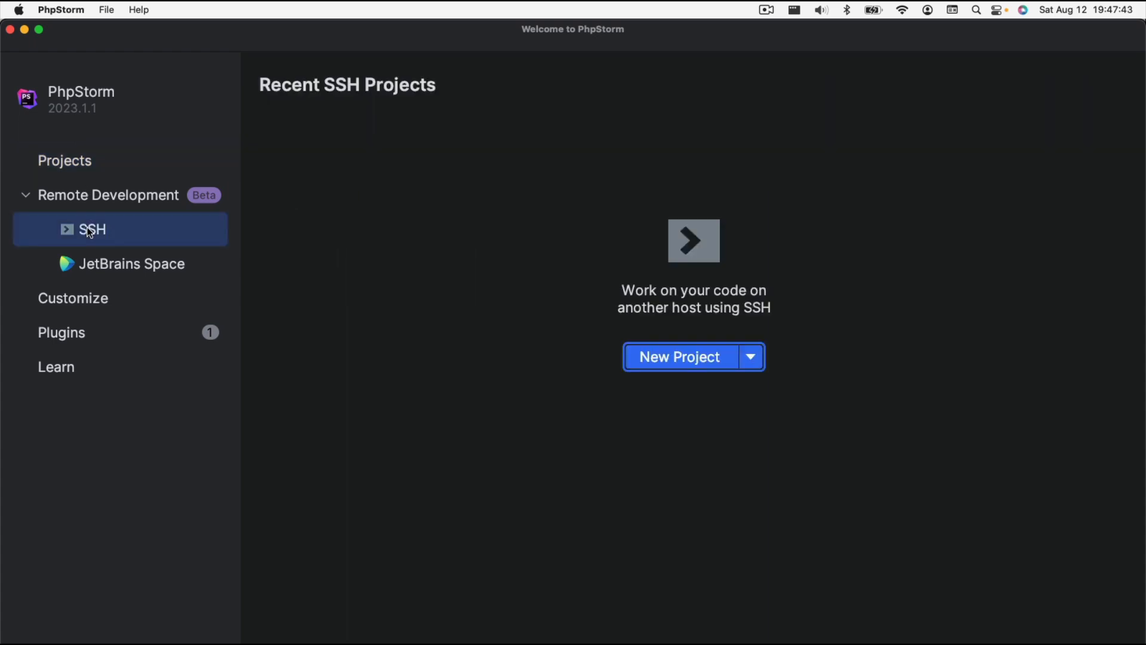
click(678, 357)
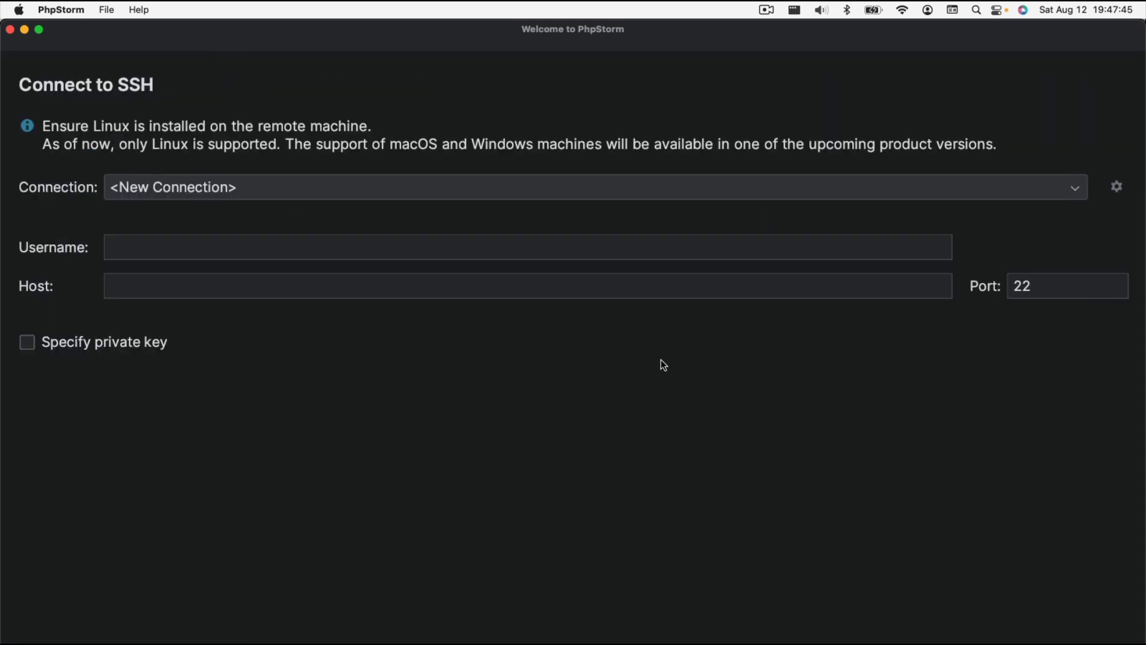
mouse_move(182, 208)
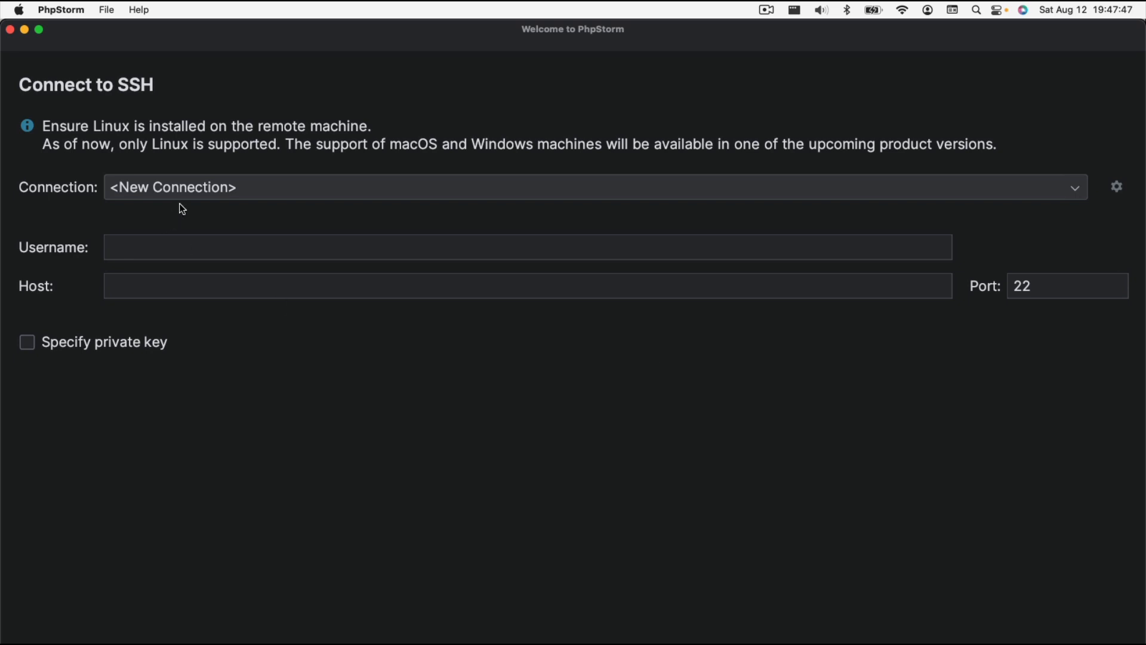
mouse_move(167, 240)
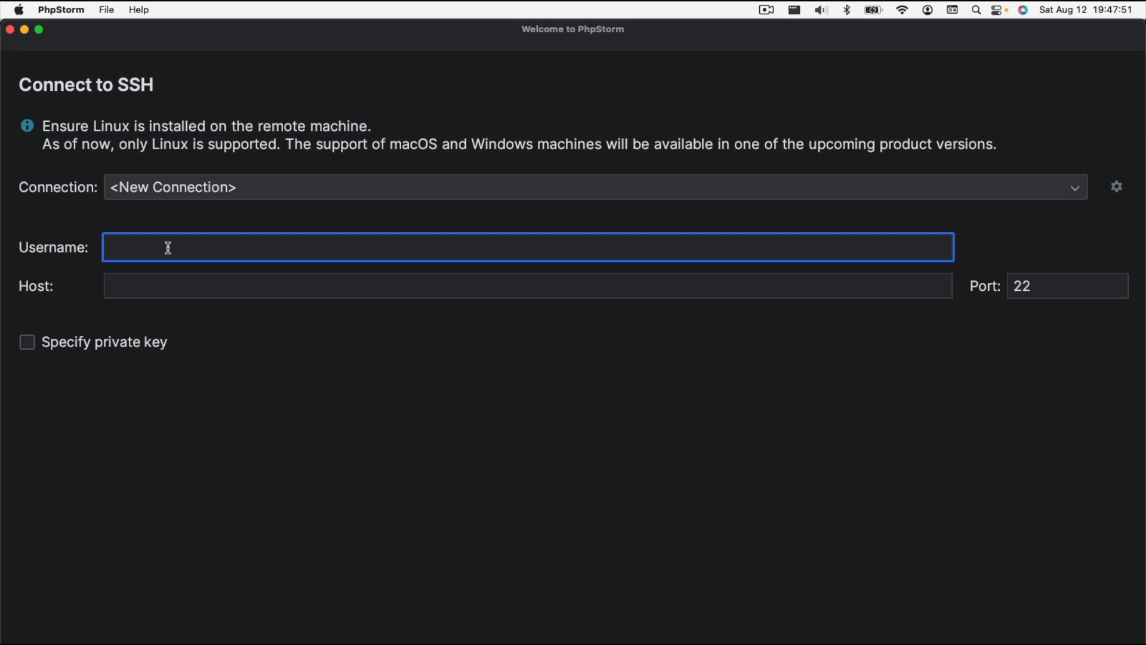
text(159.223.120.86)
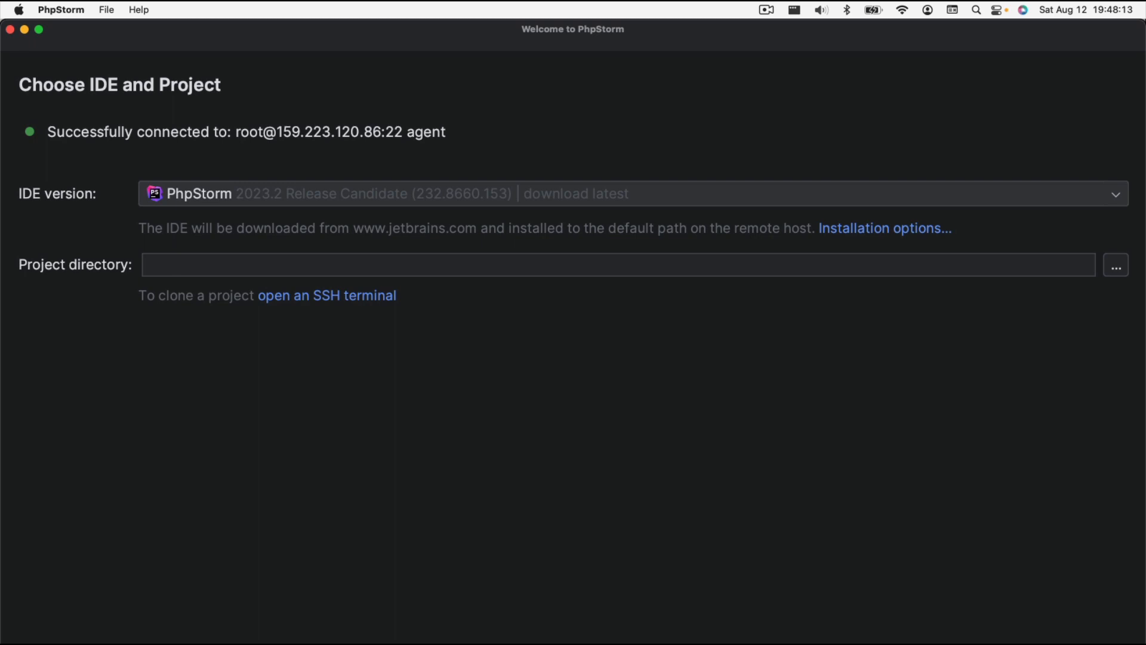
mouse_move(131, 200)
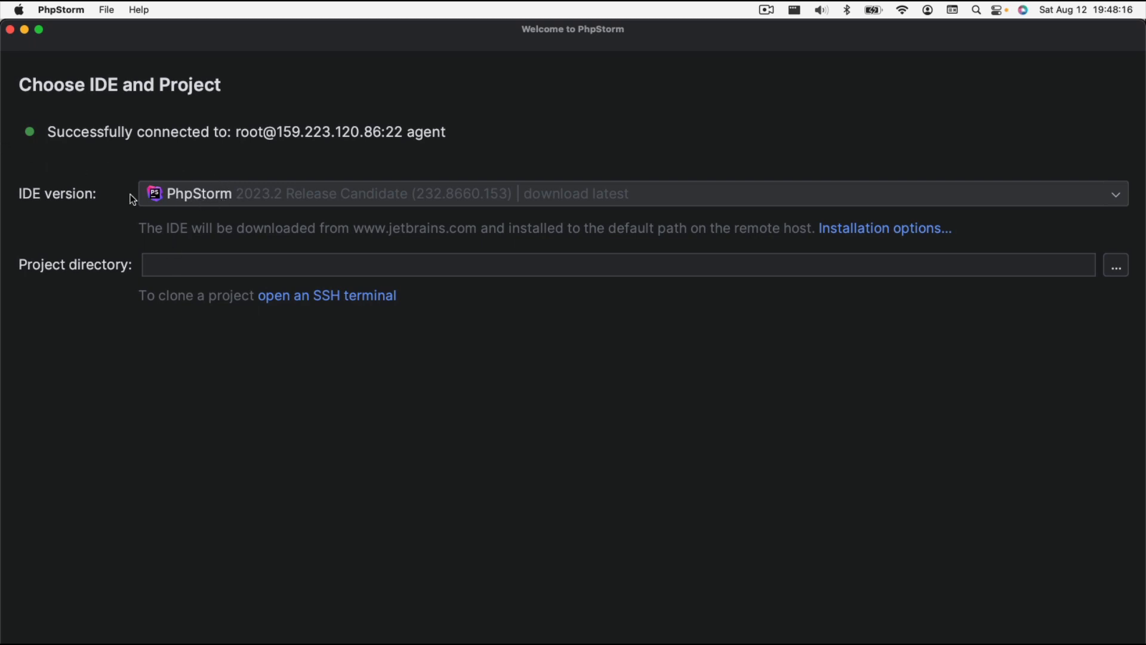
- Set the project directory to ~/our-awesome-project/ and launch Download IDE and Connect
text(~)
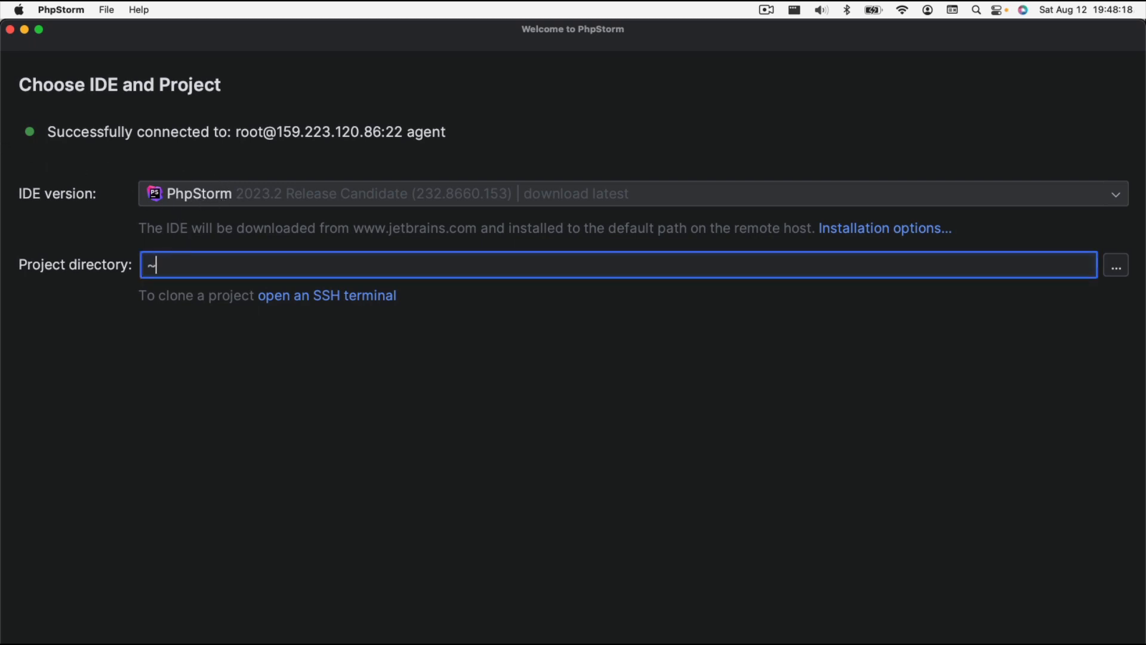
text(/ou)
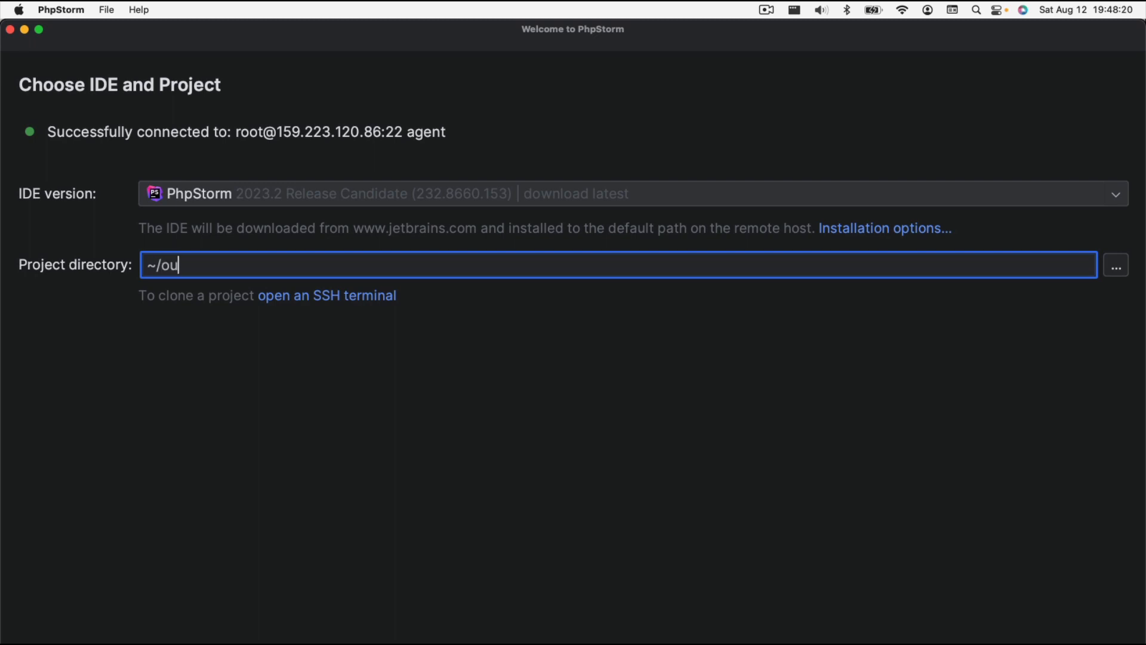
text(r-awesome-project/)
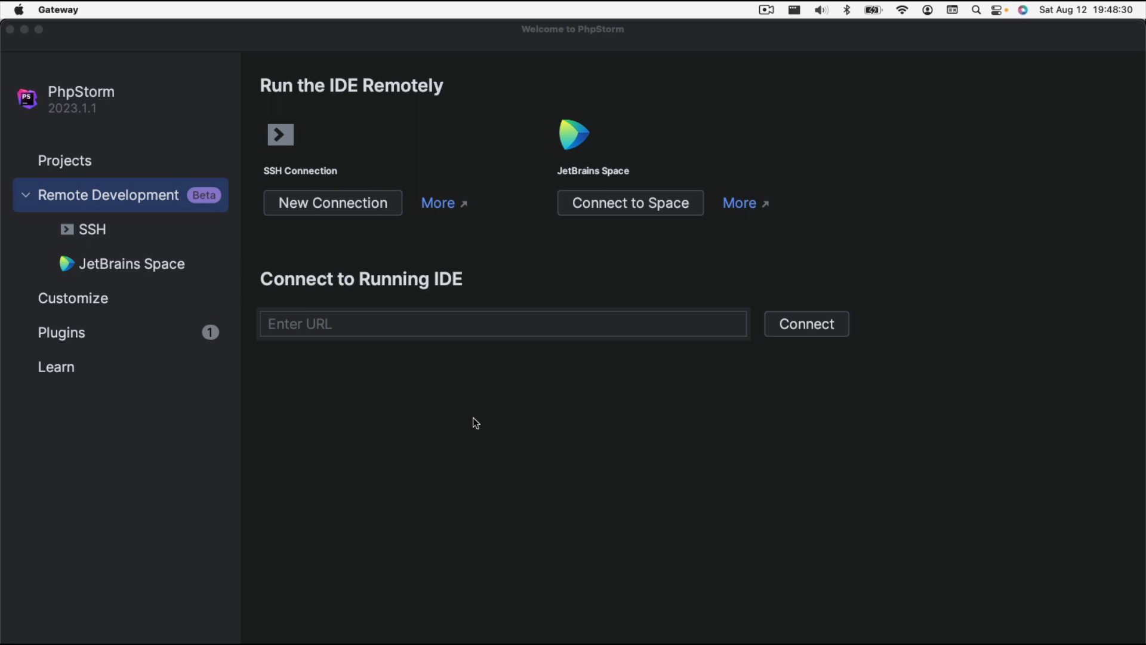
click(806, 324)
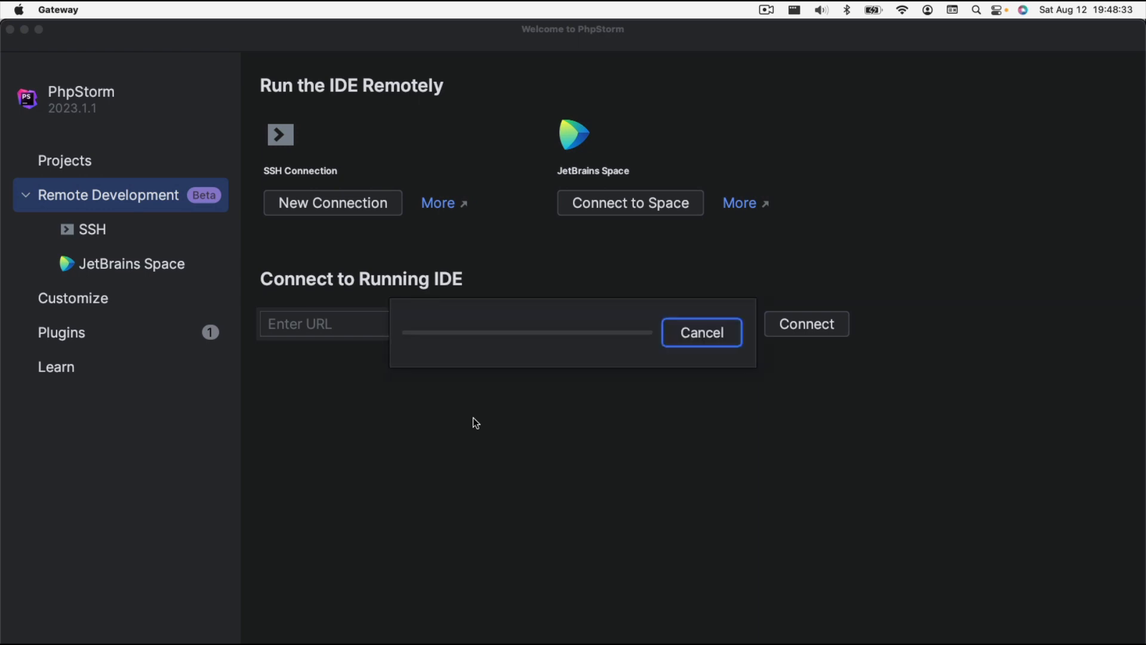
- Wait for the remote IDE backend to finish starting on the droplet
click(806, 324)
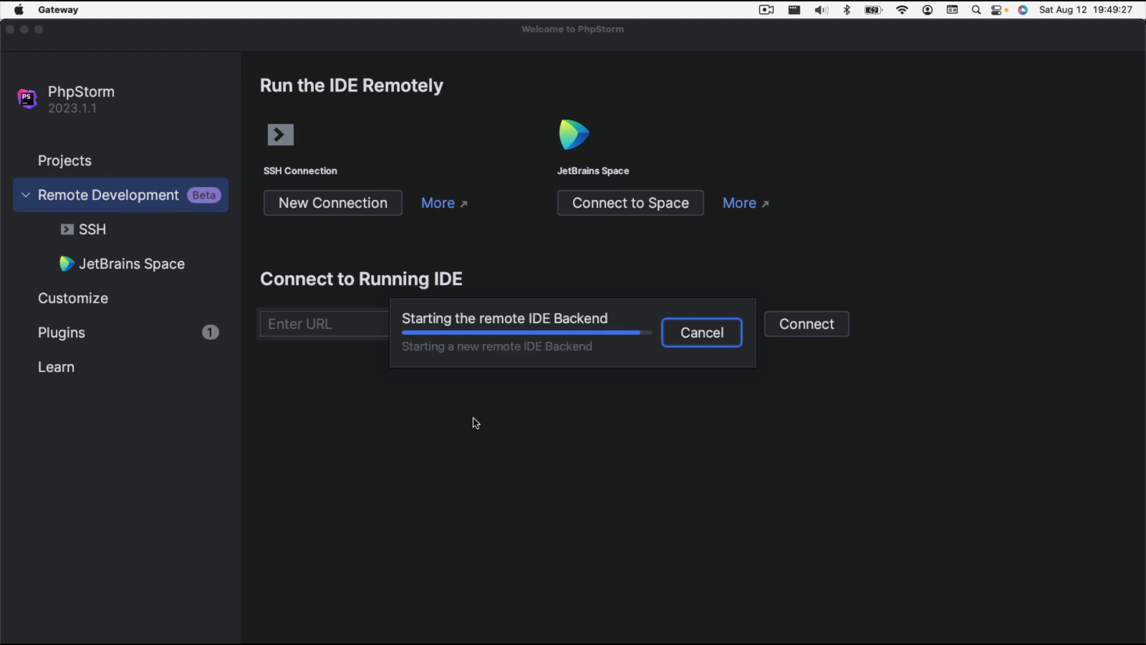
click(701, 331)
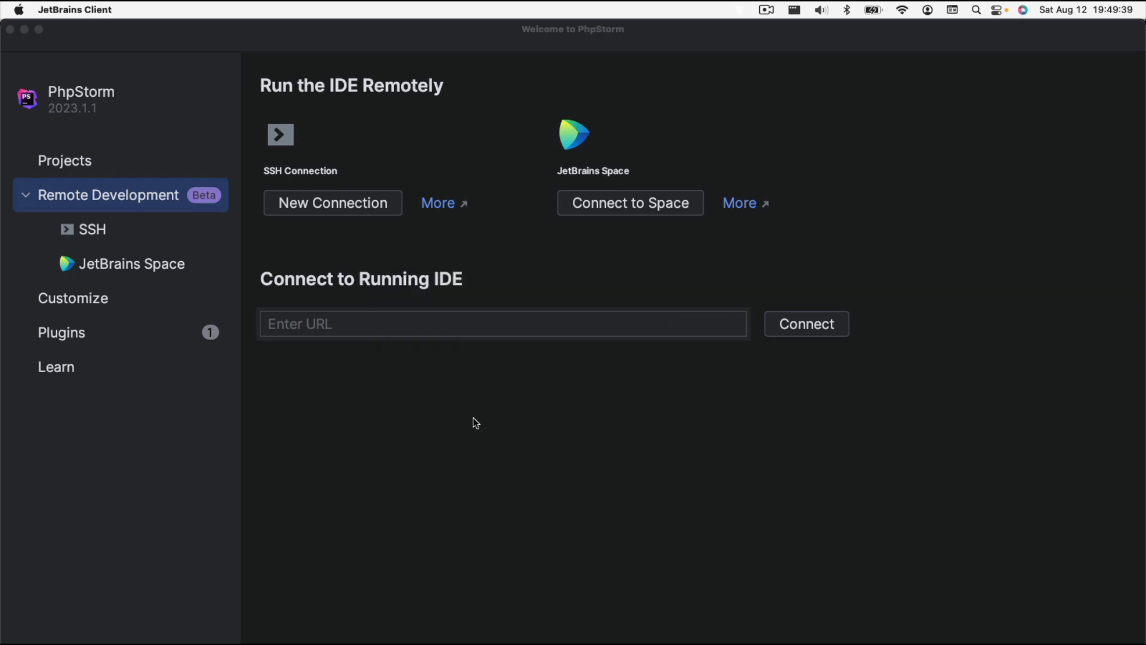
- View the Backend Status Details for host 159.223.120.86, then dismiss the popup
click(806, 323)
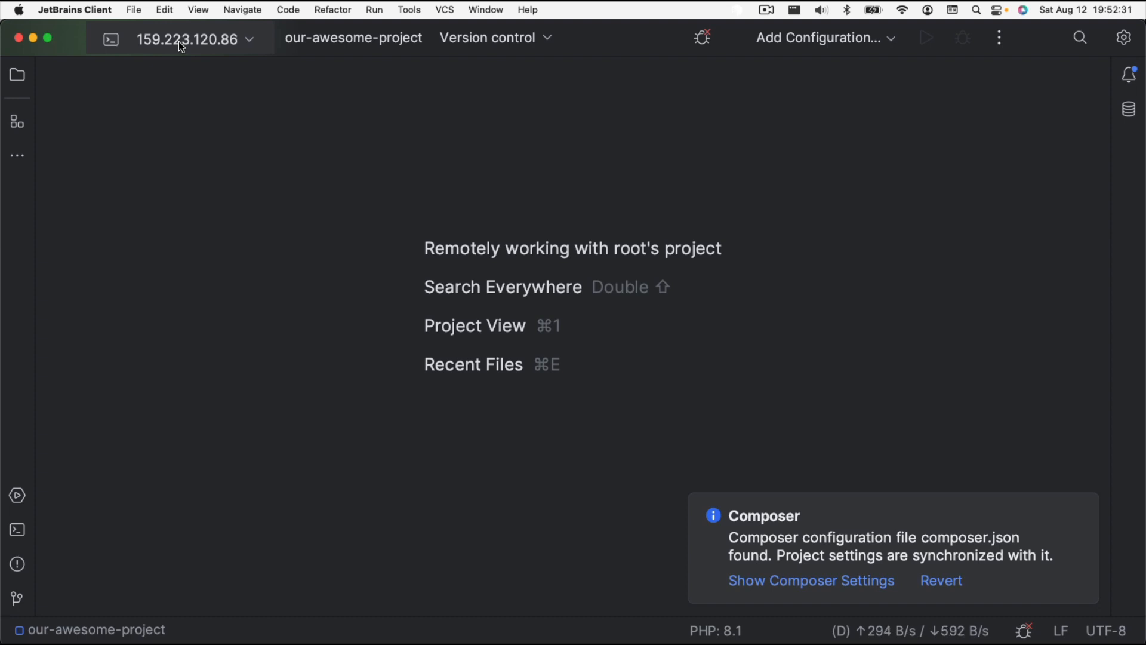
click(186, 38)
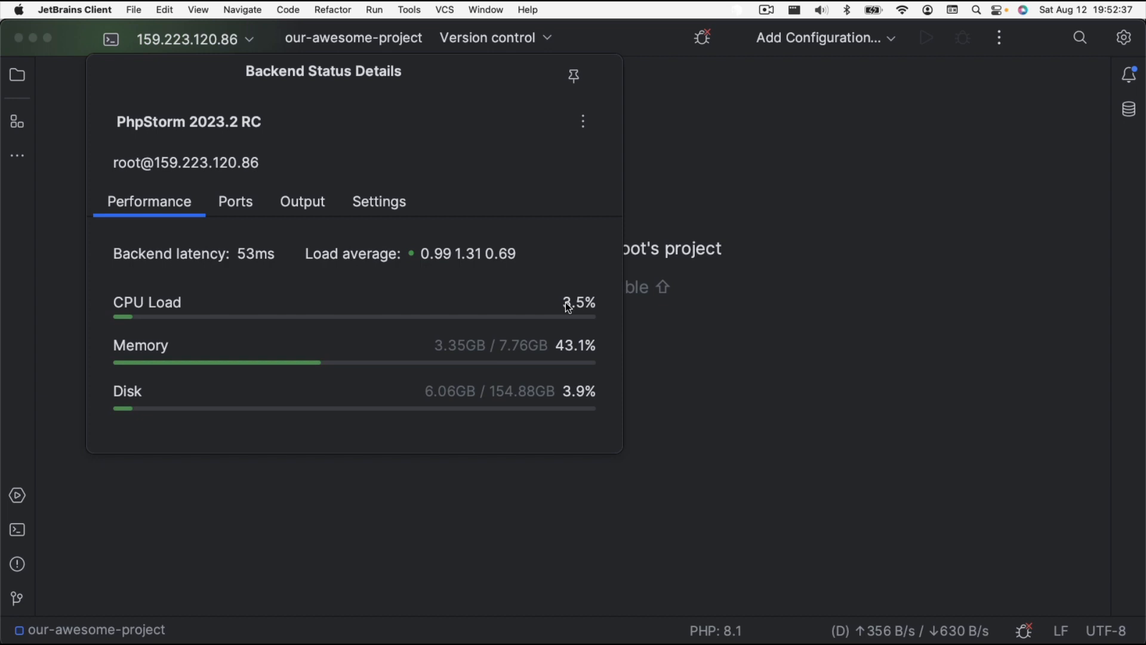
mouse_move(164, 334)
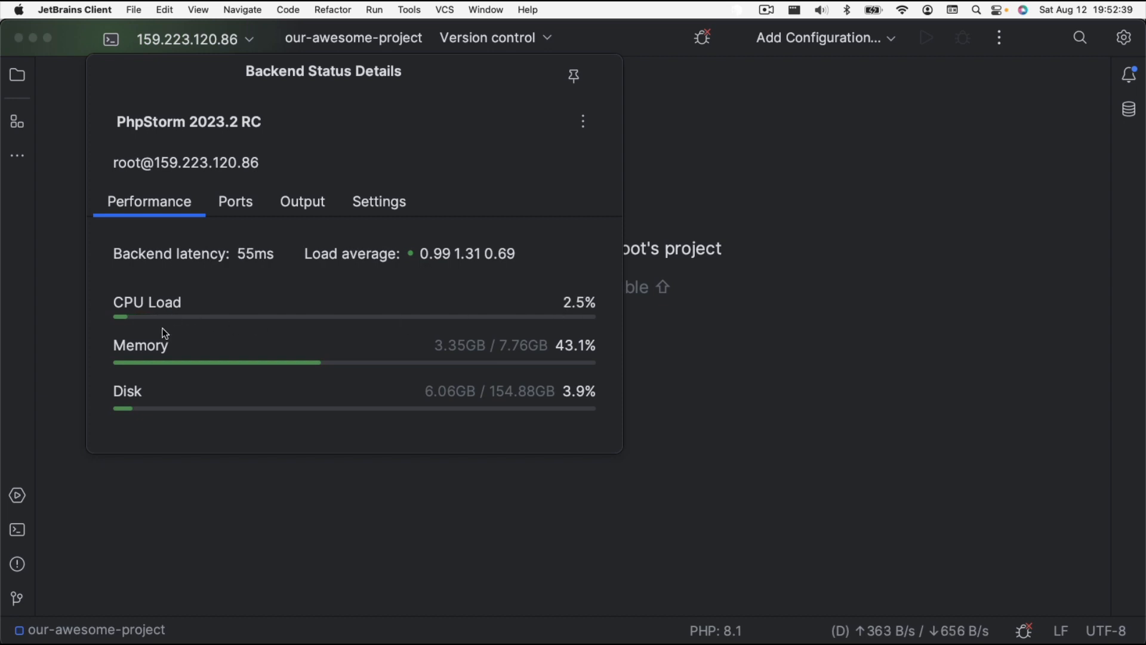
mouse_move(570, 357)
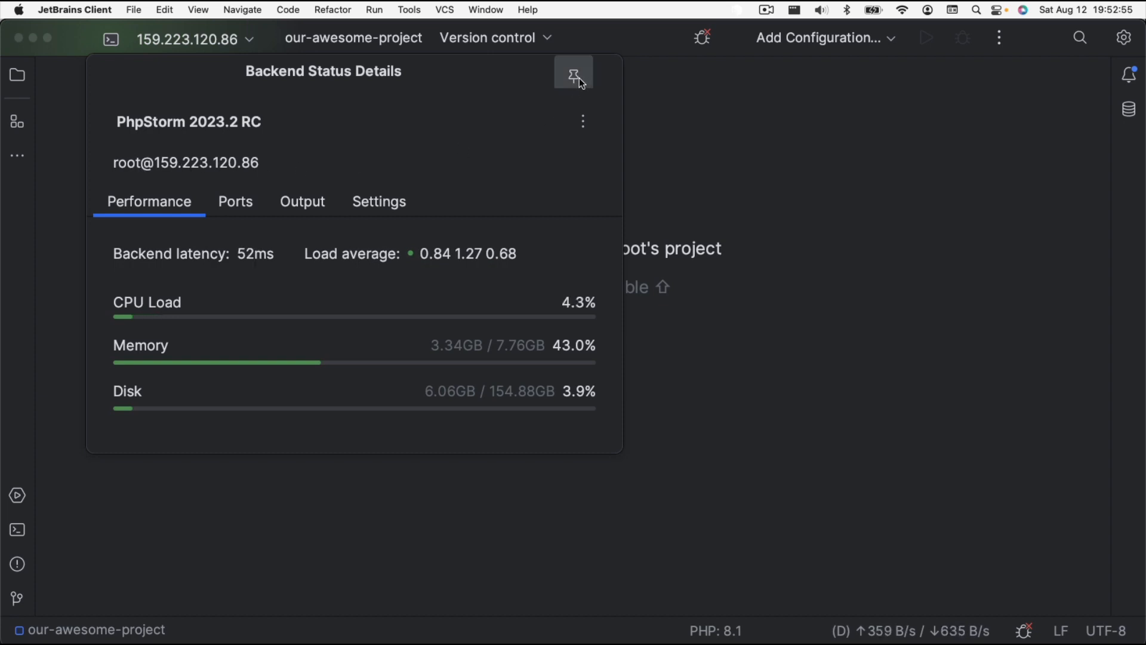
click(574, 72)
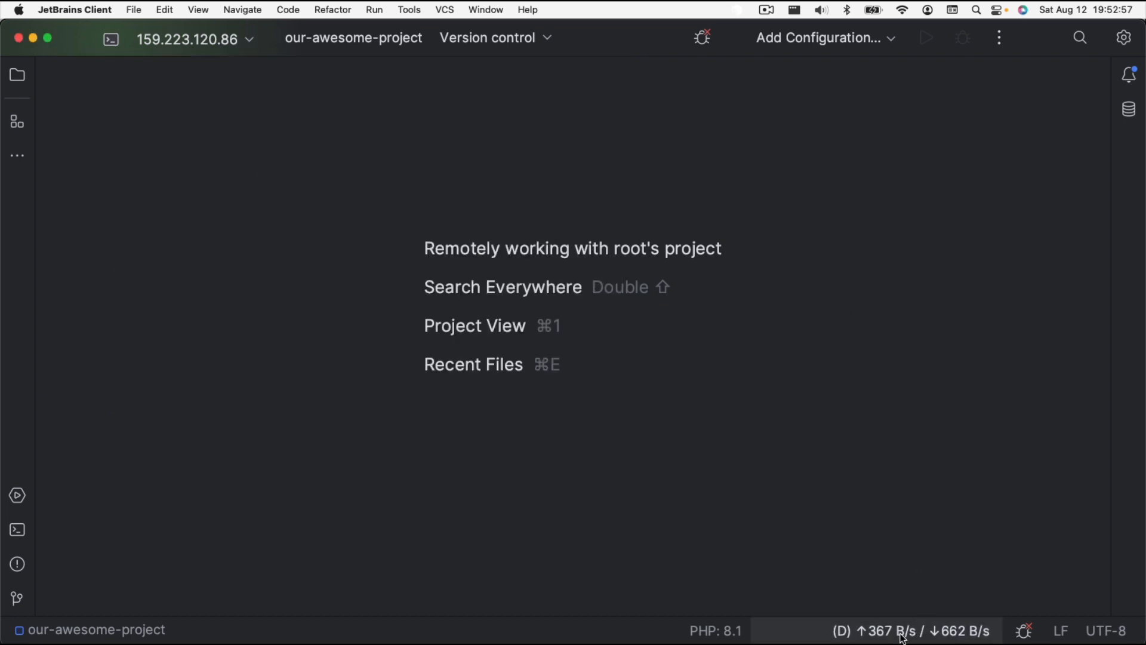
mouse_move(916, 640)
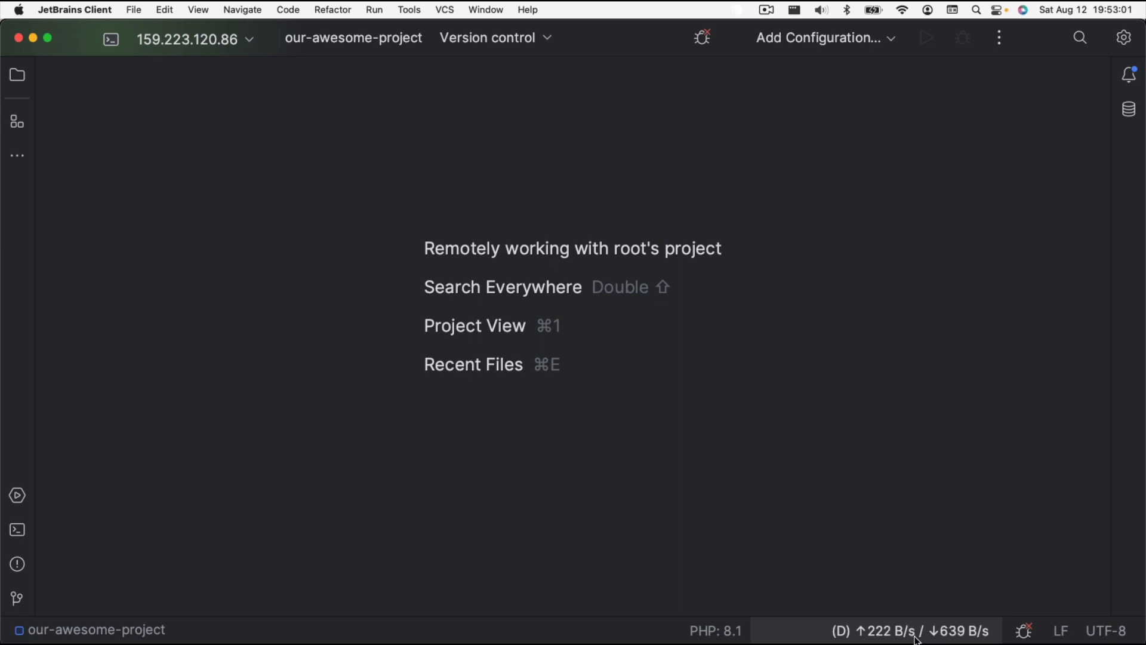
- Expand our-awesome-project > resources > views and open welcome.blade.php in the editor
click(17, 74)
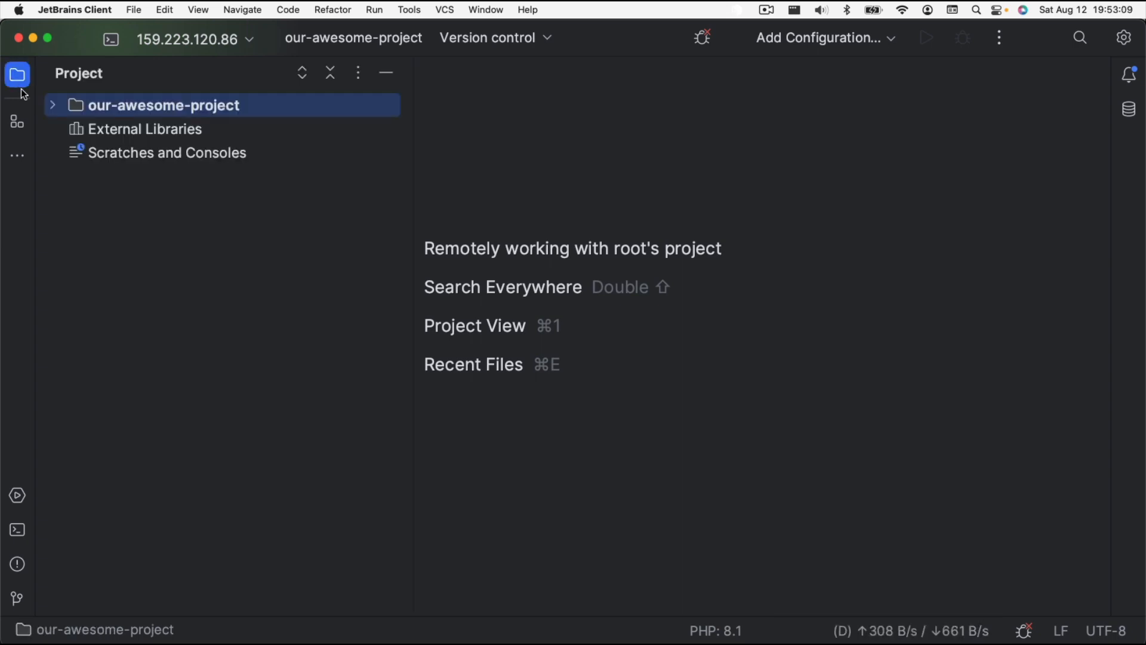
click(52, 105)
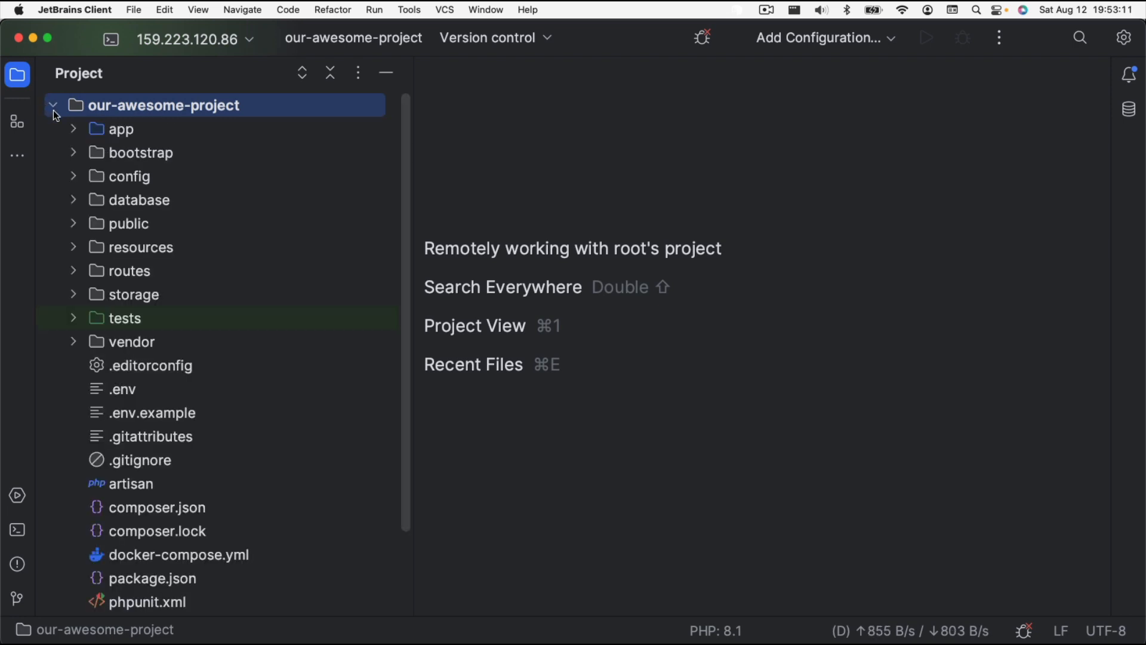
mouse_move(875, 630)
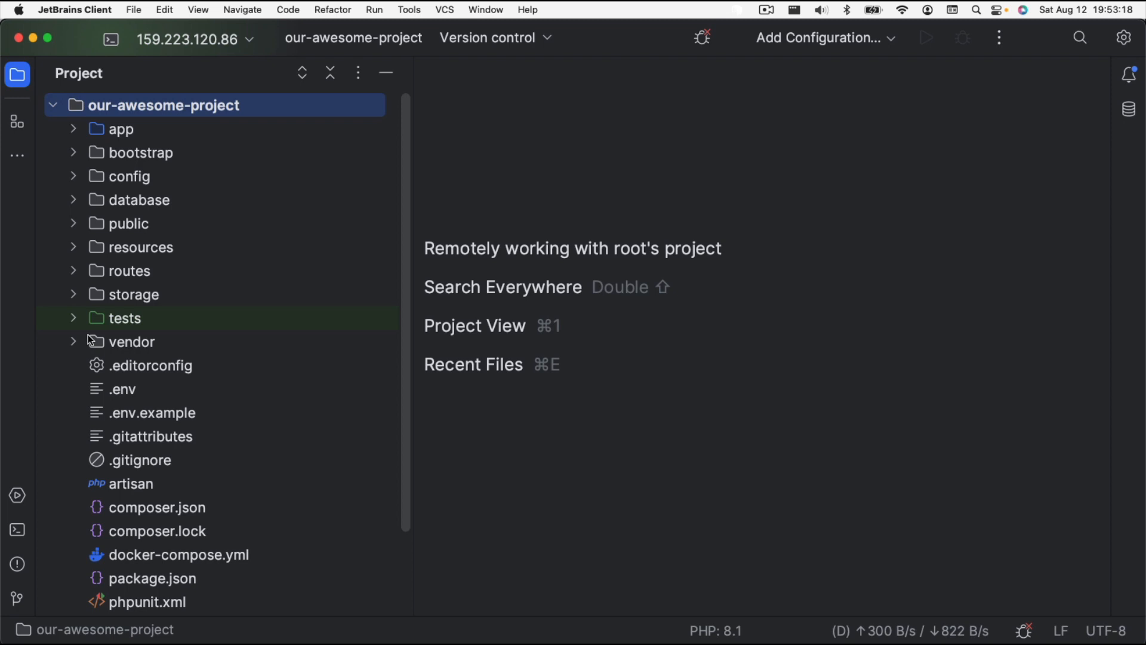
click(73, 247)
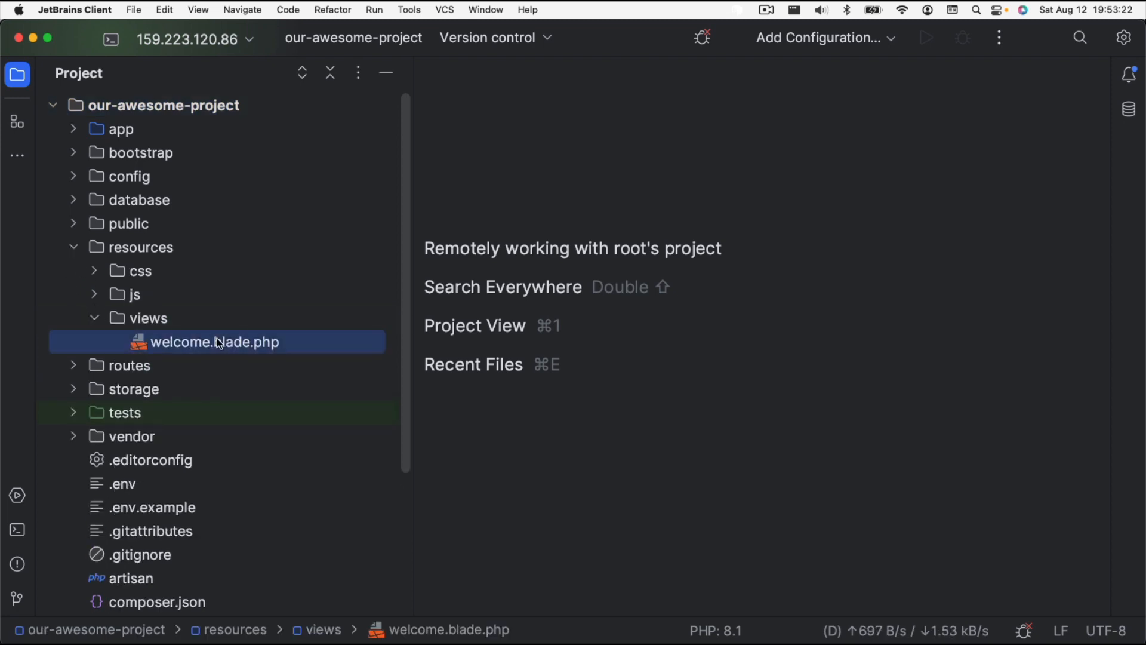
mouse_move(433, 243)
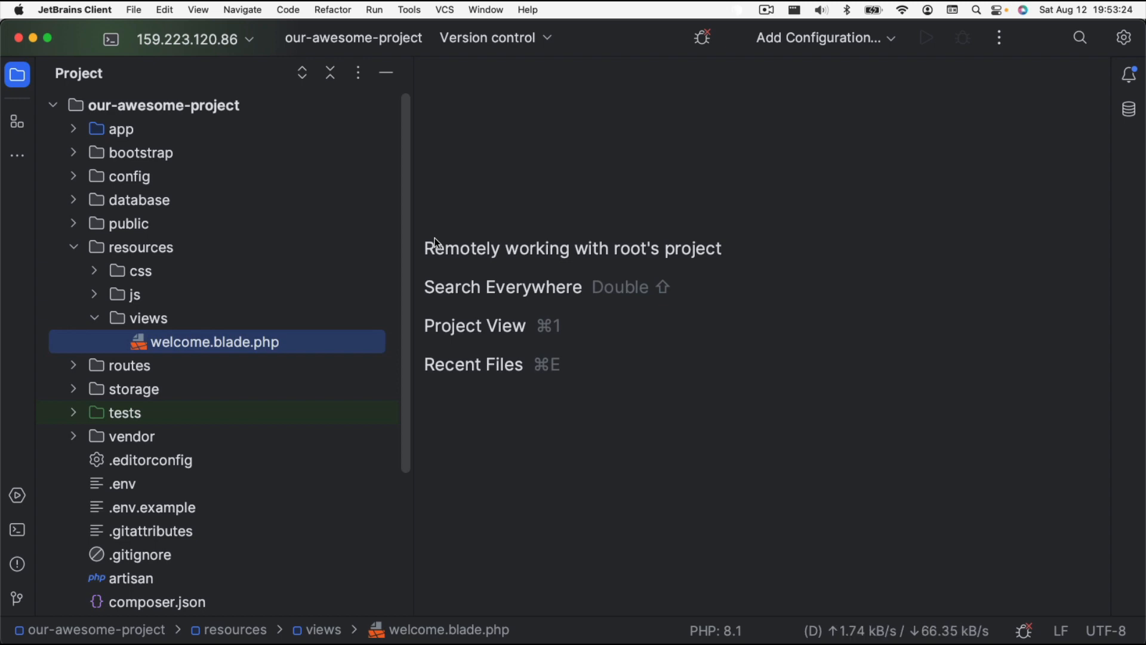
double_click(216, 341)
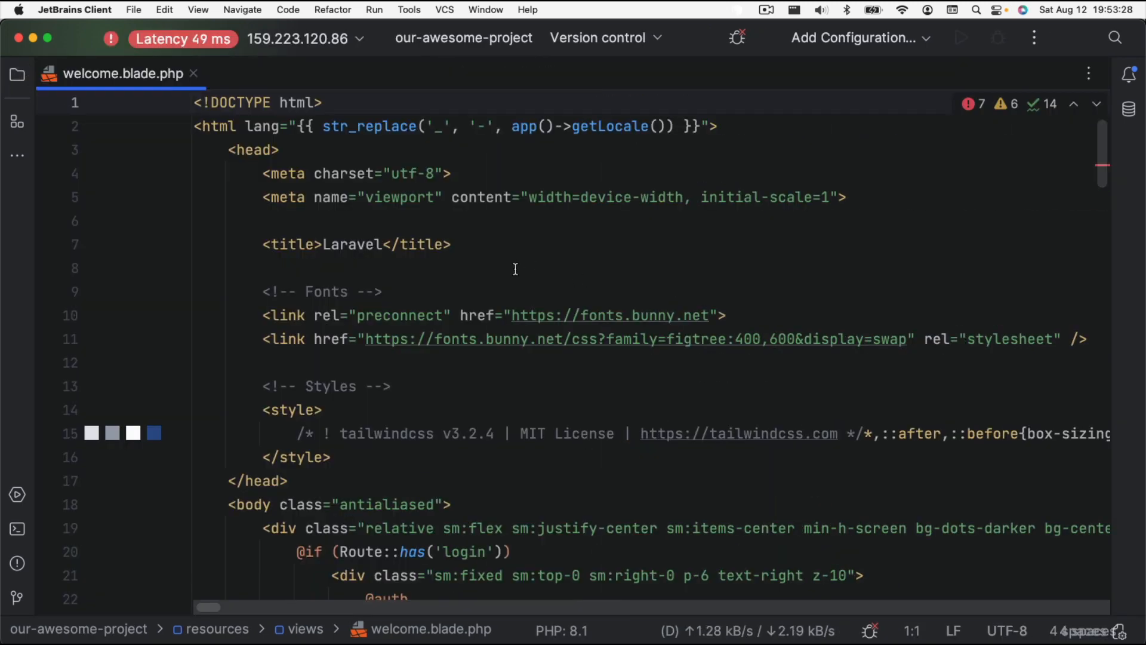
- Replace the title word 'Laravel' with 'Testing Site' in welcome.blade.php
double_click(351, 243)
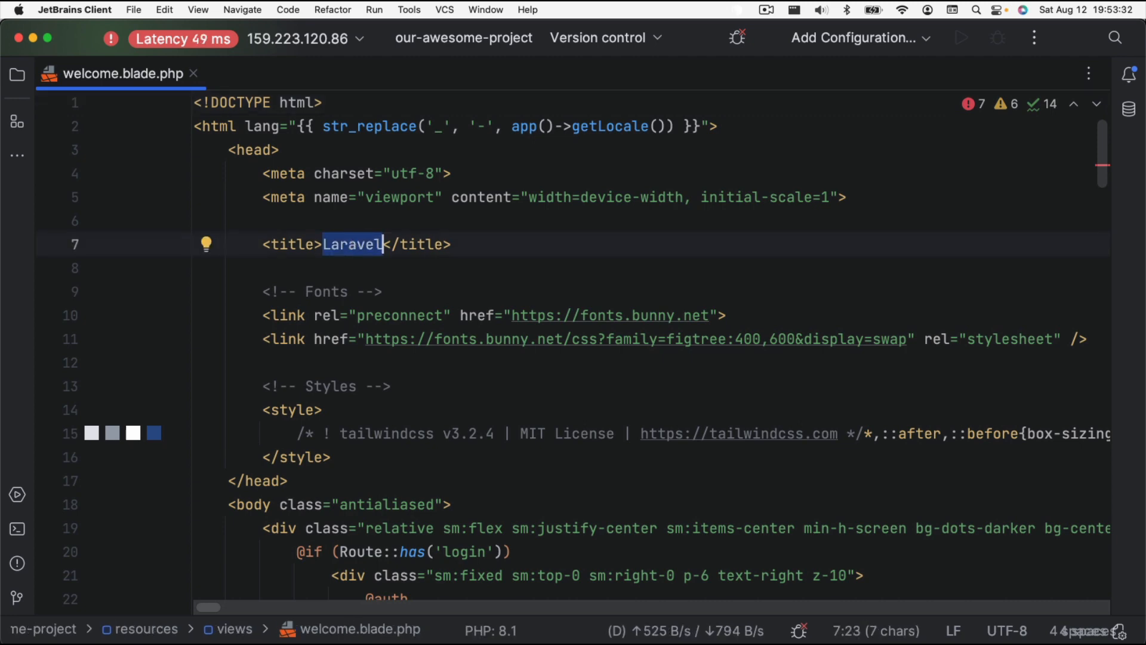
text(Testi)
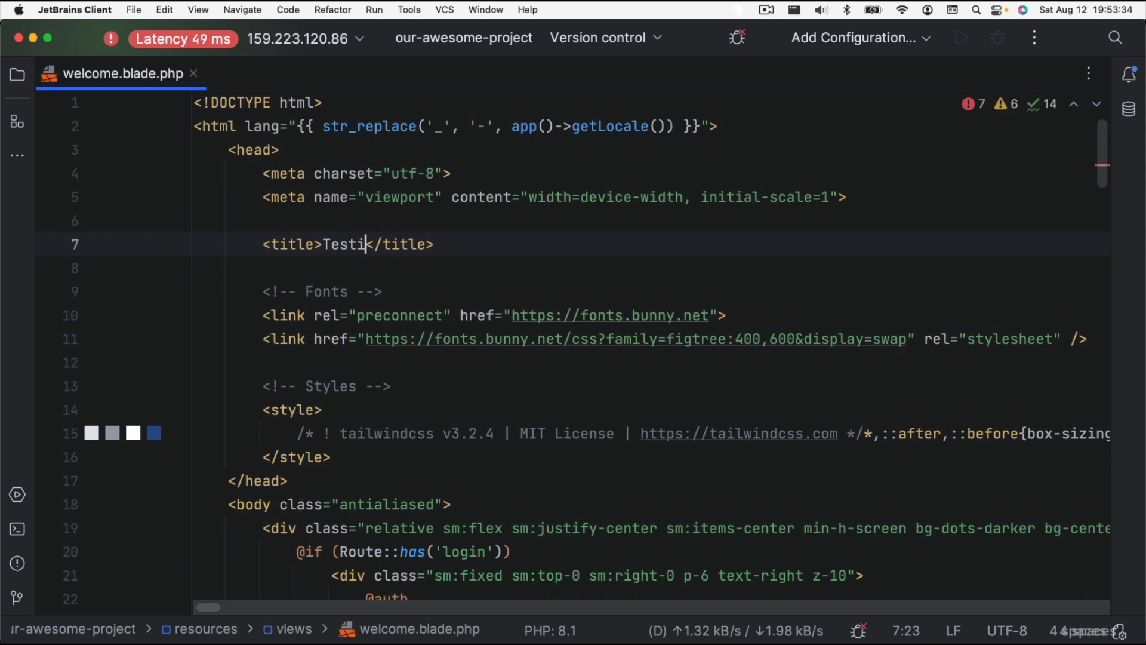
text(ng Site)
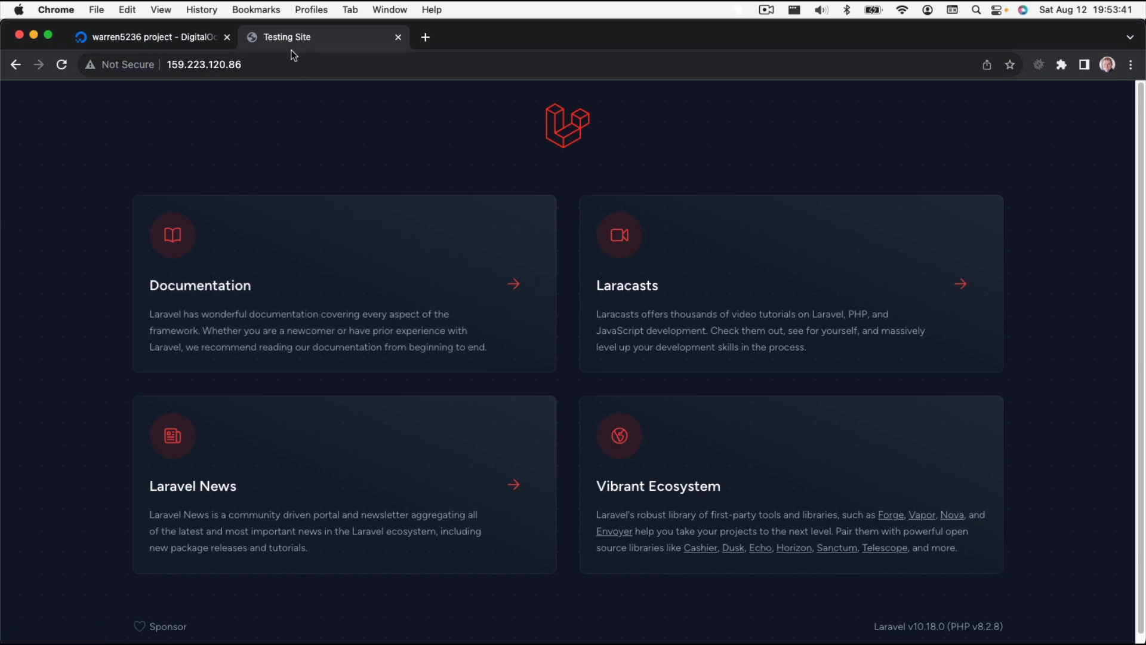
mouse_move(288, 46)
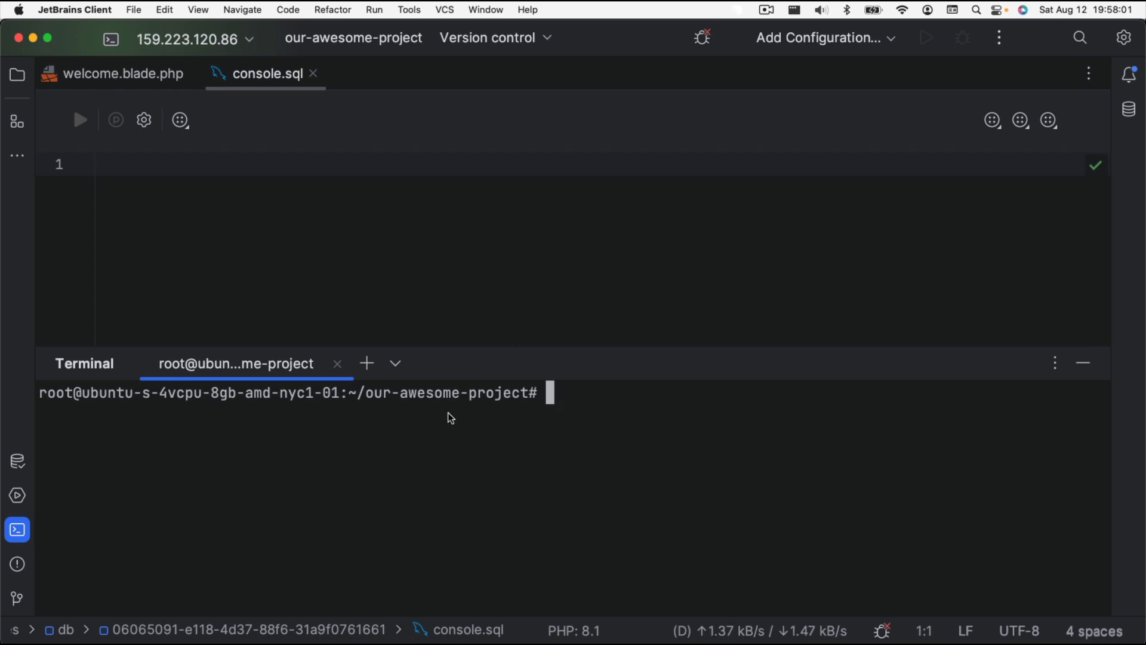
mouse_move(621, 334)
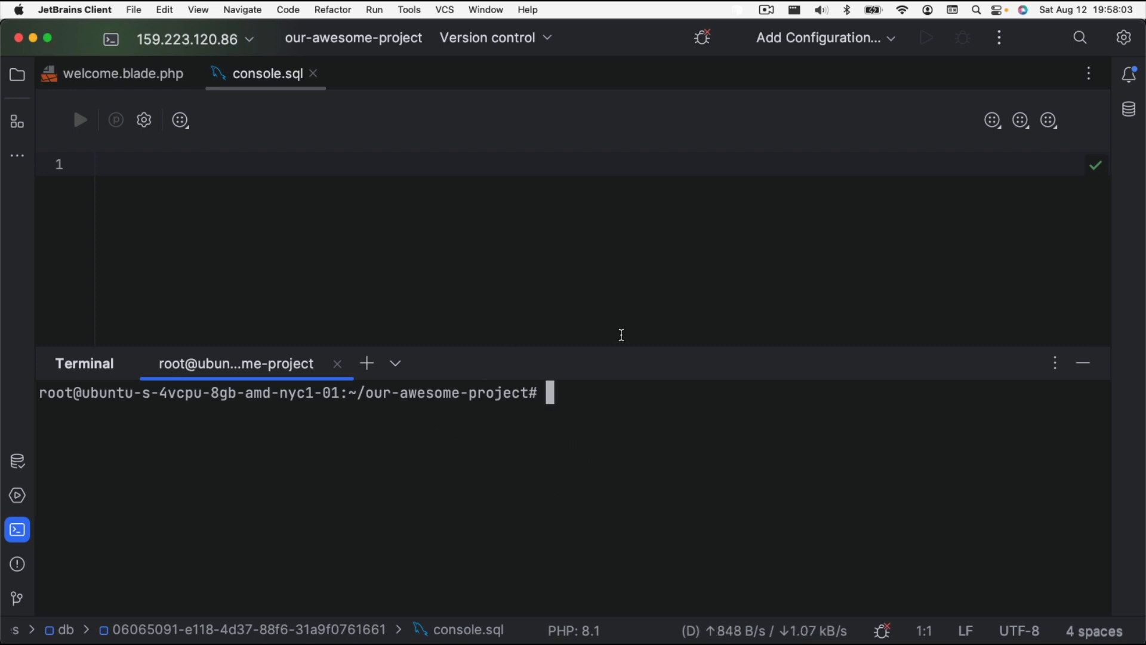
mouse_move(537, 437)
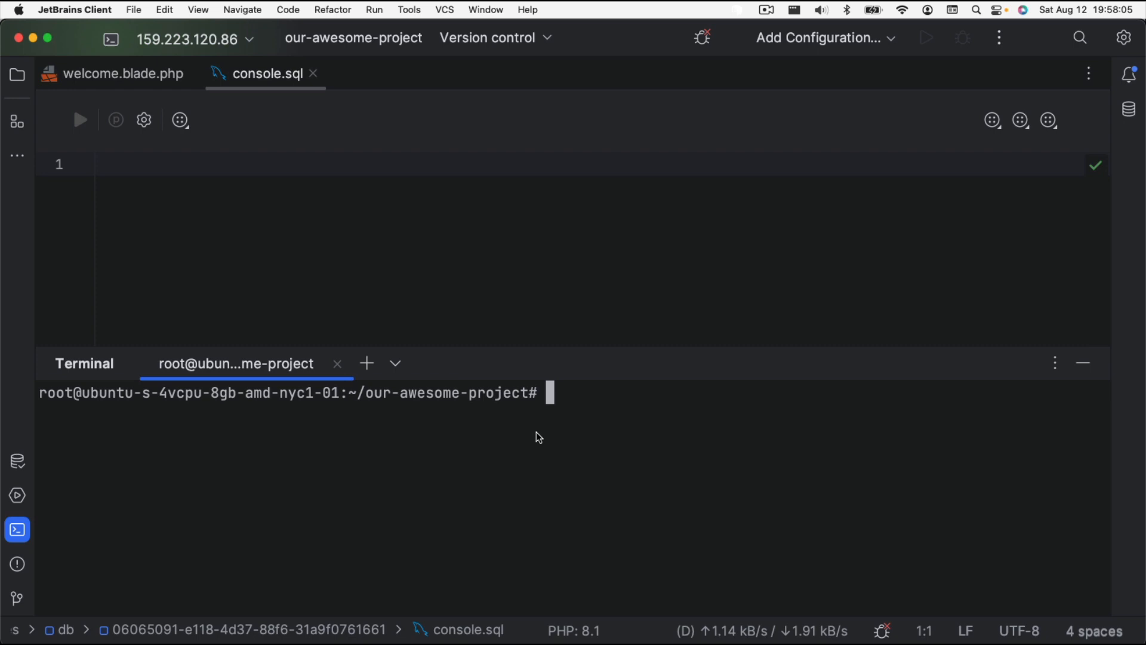
mouse_move(547, 429)
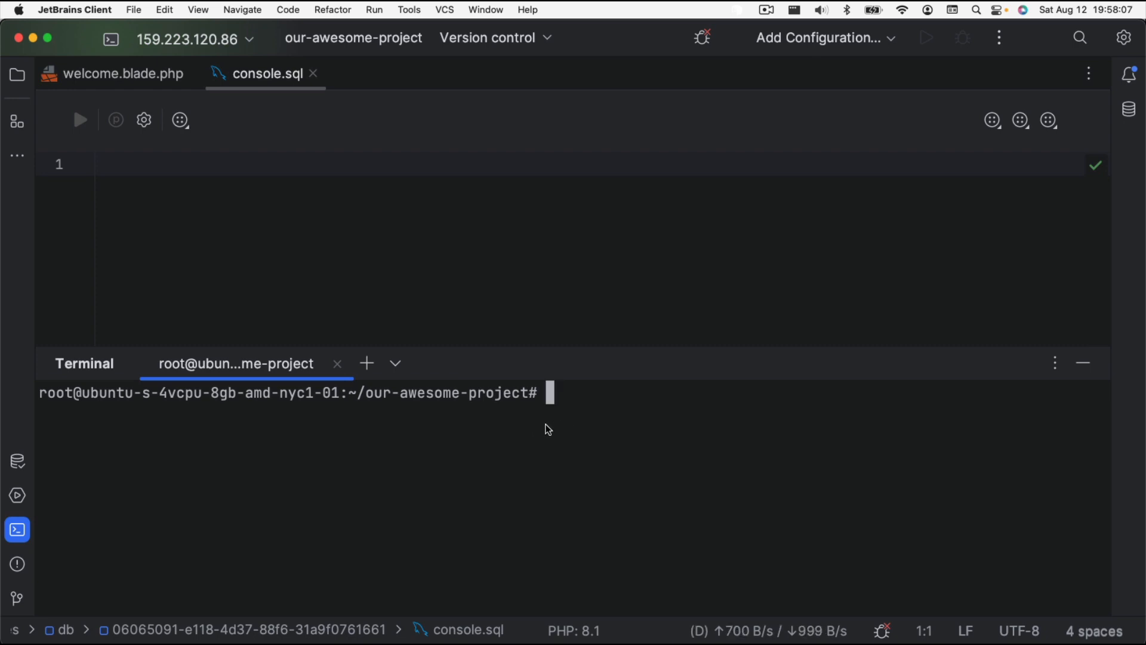
mouse_move(276, 393)
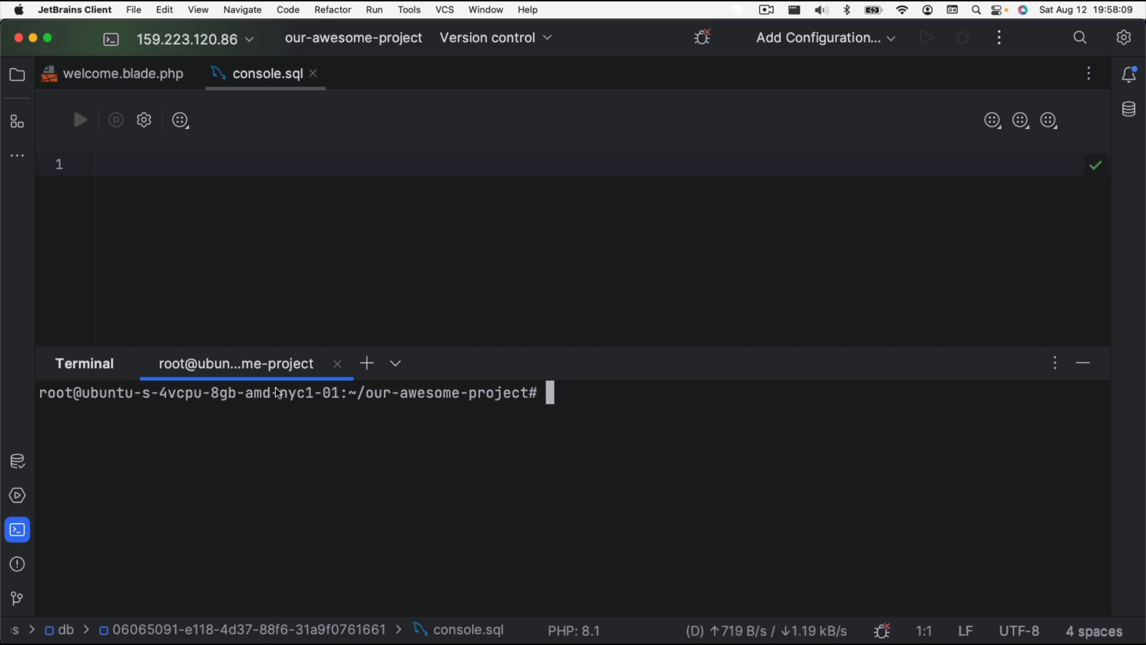
mouse_move(128, 440)
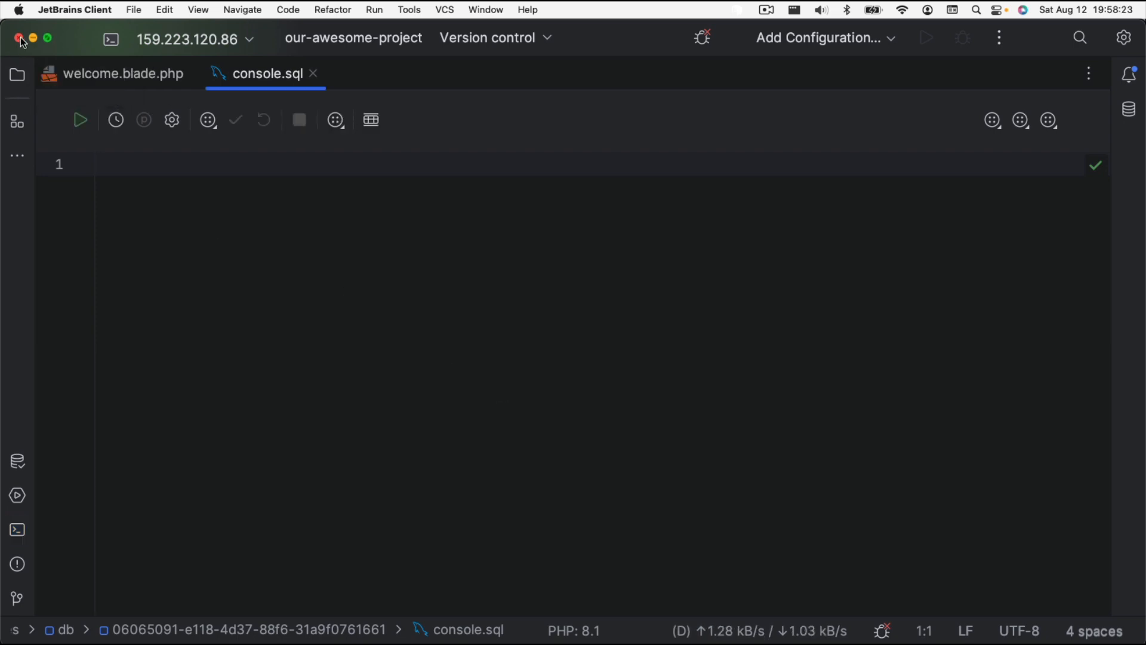
- Close the remote client window and choose Close and Stop to halt the IDE backend
click(20, 37)
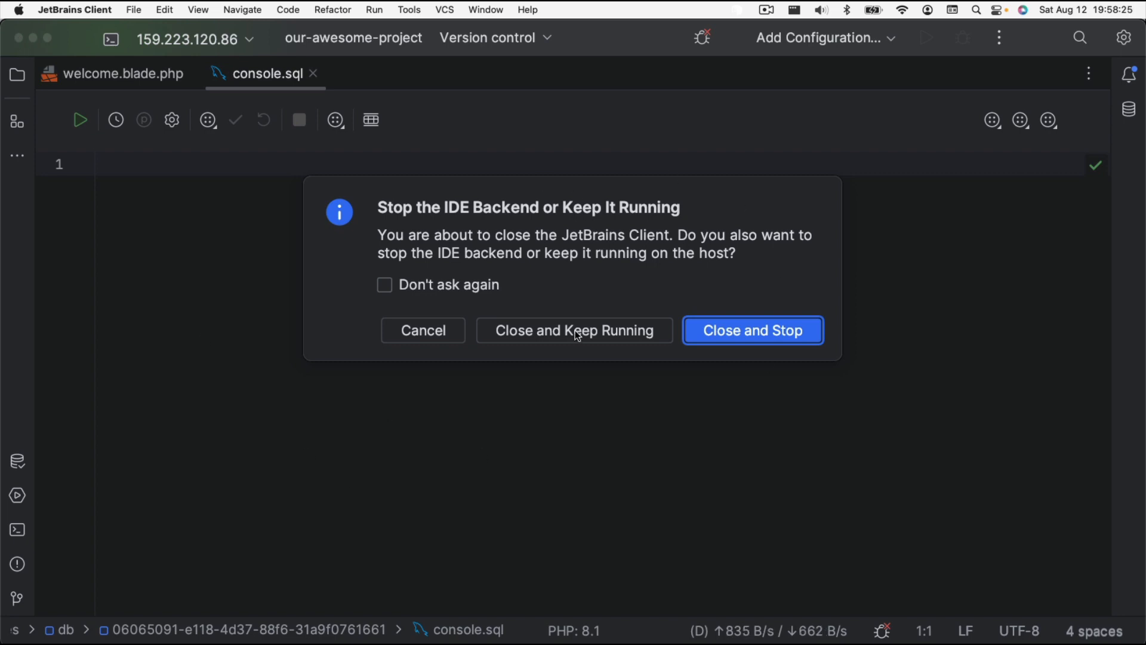
mouse_move(581, 220)
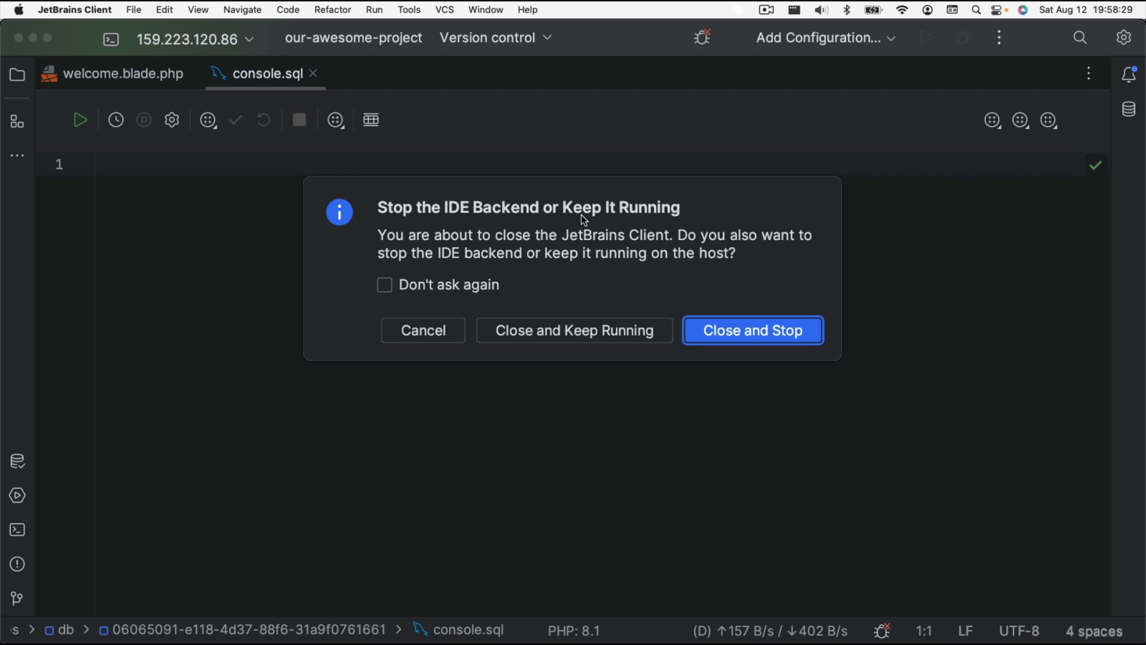
mouse_move(759, 338)
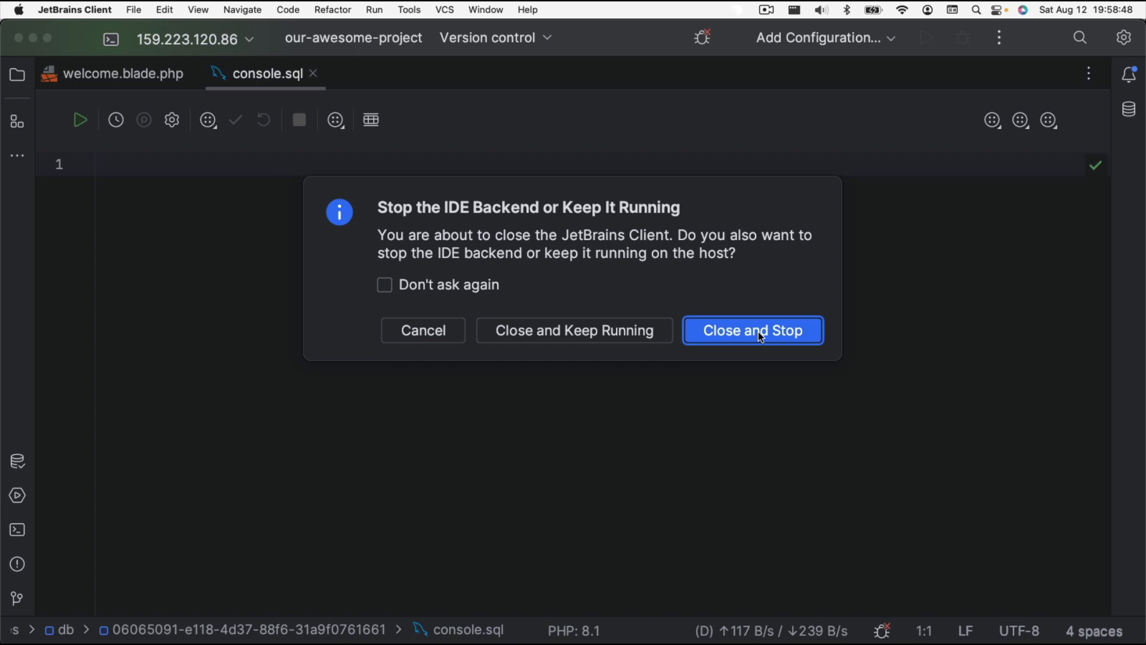
mouse_move(575, 330)
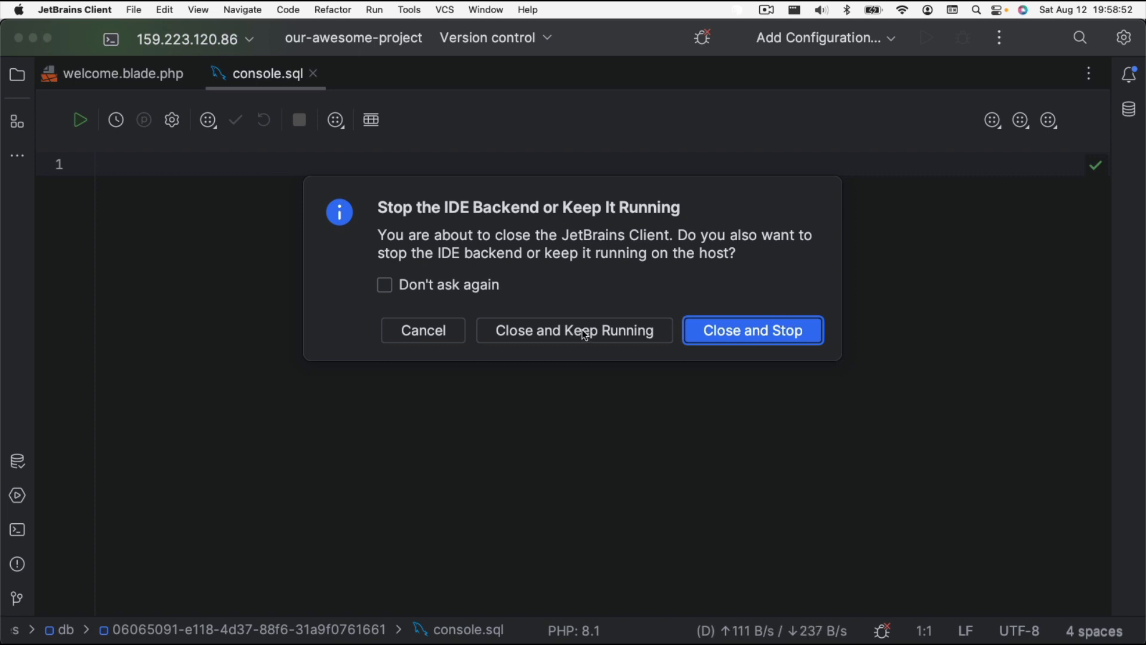
mouse_move(779, 333)
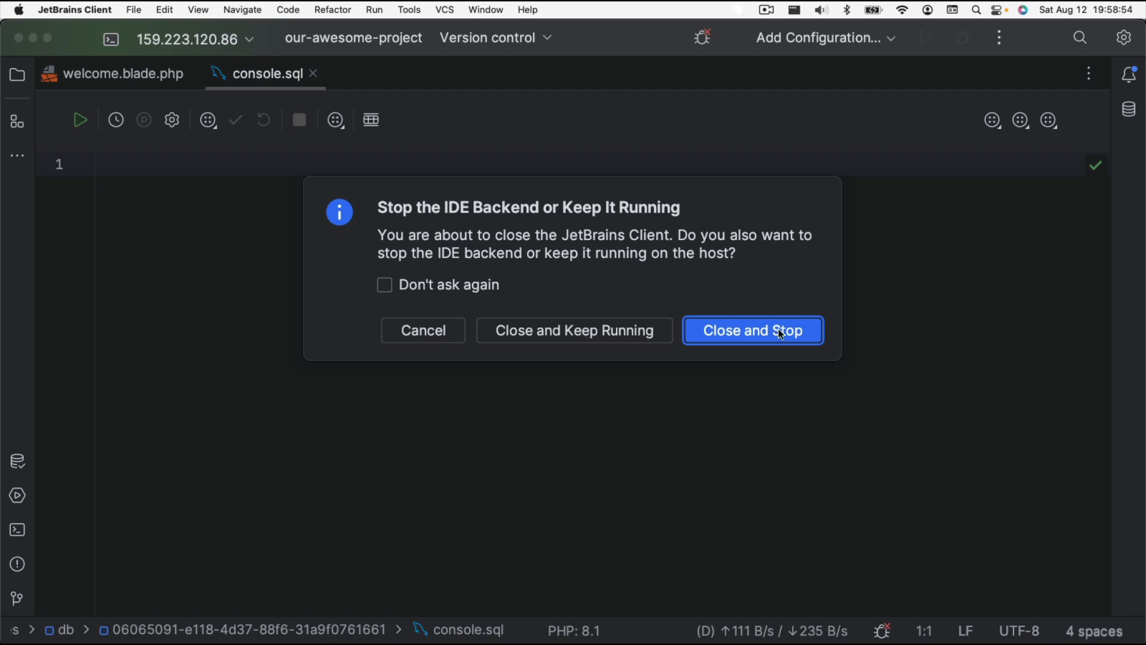
click(752, 329)
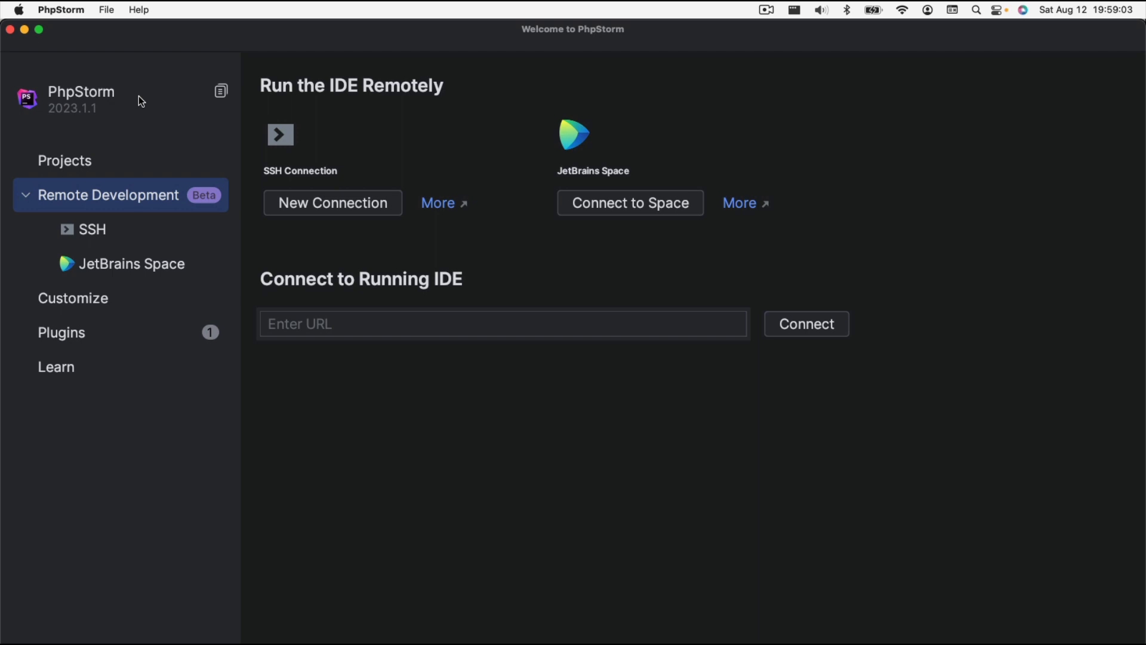
mouse_move(106, 231)
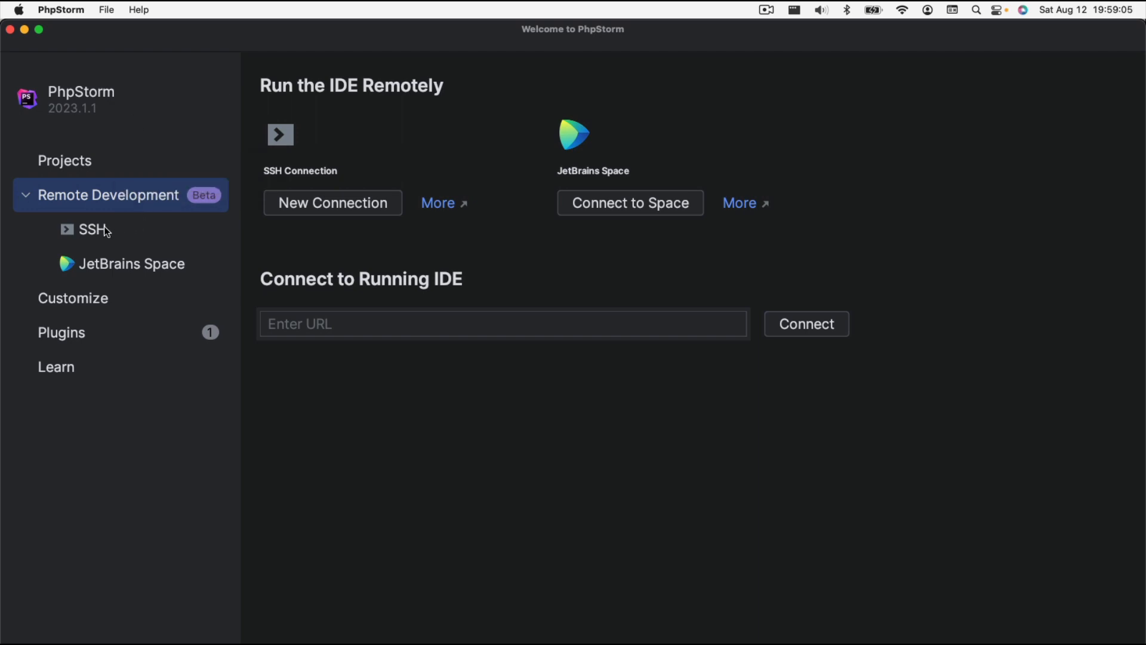
- Reopen the recent SSH project /root/our-awesome-project/ from Remote Development
click(92, 229)
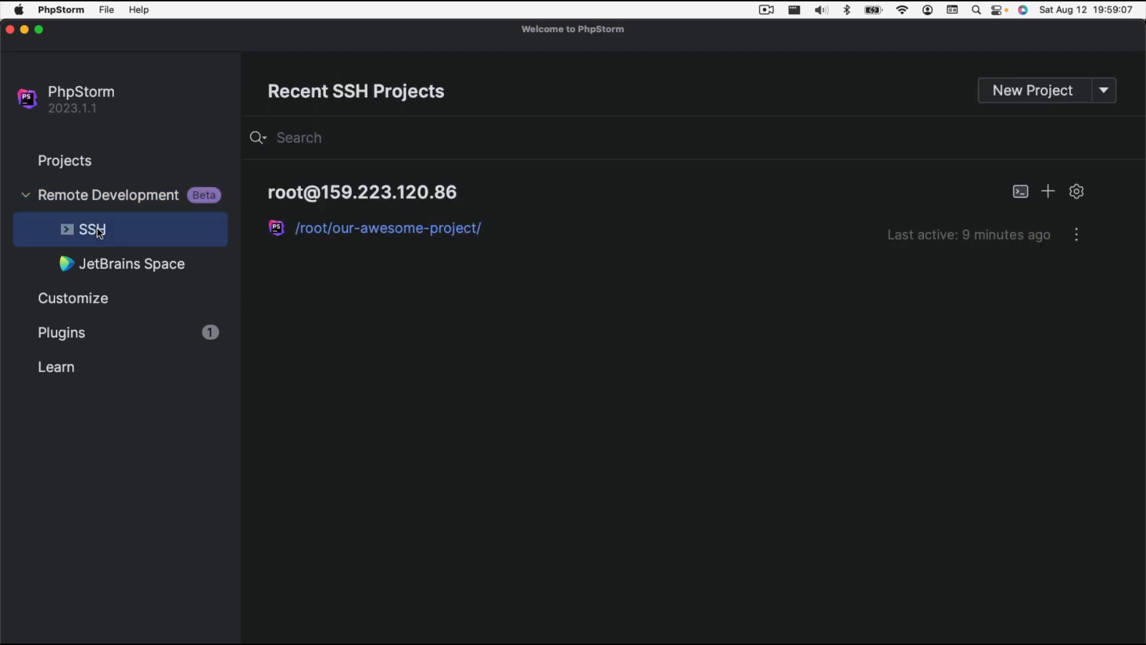
mouse_move(430, 244)
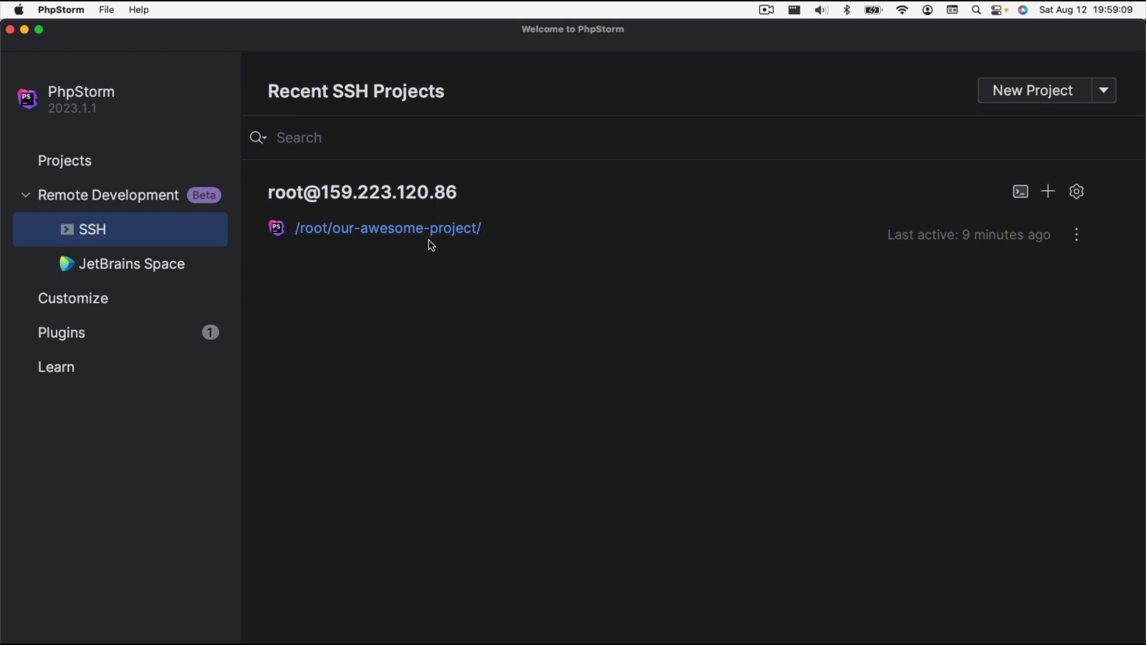
click(387, 227)
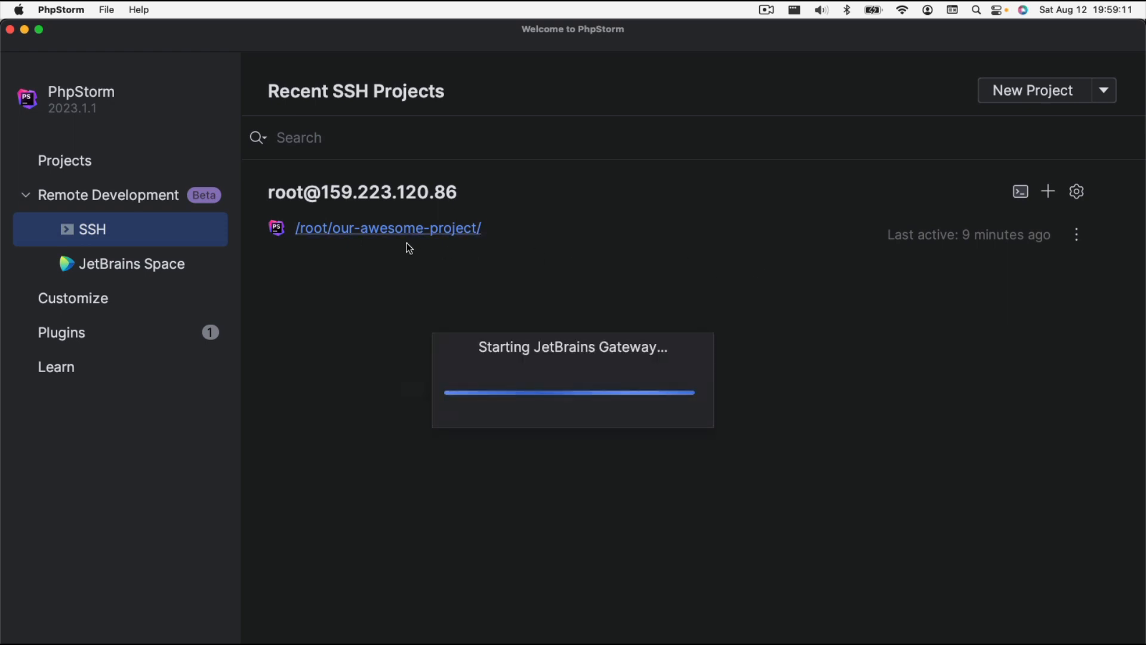